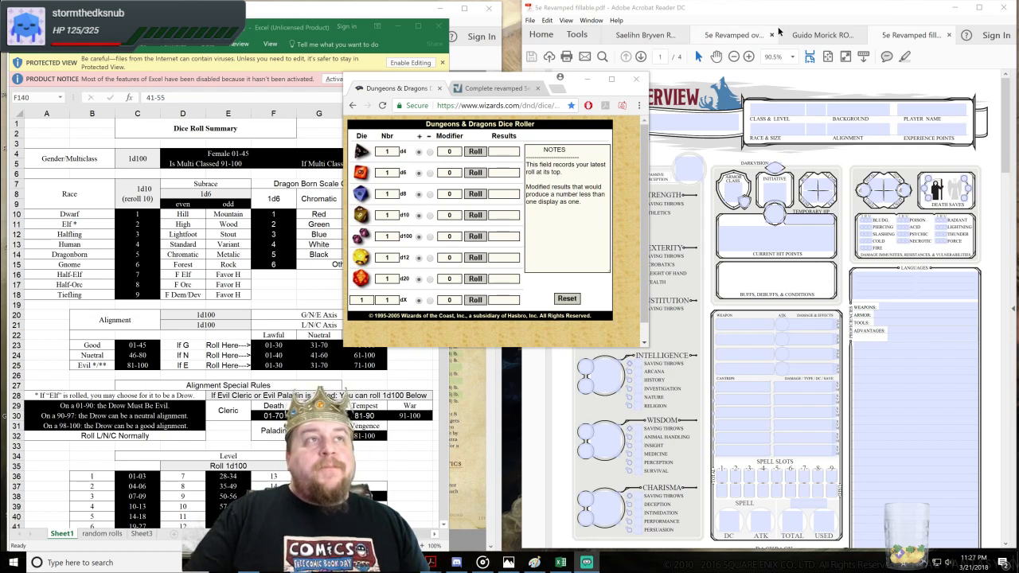
Step: Check the completed Saelihn Bryven sheet, return to the blank sheet, and roll a d10 for race
click(673, 35)
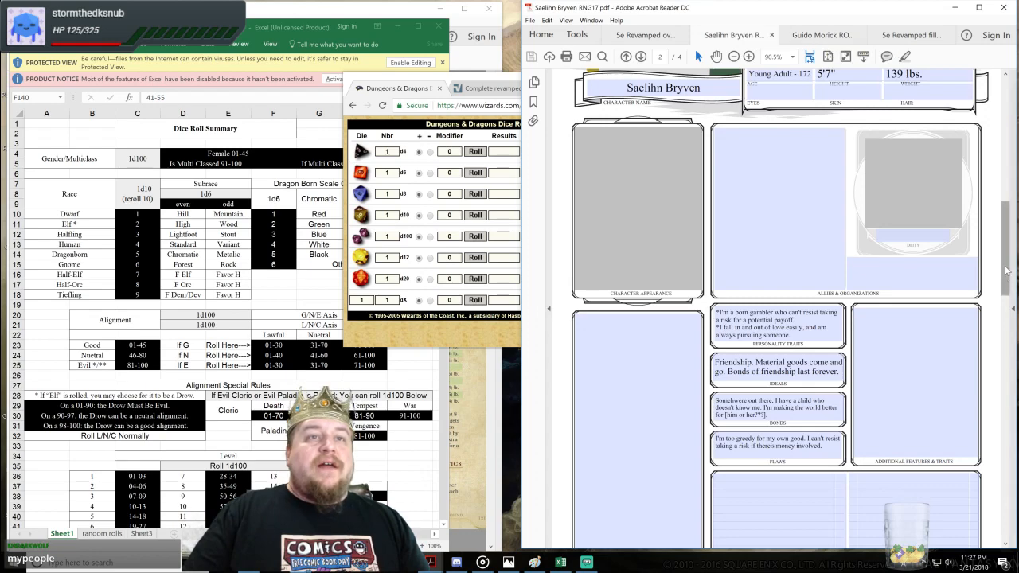
click(616, 57)
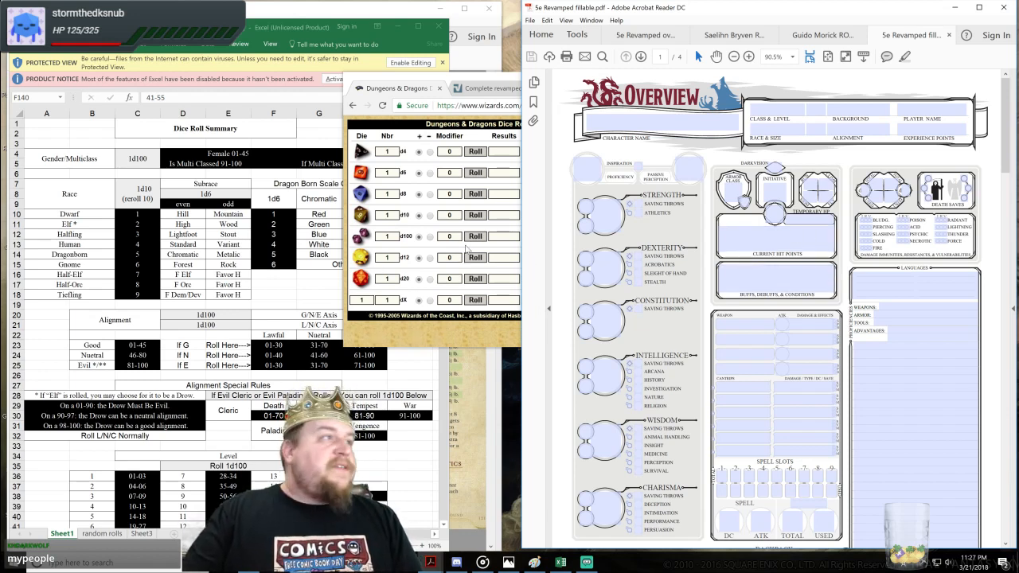
click(476, 236)
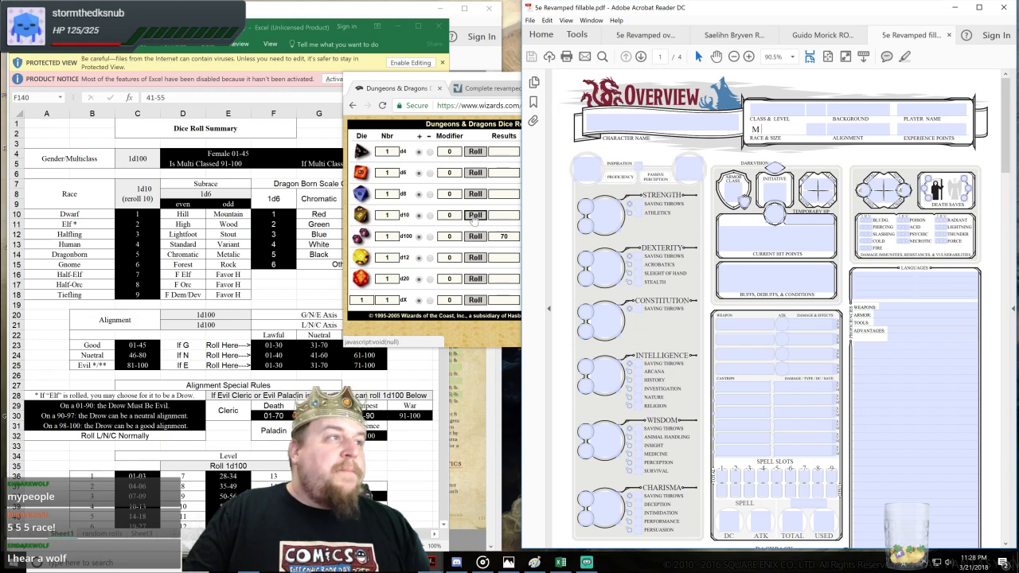
click(475, 215)
text( Half-Orc)
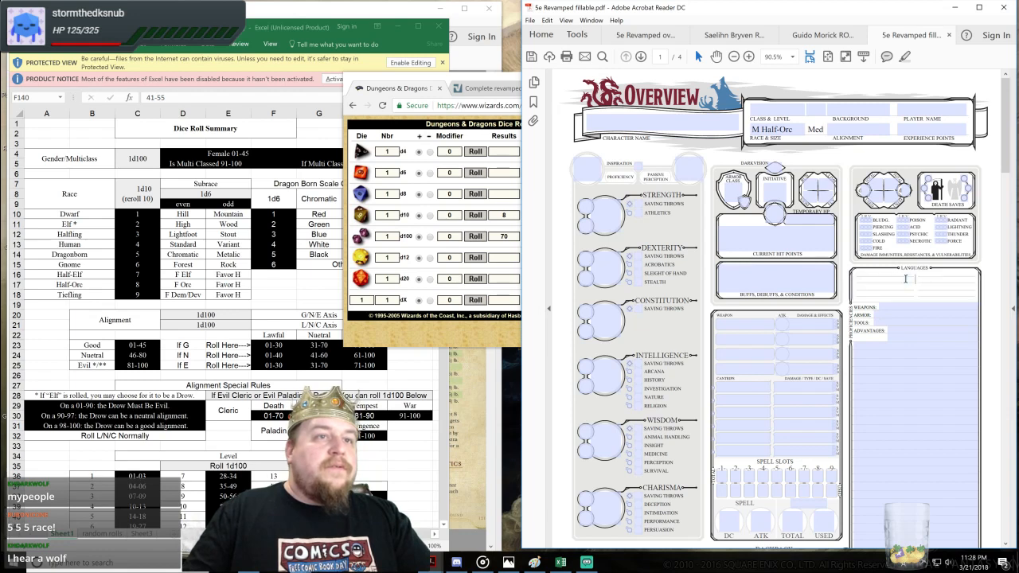
Step: Enter 'Common' and 'Orcish' in the Languages field
text(Common)
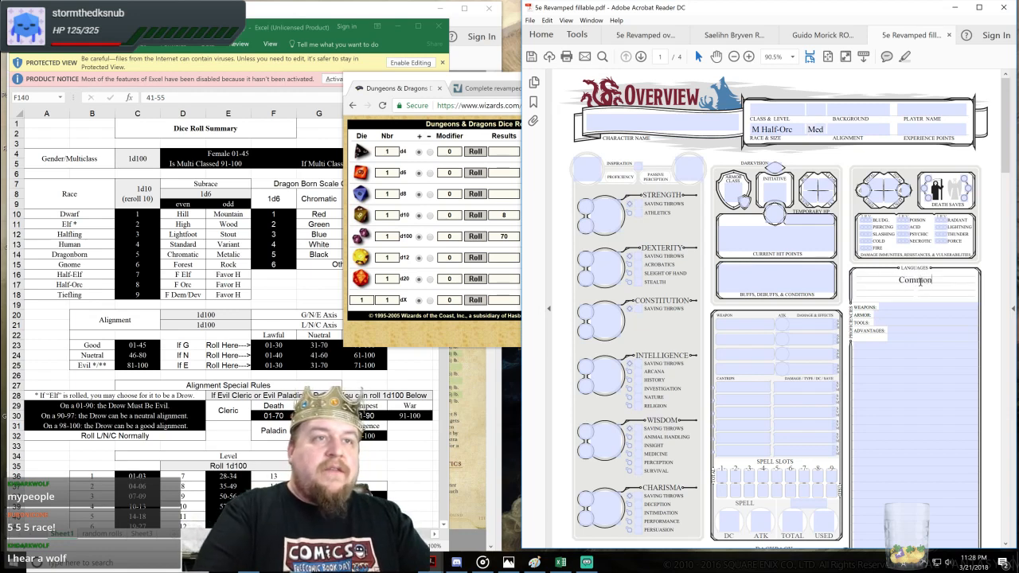
text(Orcish)
click(387, 236)
text(2)
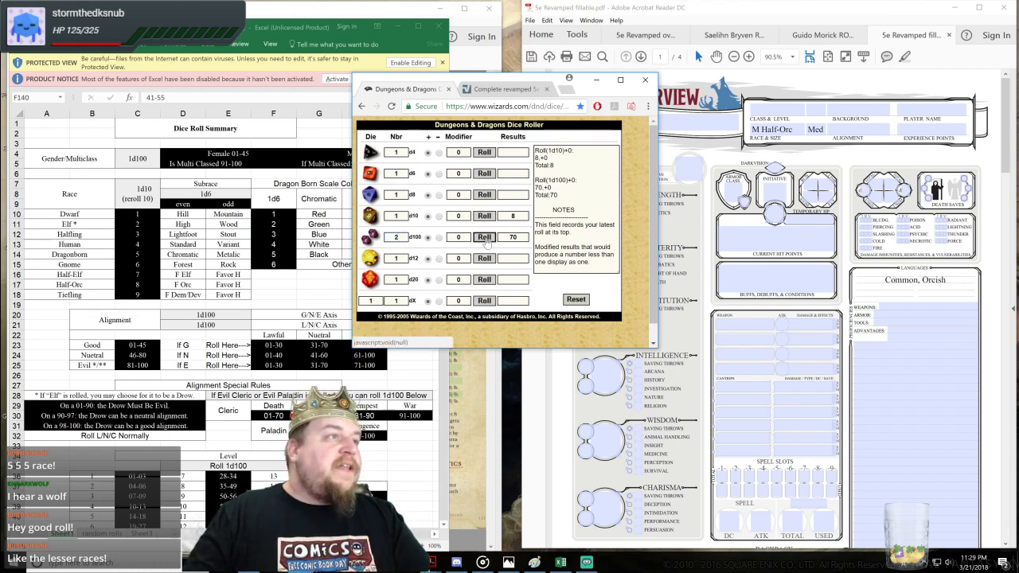
Step: Roll 2d100 and enter N for alignment, then roll 1d100 for the level
click(484, 236)
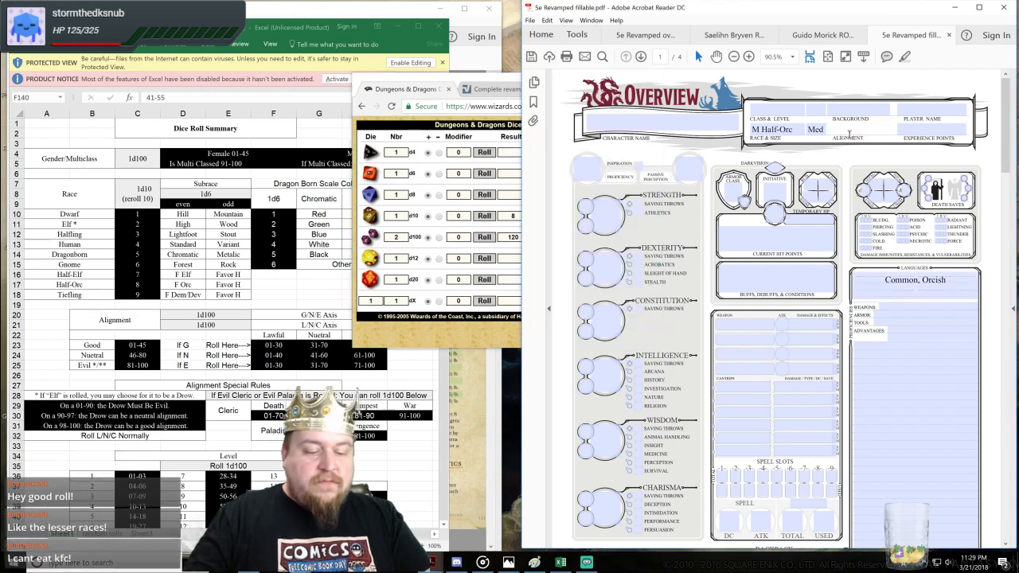
text(N)
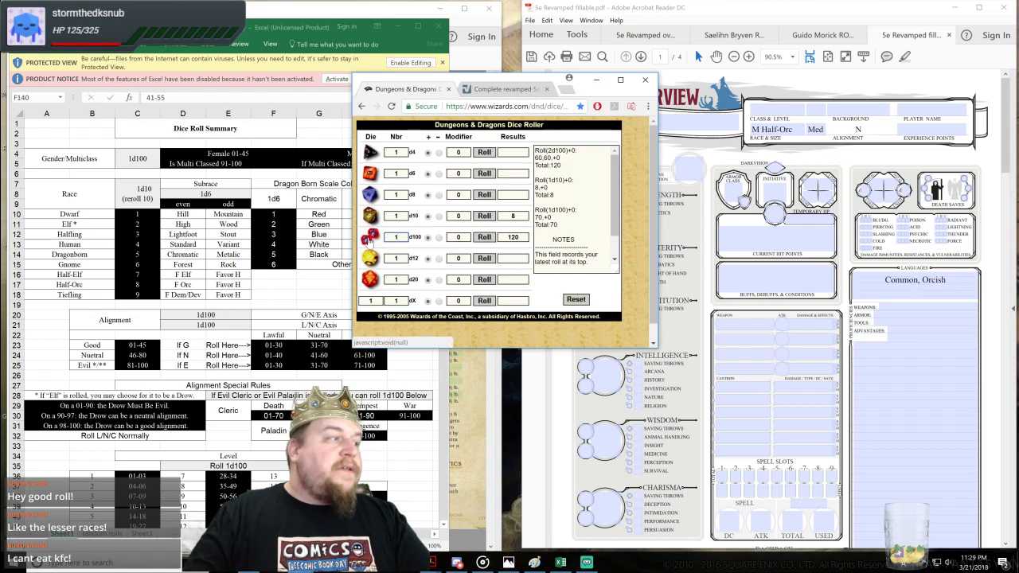
click(484, 237)
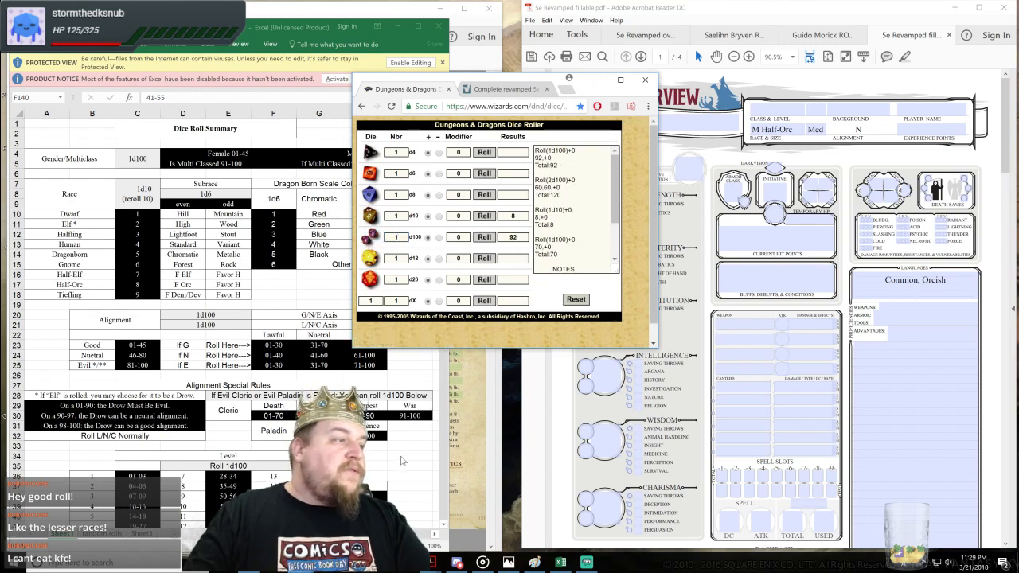
scroll(down, 3)
text(16)
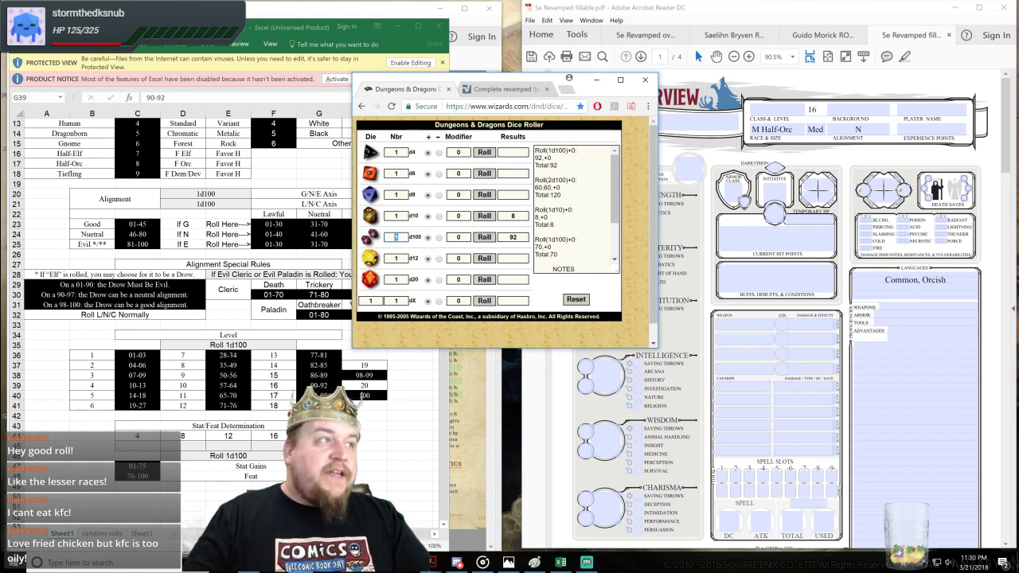
click(484, 237)
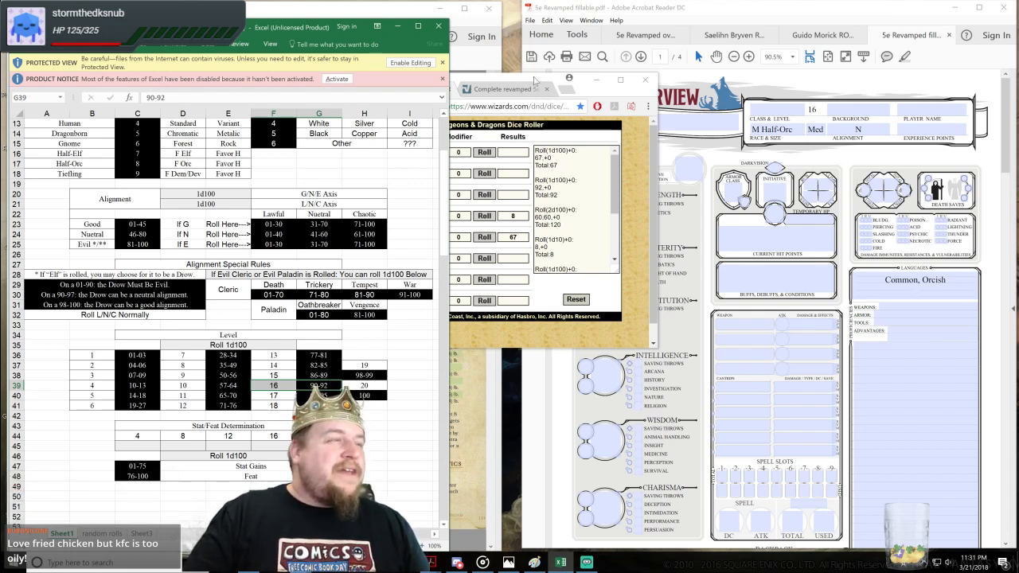
click(368, 446)
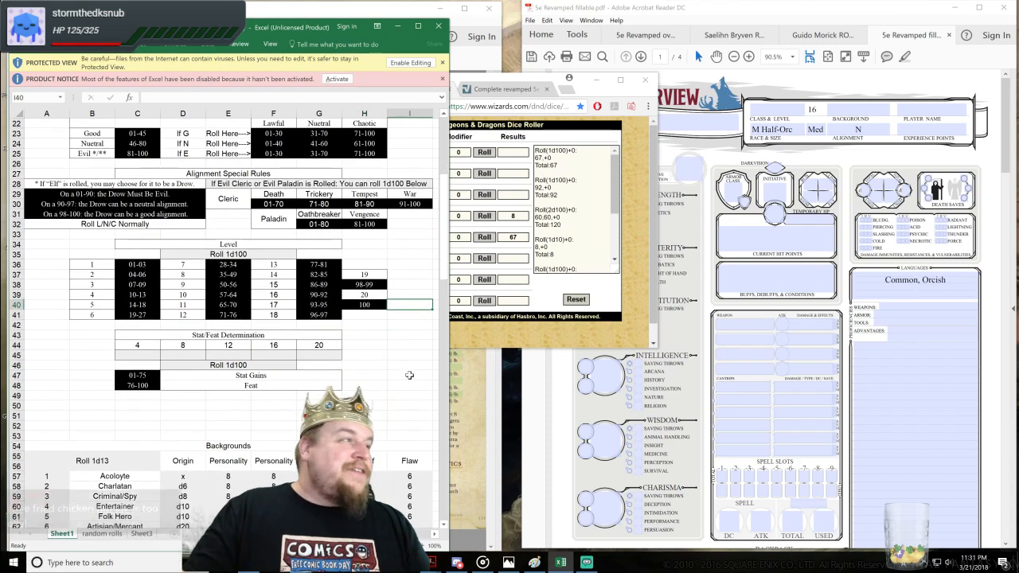
Step: Roll a d13 and enter Noble/Knight as the background
scroll(down, 3)
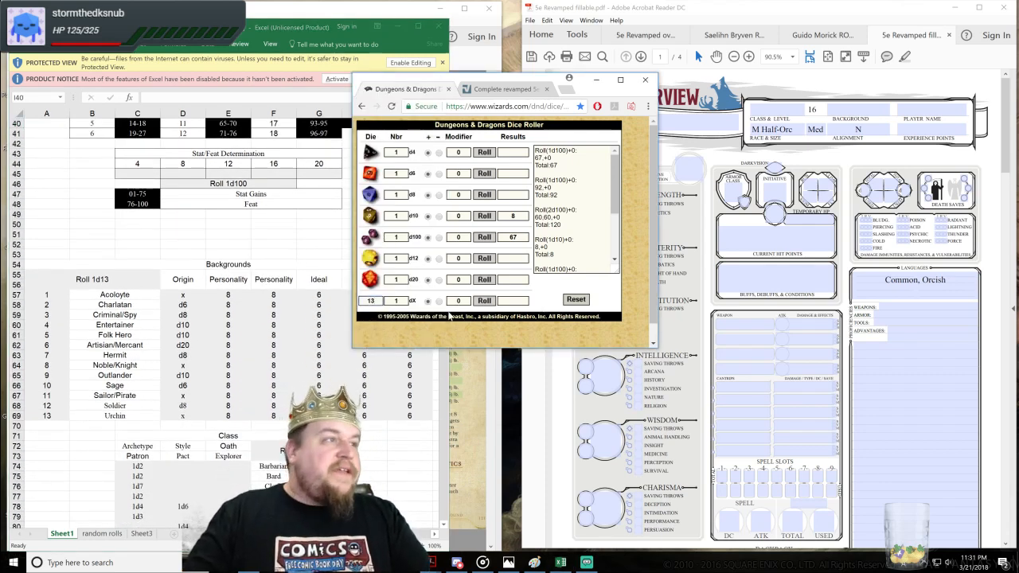
click(484, 300)
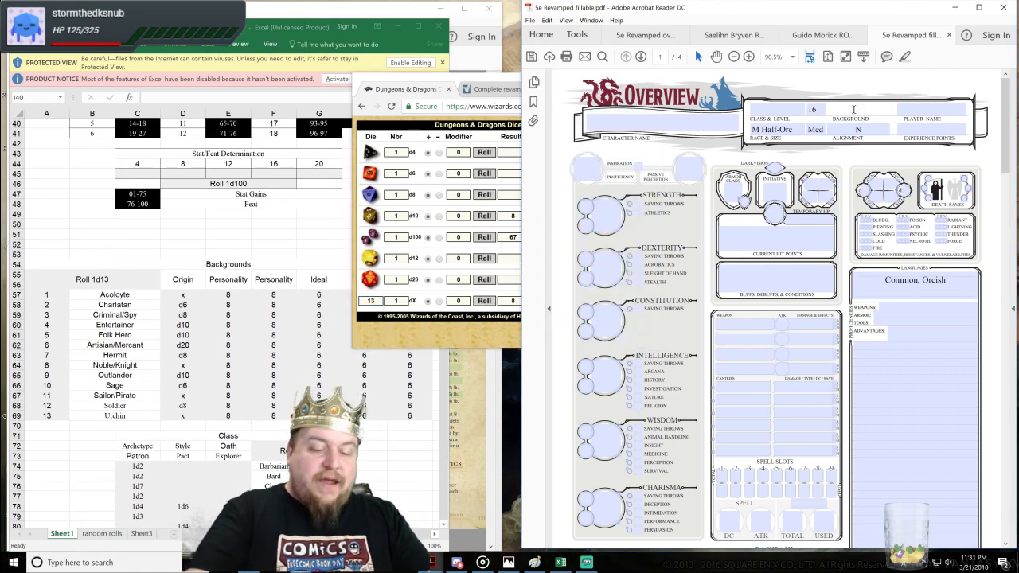
text(Noble/Knight)
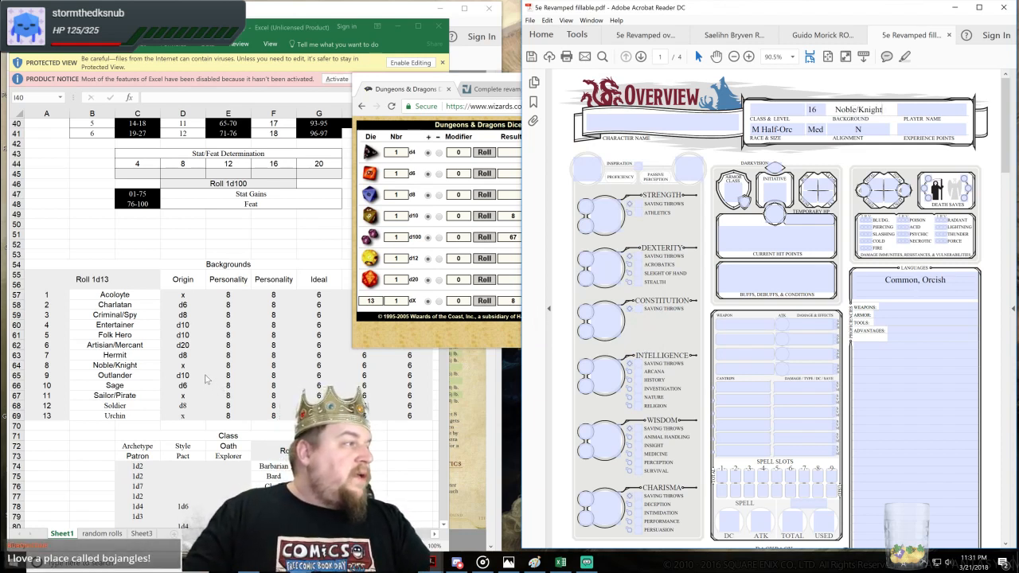
click(182, 366)
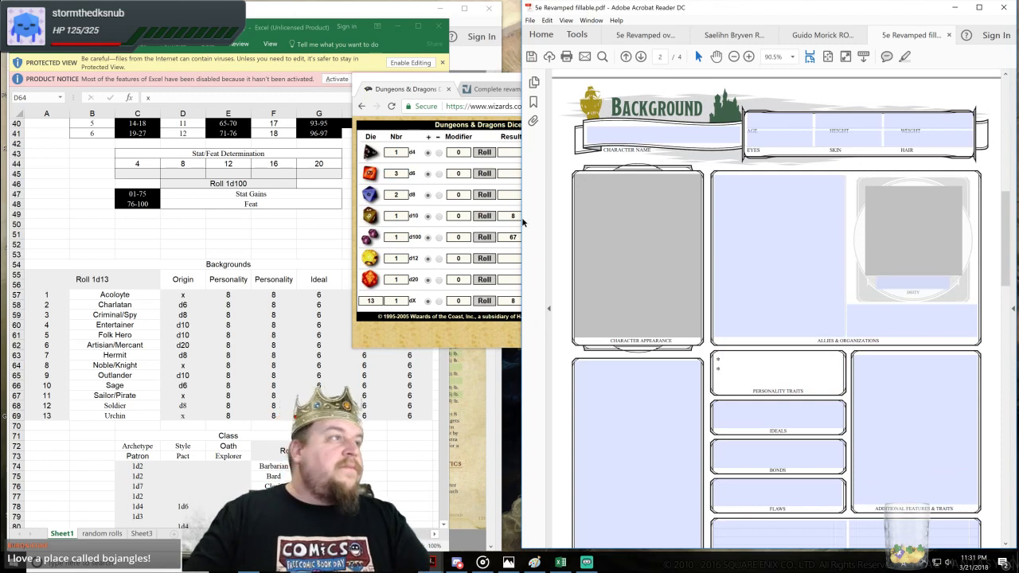
Step: Roll two d8 for personality traits and enter 8
click(484, 194)
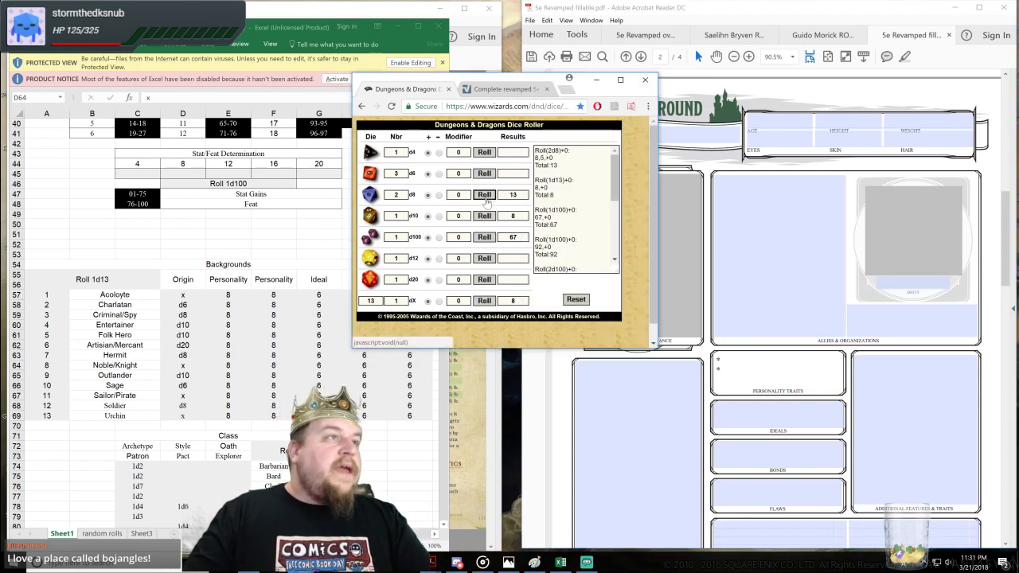
click(738, 363)
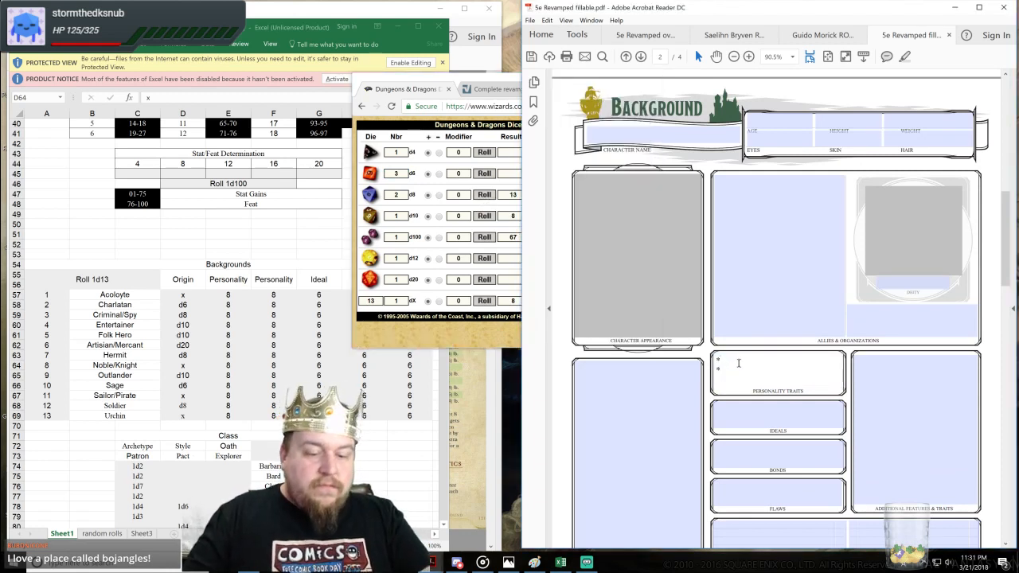
text(8)
click(778, 493)
text(1)
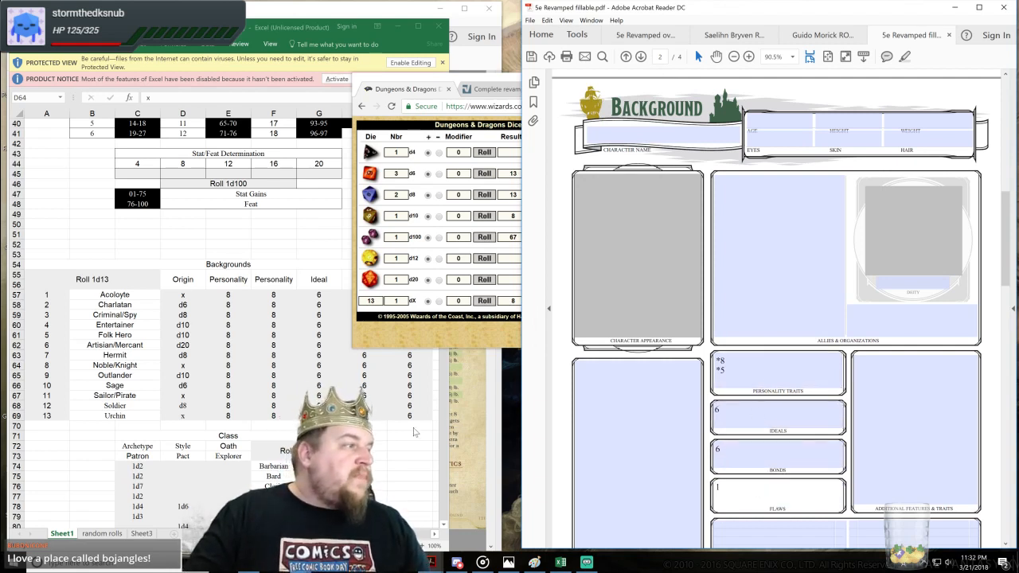
Step: Scroll to the class tables and roll a single d4
scroll(down, 3)
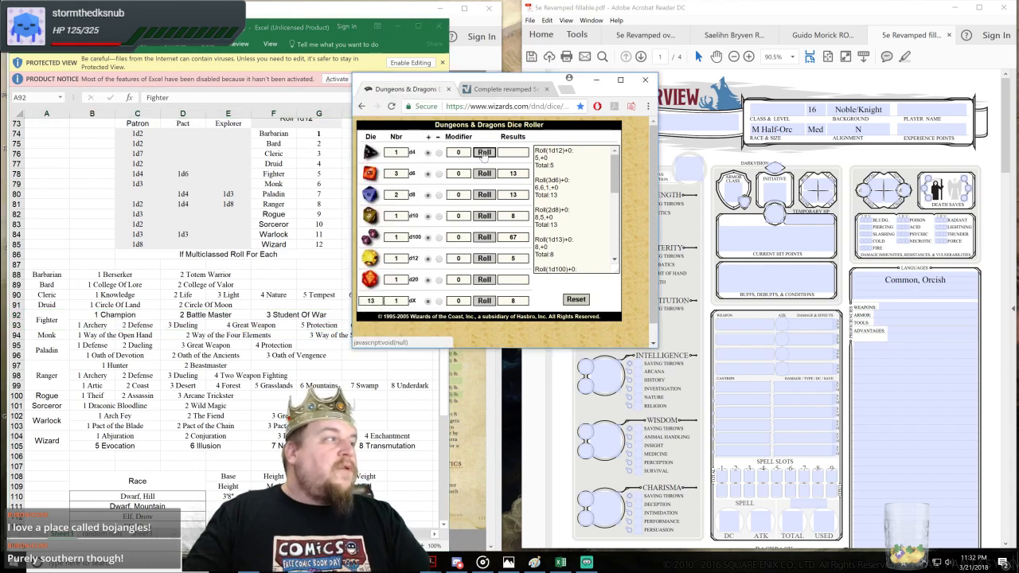
click(484, 152)
text(Fighter (Student of War)
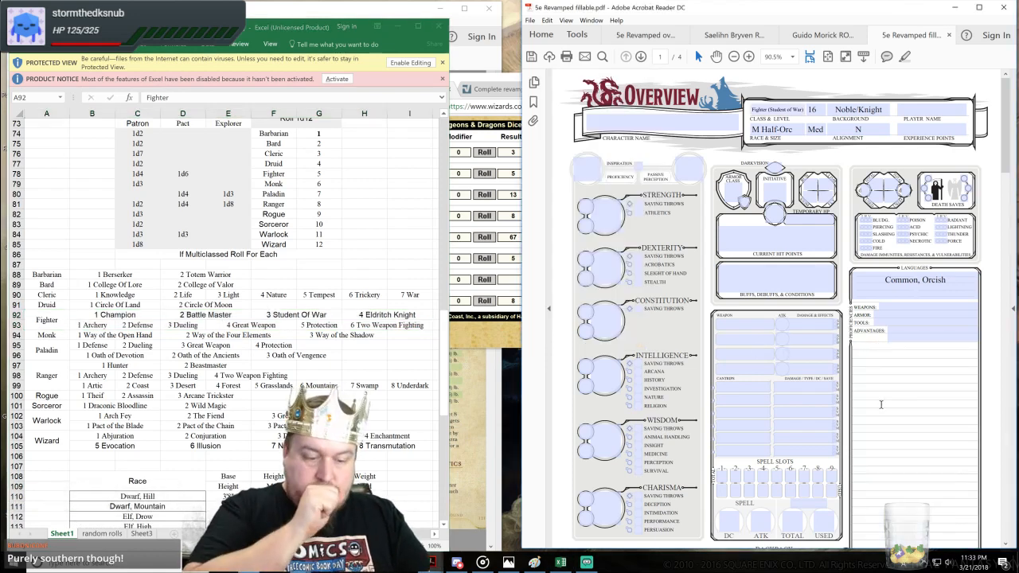
Step: Type BACKGROUND and CLASS headings in Features & Traits, adding Protection Fighting Style under CLASS
text(BACKGROUND:)
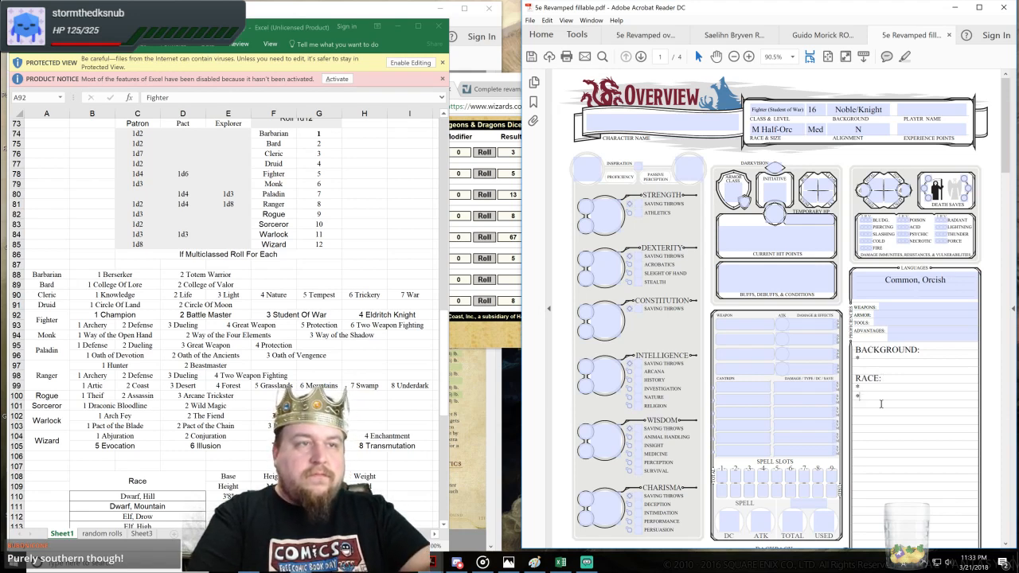
text(CLASS:)
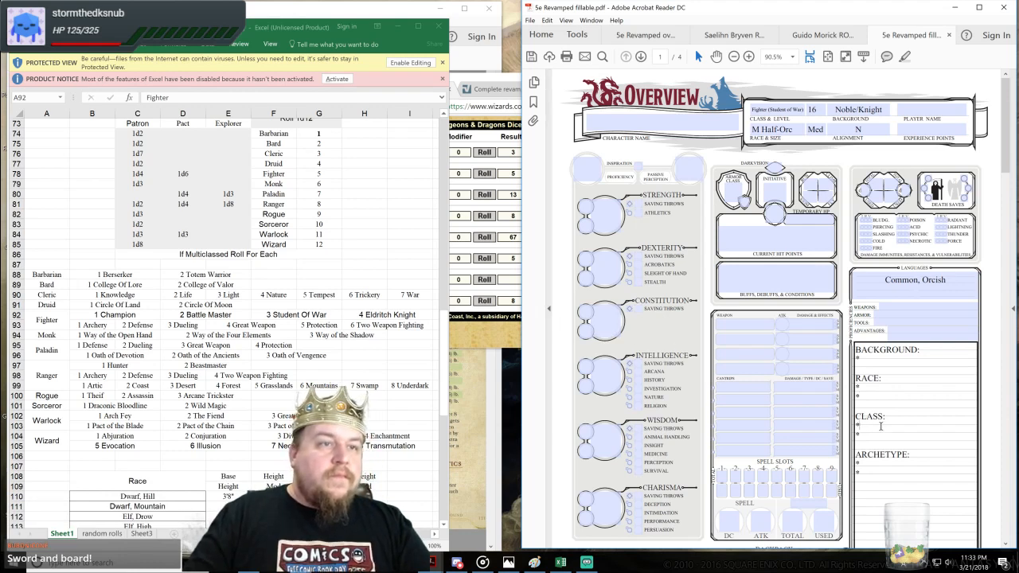
text(Protection Fighting Style)
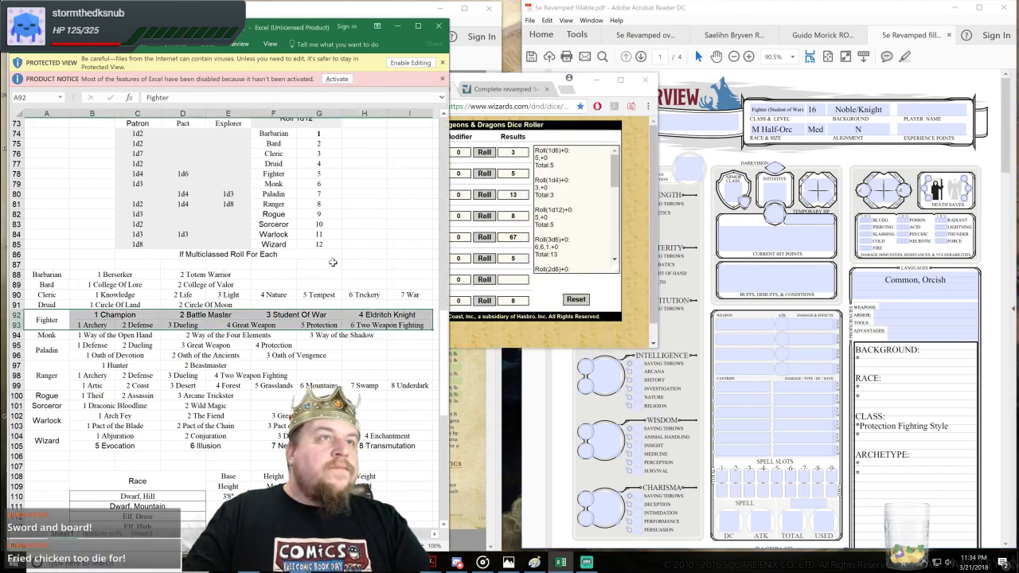
mouse_move(354, 269)
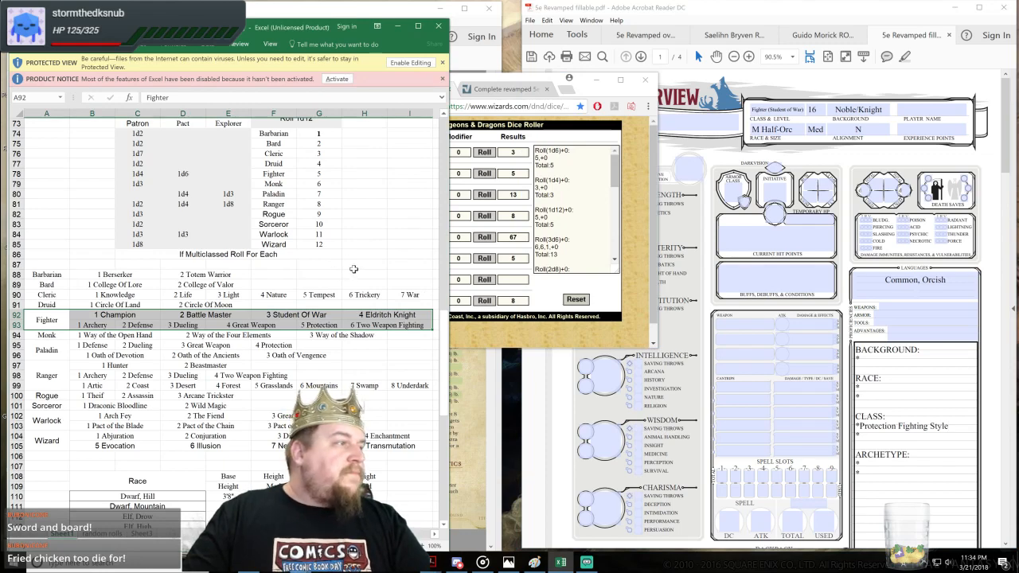
Step: On page 2, enter height 5'11", roll 2d6, and enter the weight
scroll(down, 3)
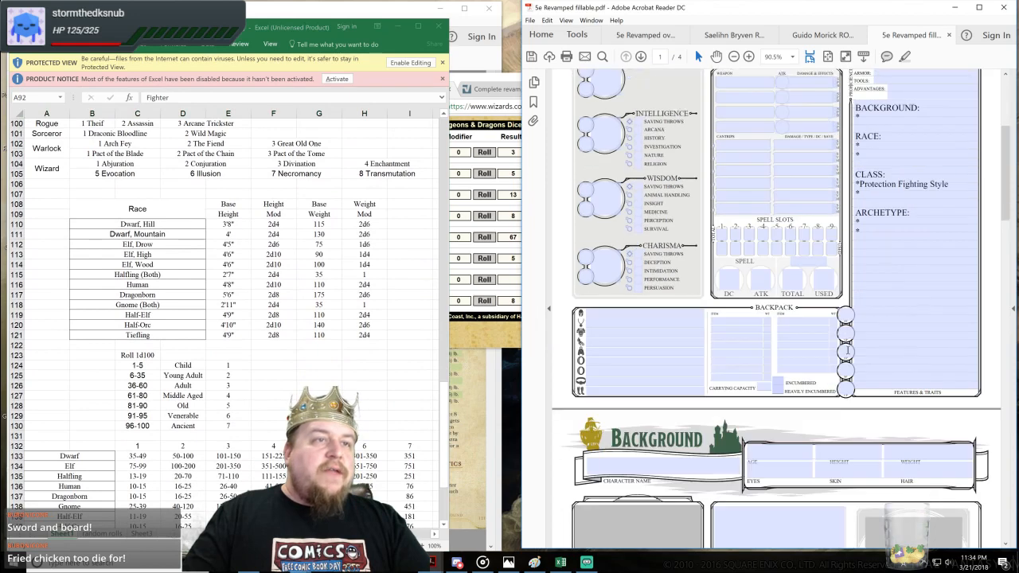
scroll(down, 3)
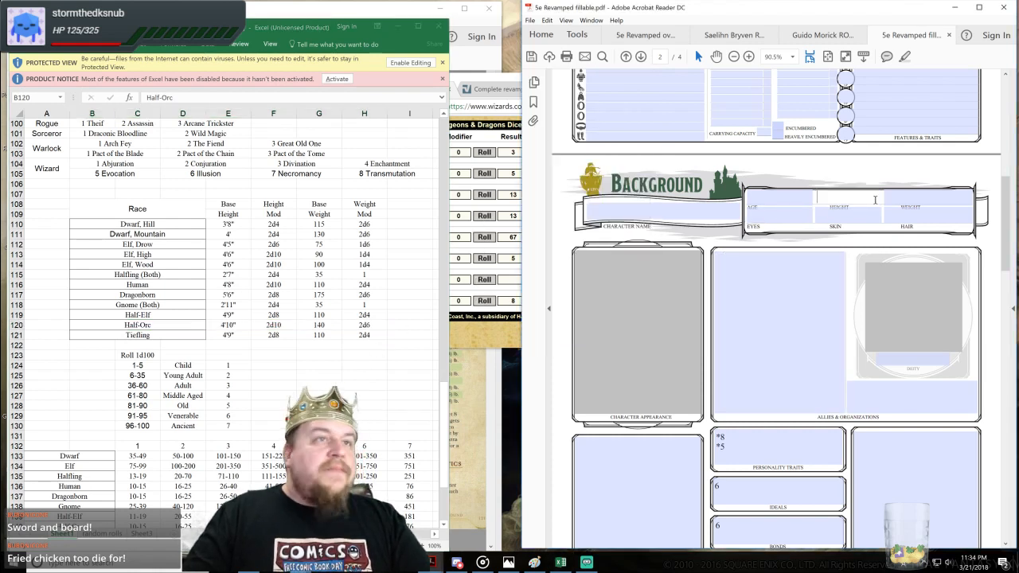
text(5)
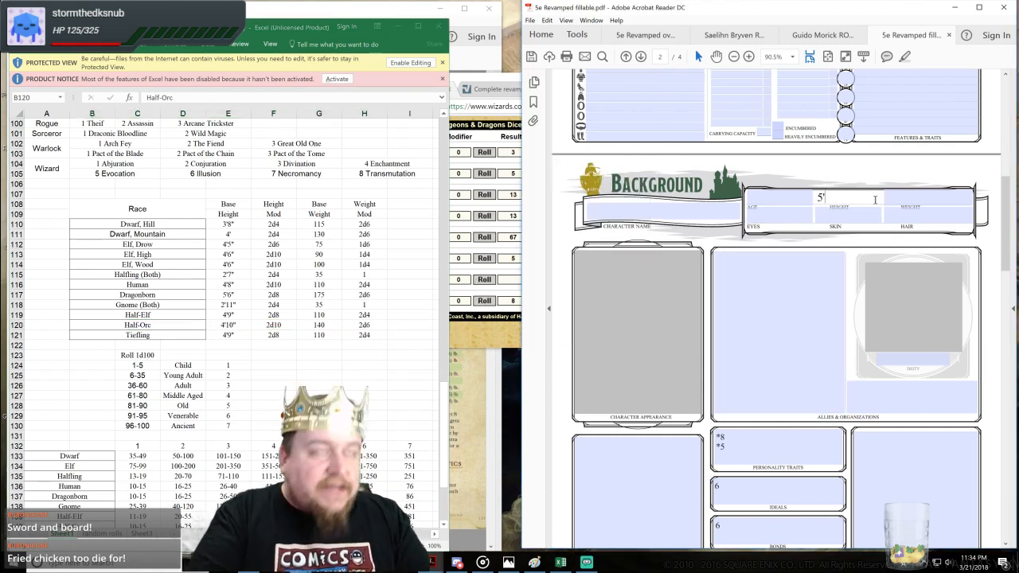
text('11")
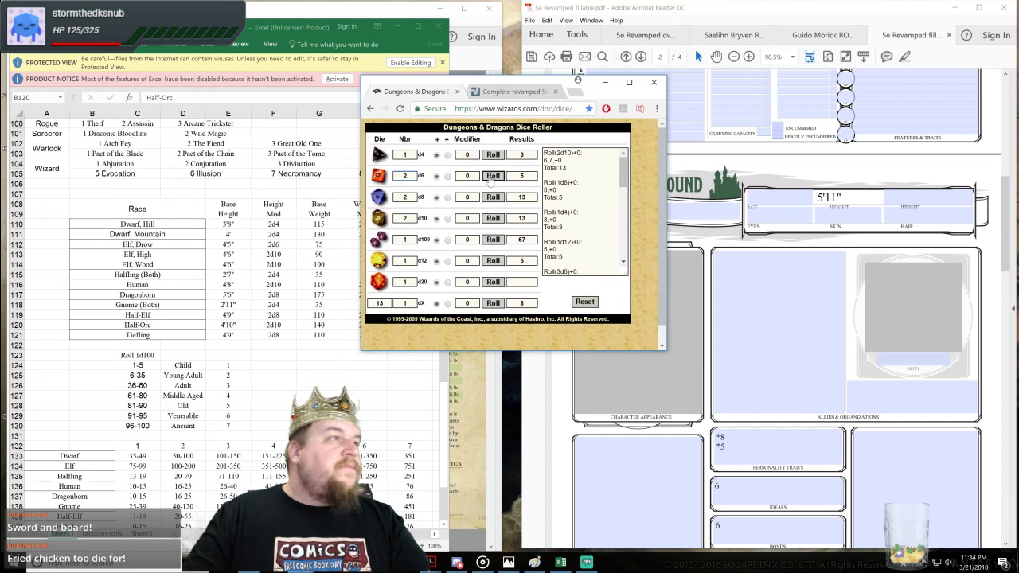
click(493, 176)
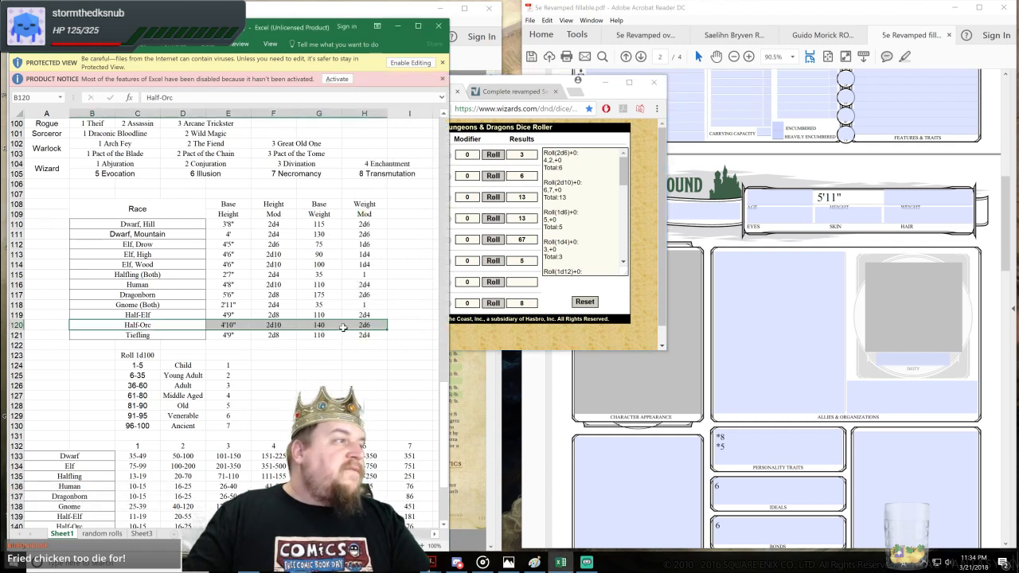
mouse_move(766, 246)
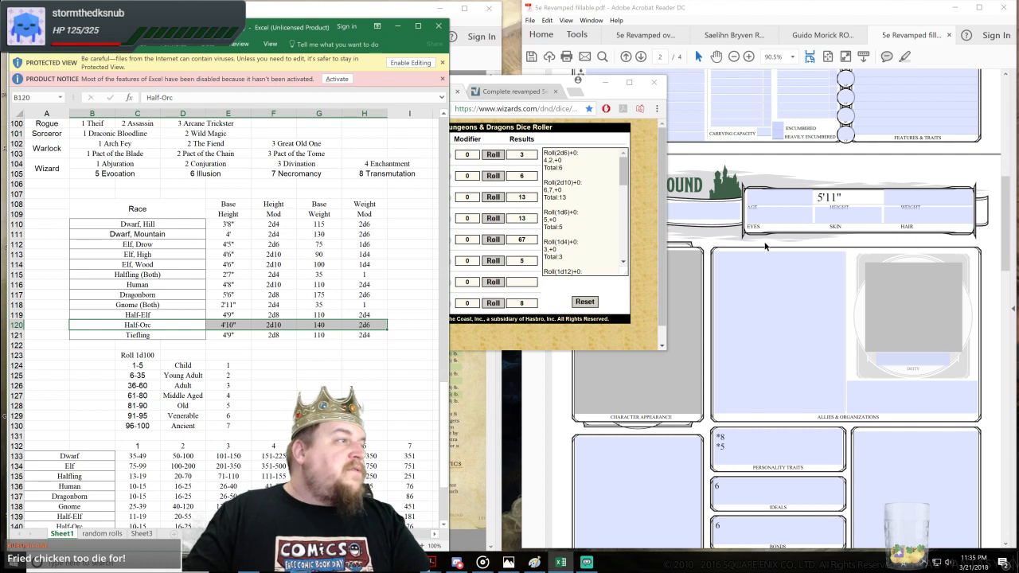
text(218 lbs.)
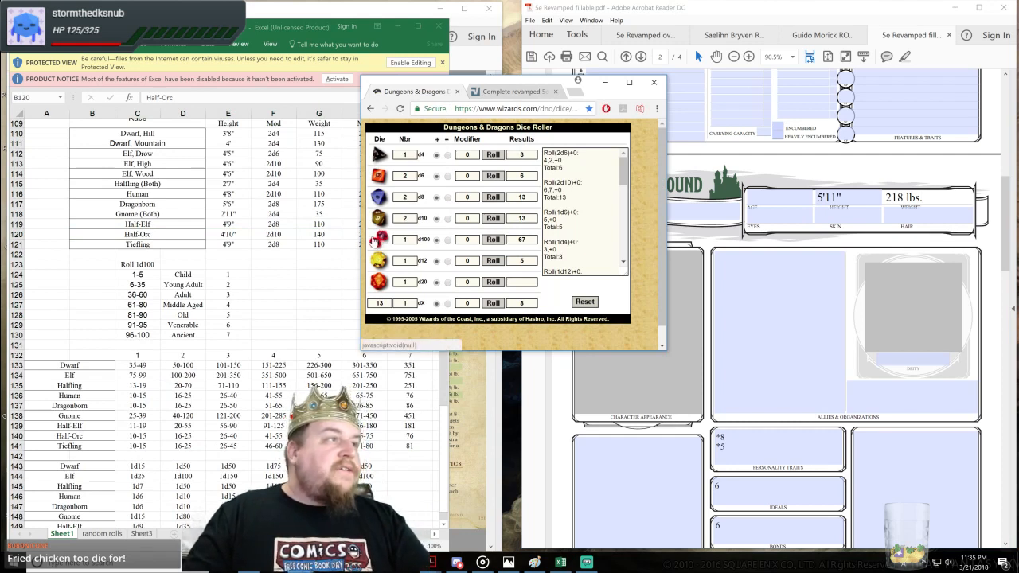
Step: Read the Half-Orc middle-aged range 41-55 and its 1d15 die, then roll a d15
click(493, 239)
text(Middle-Aged -)
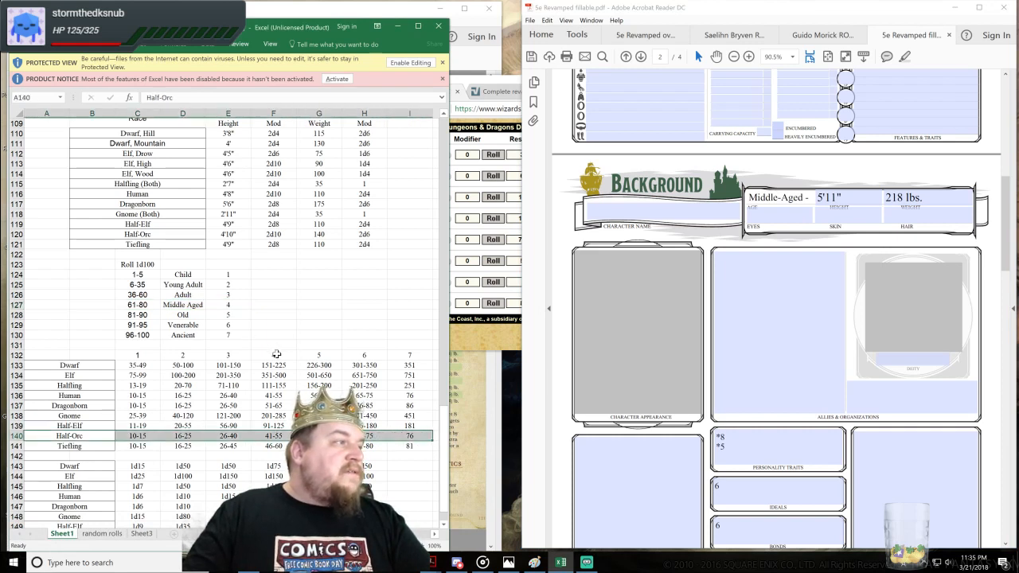
click(273, 354)
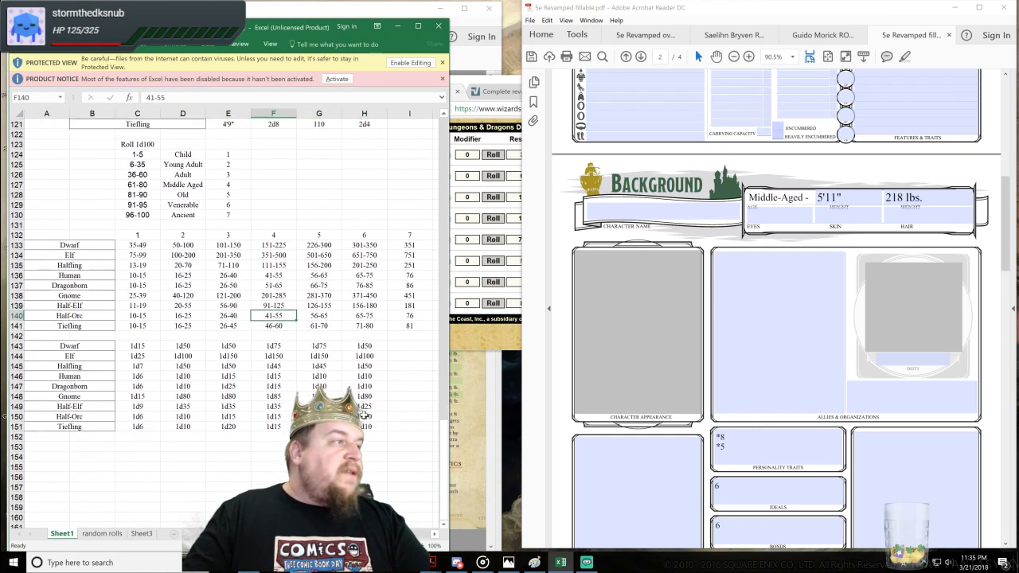
click(273, 416)
text(15)
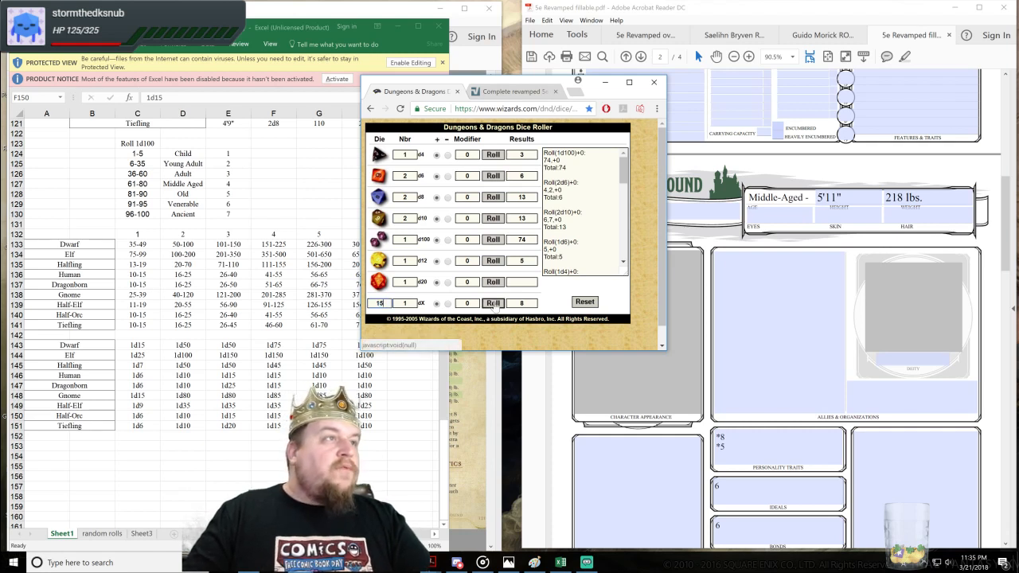
click(493, 303)
text( 43)
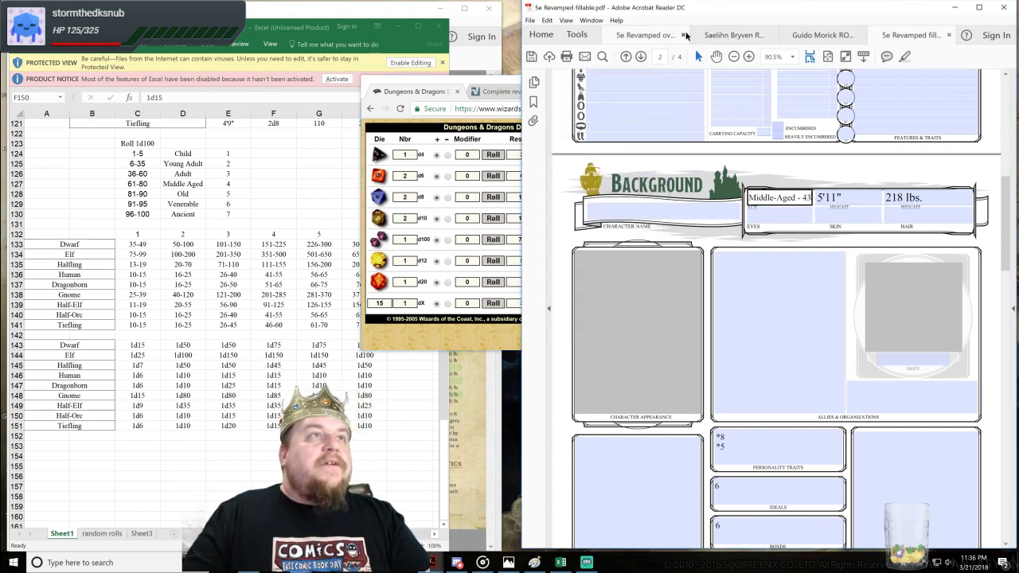
Step: Open the Guido Morick Half-Orc sheet, scroll through it, then switch tabs
click(826, 35)
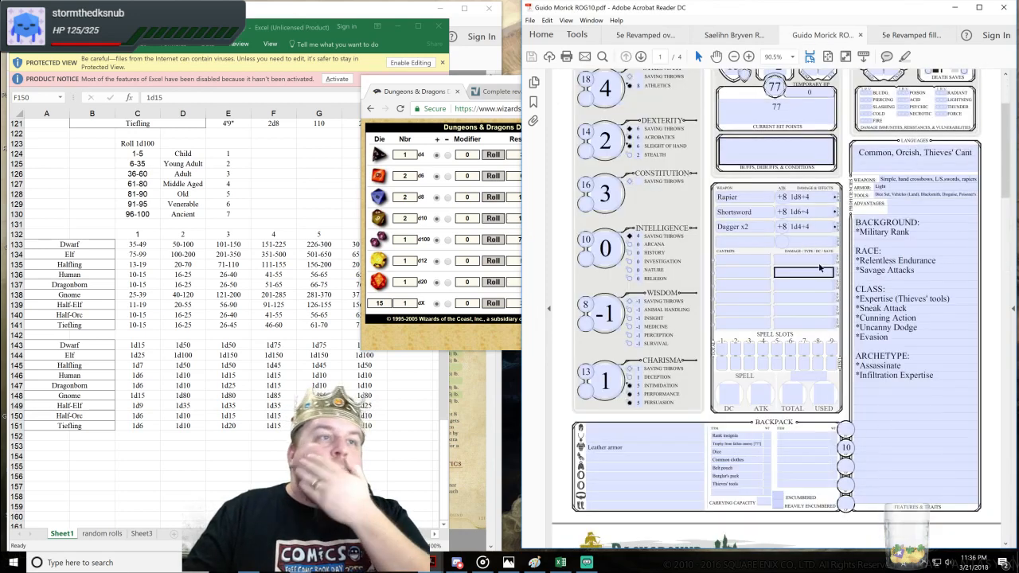
scroll(down, 3)
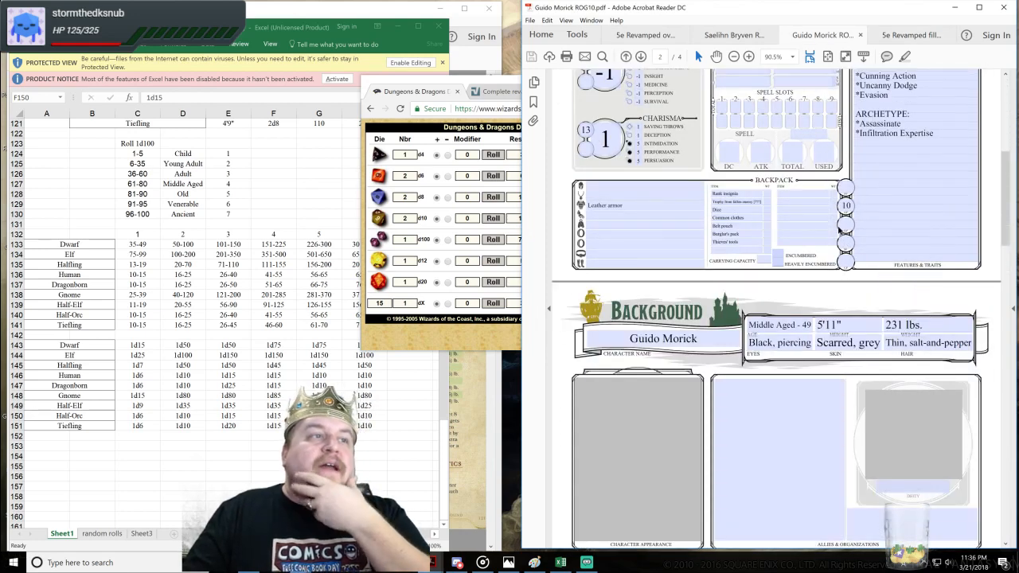
click(916, 35)
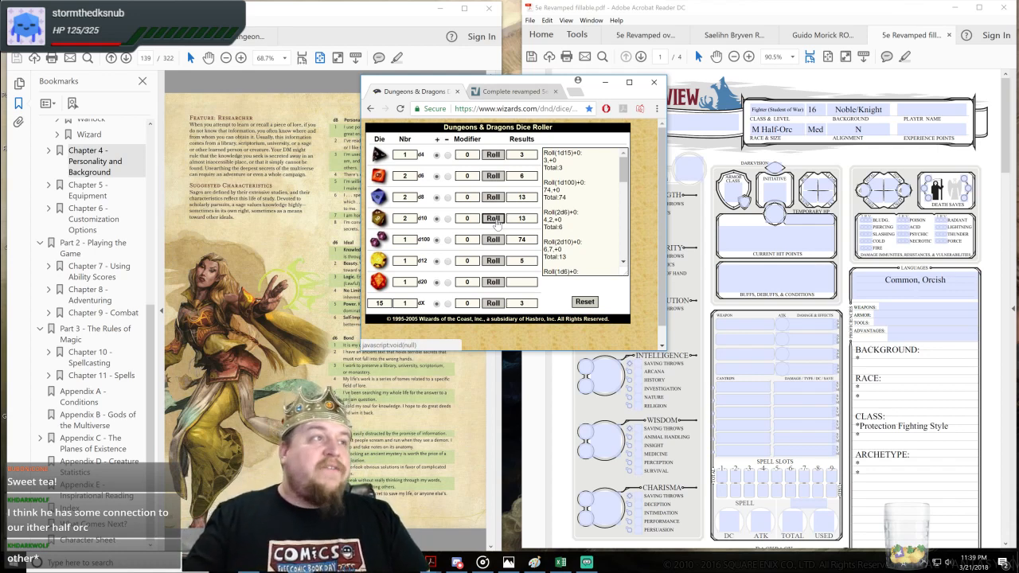
click(492, 218)
text( (F.H.))
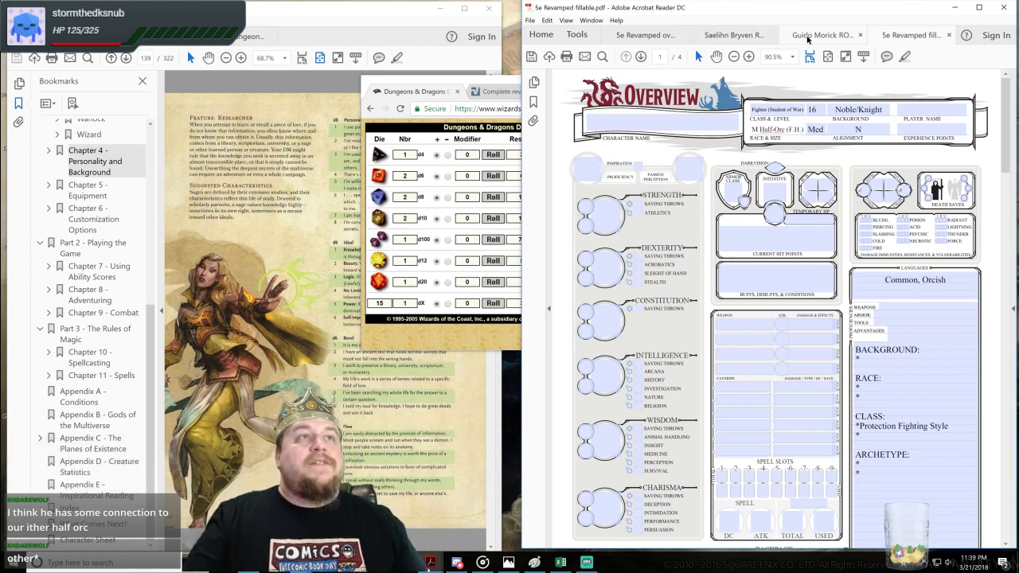
click(826, 35)
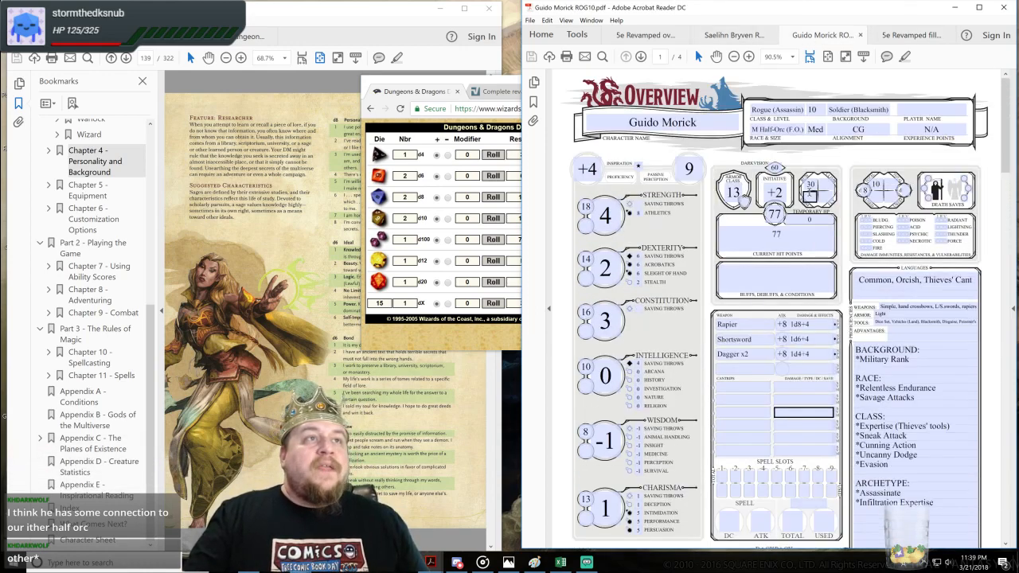
click(916, 35)
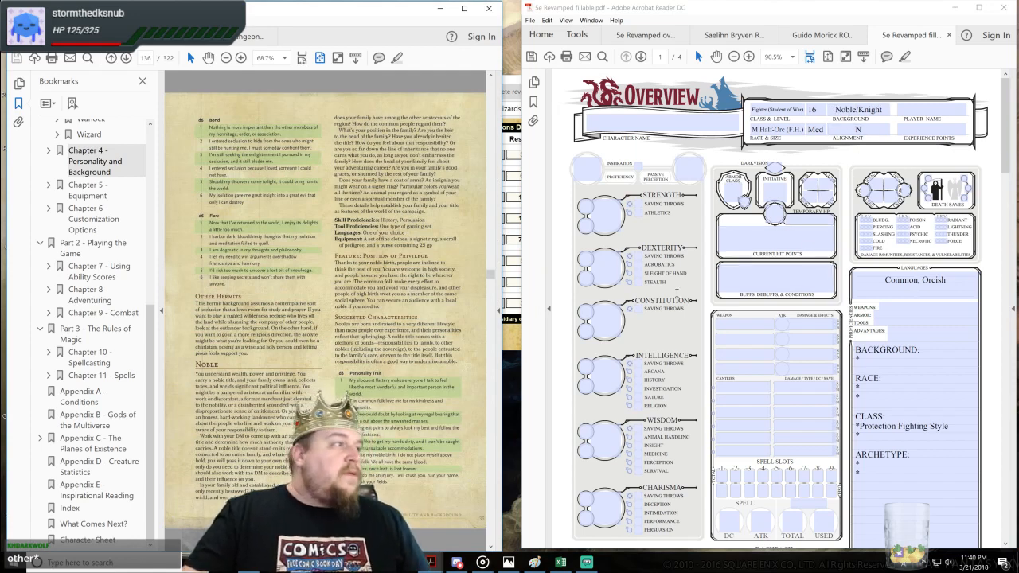
click(776, 238)
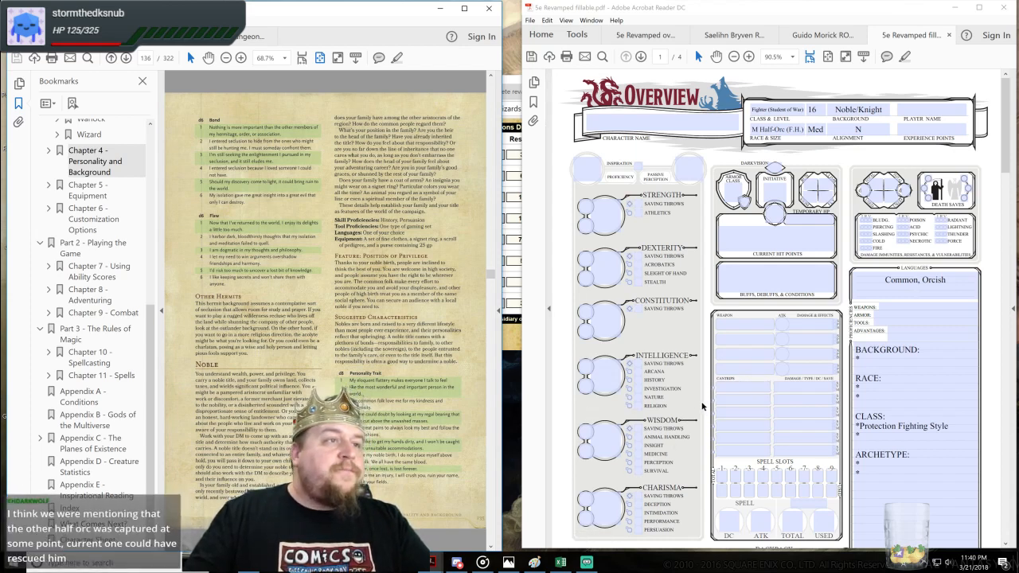
scroll(down, 3)
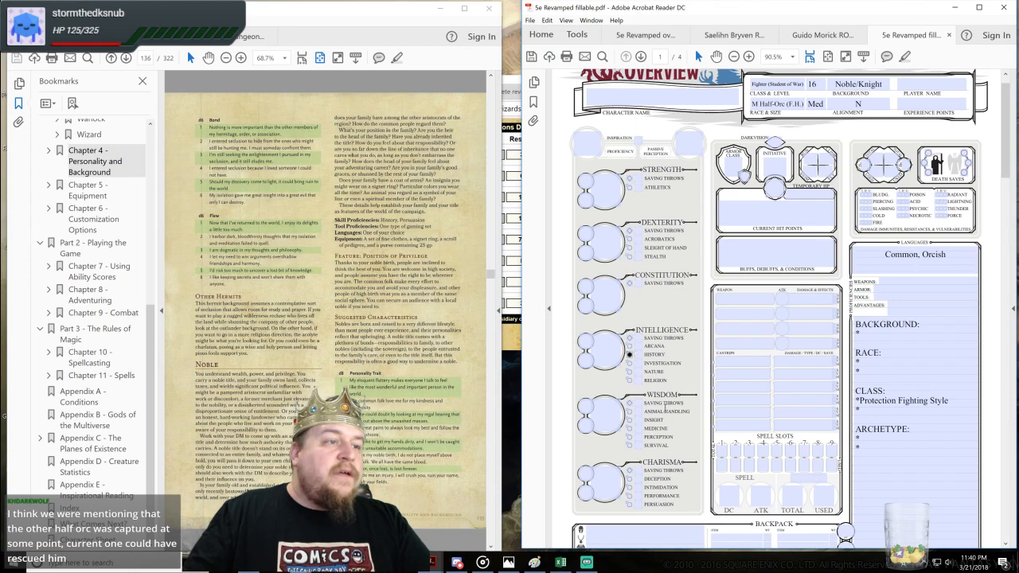
mouse_move(629, 507)
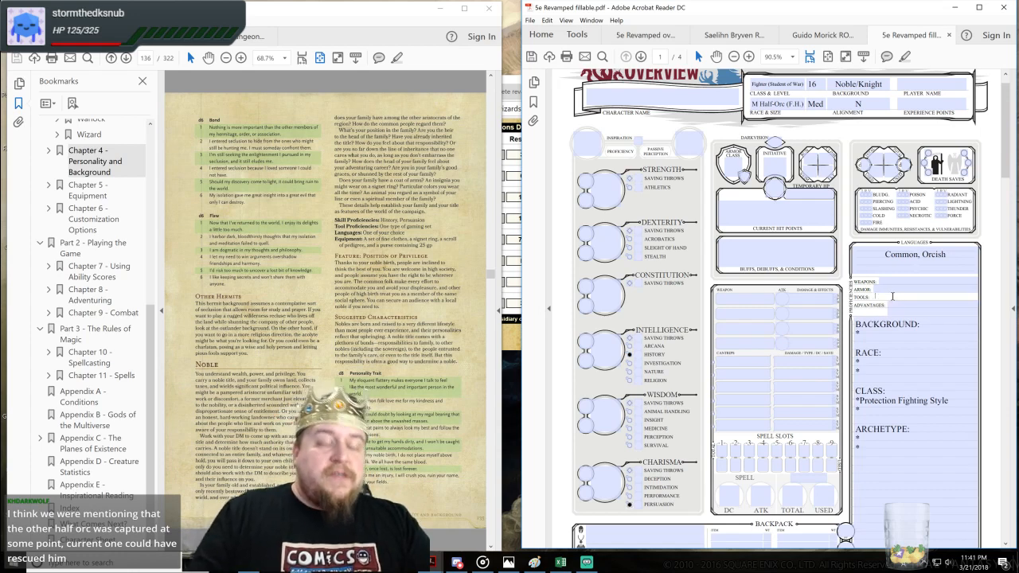
Step: Enter 'Dice set' as the character's tool proficiency
text(Dice set)
text(, ???)
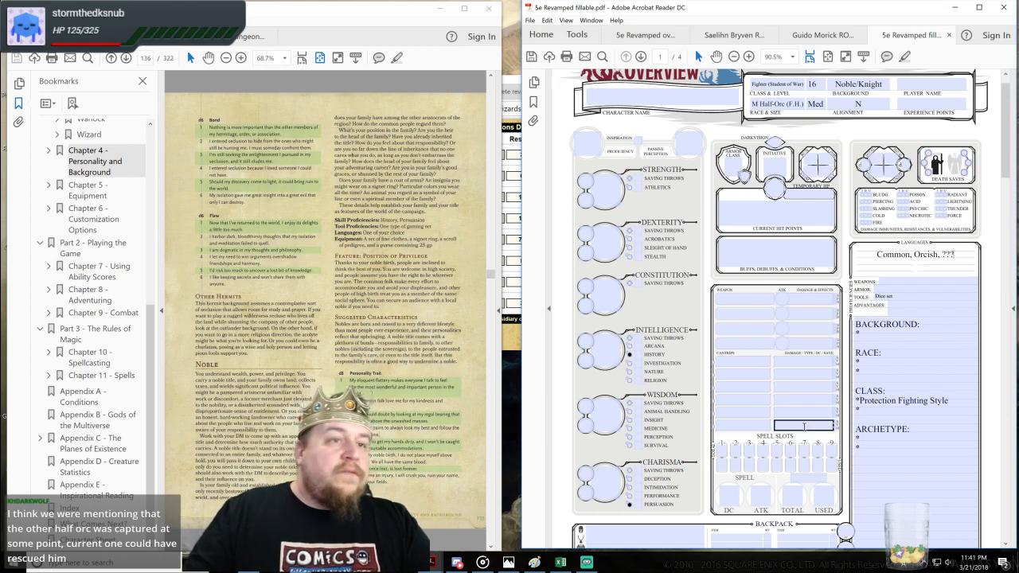
Step: List fine clothes in the backpack and enter 'Position of Privilege' in the Background notes
scroll(down, 3)
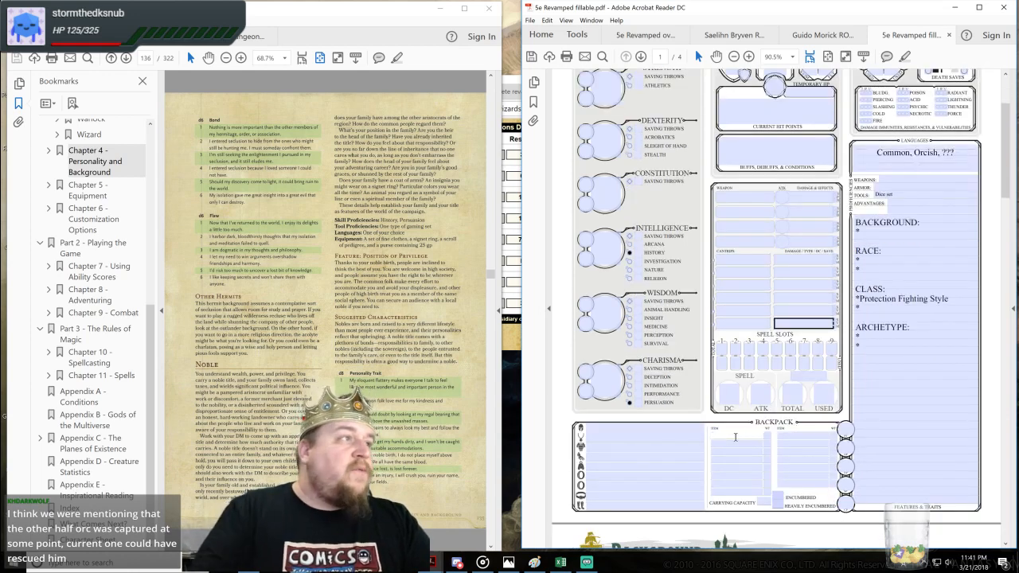
text(Fine clothes)
text(25)
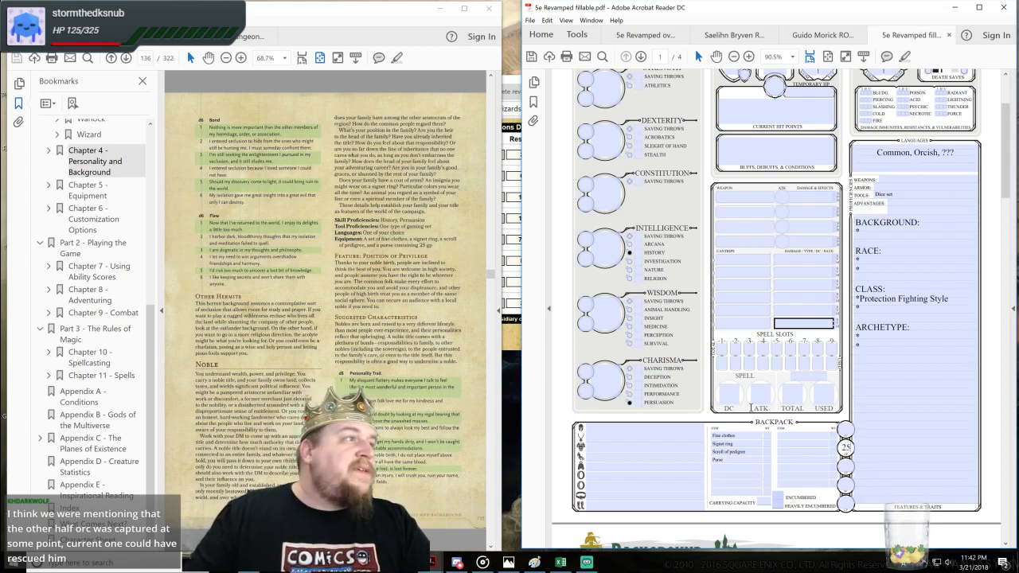
click(886, 345)
text(P)
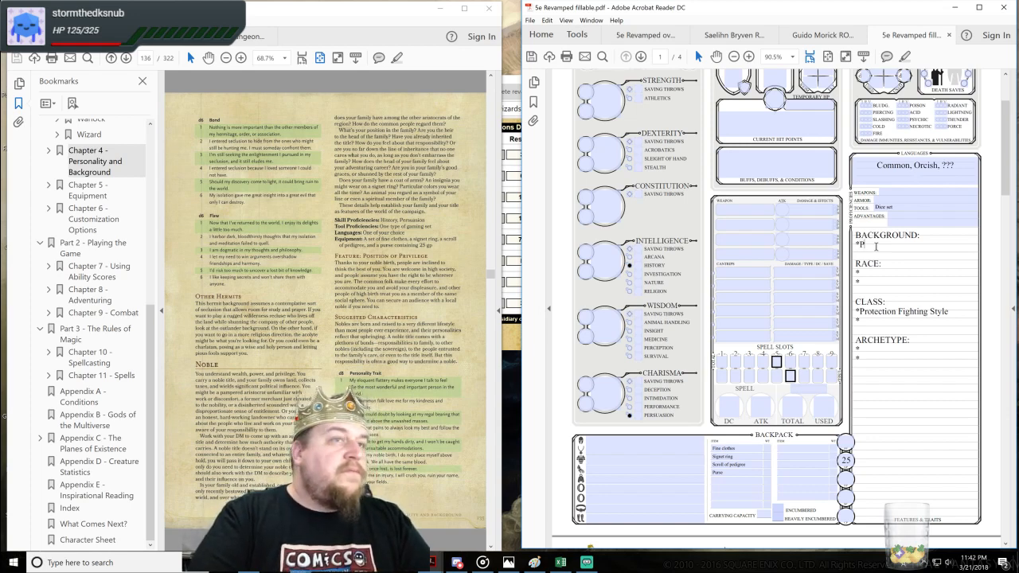
text(osition of Privilege)
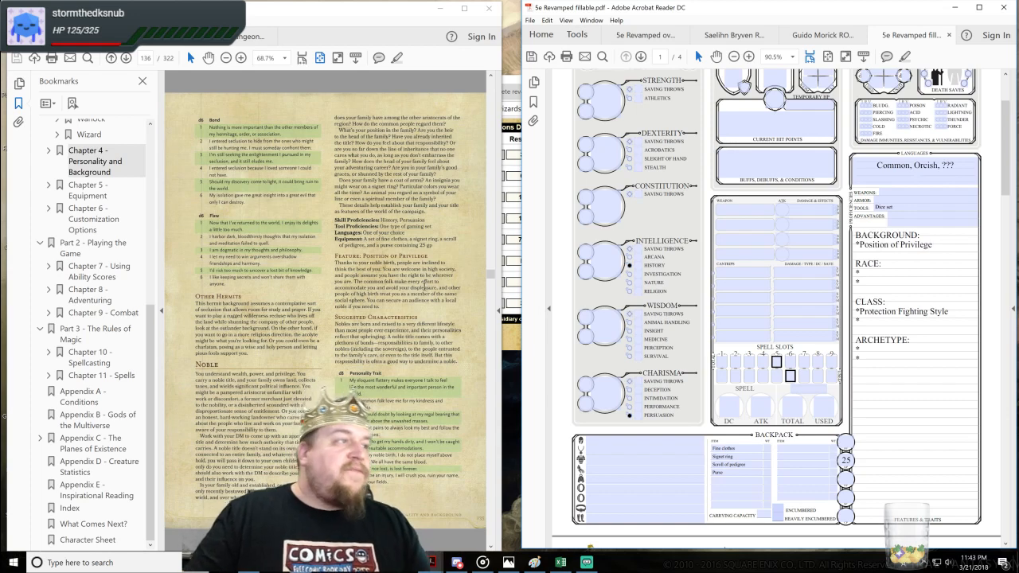
Step: On page 2, type the traits 'If you do me an injury…' and 'I don't like to…'
scroll(down, 3)
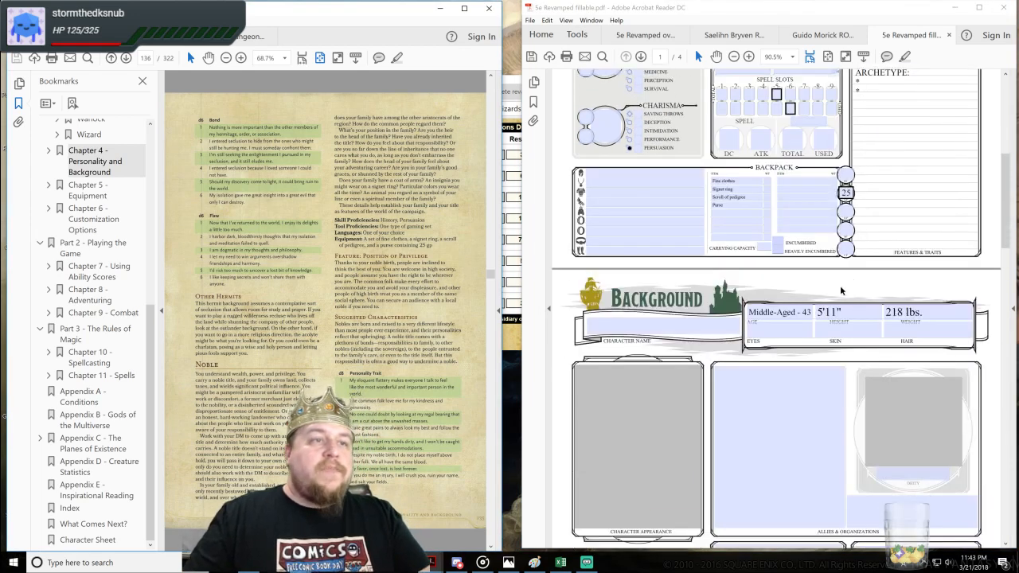
scroll(down, 3)
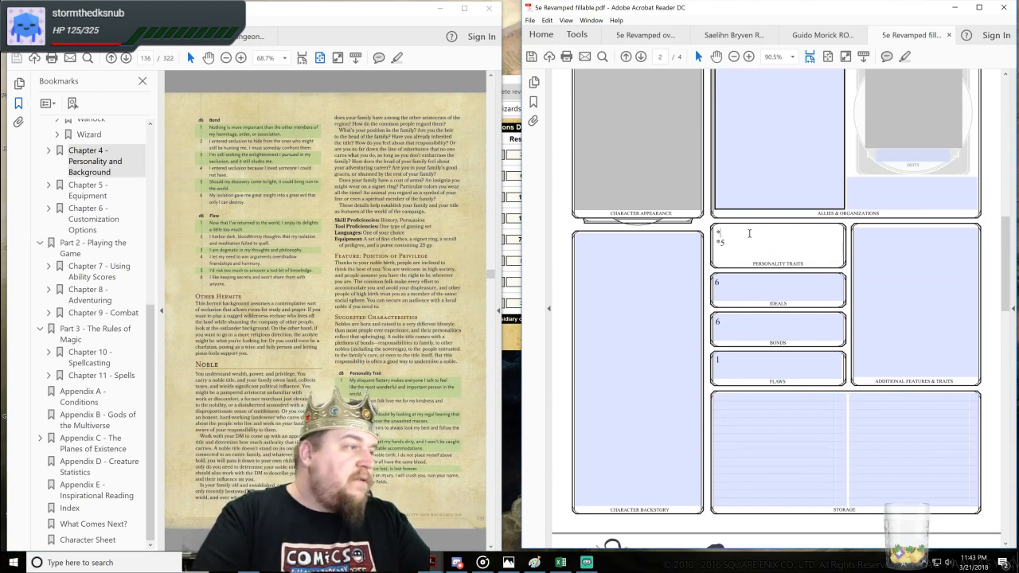
text(If you do me an injury, I will crush you, ruin your name, and salt your fields.)
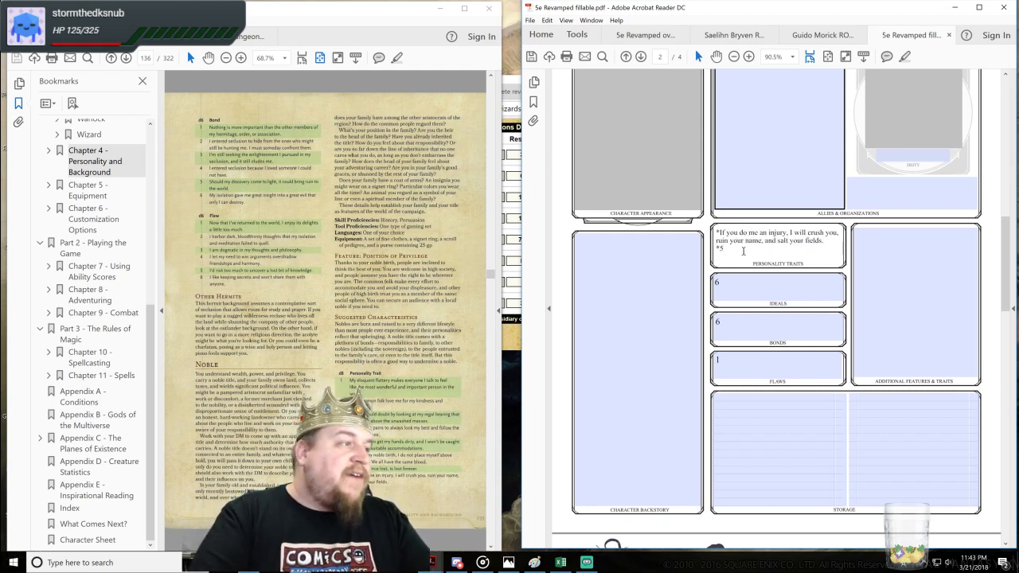
text(I don't like to)
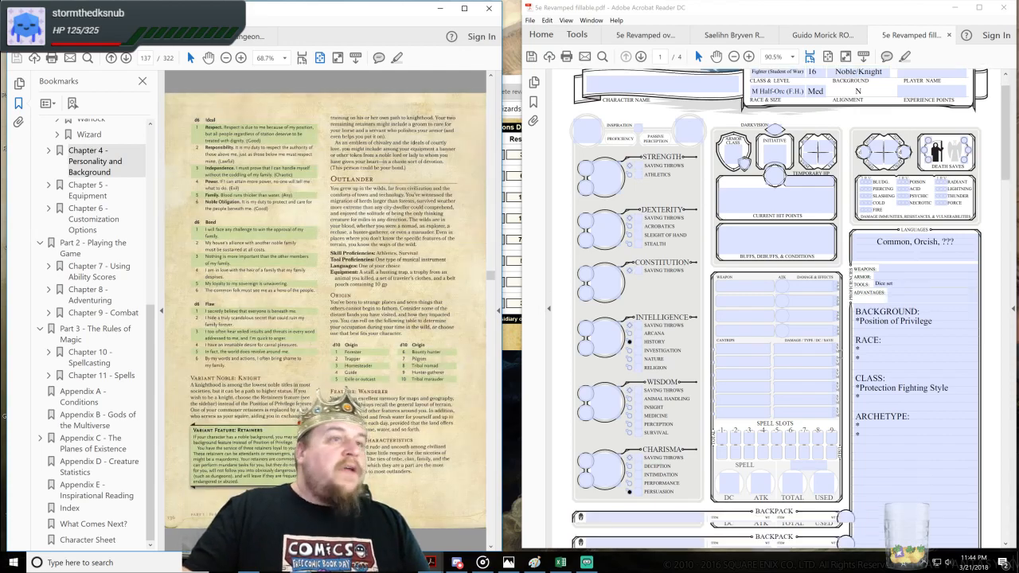
Step: Scroll down to the Ideals box on the background page
scroll(down, 3)
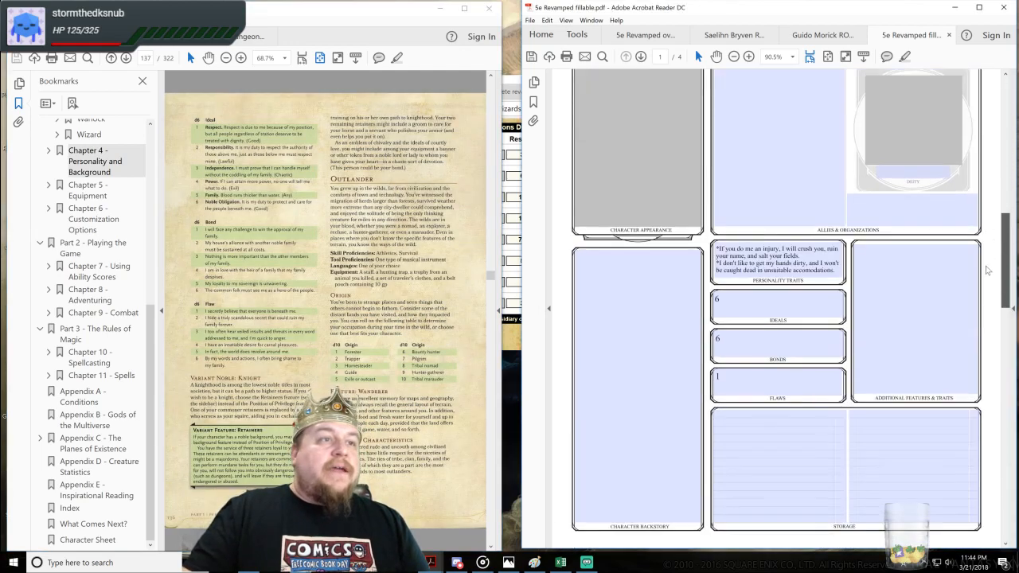
scroll(down, 3)
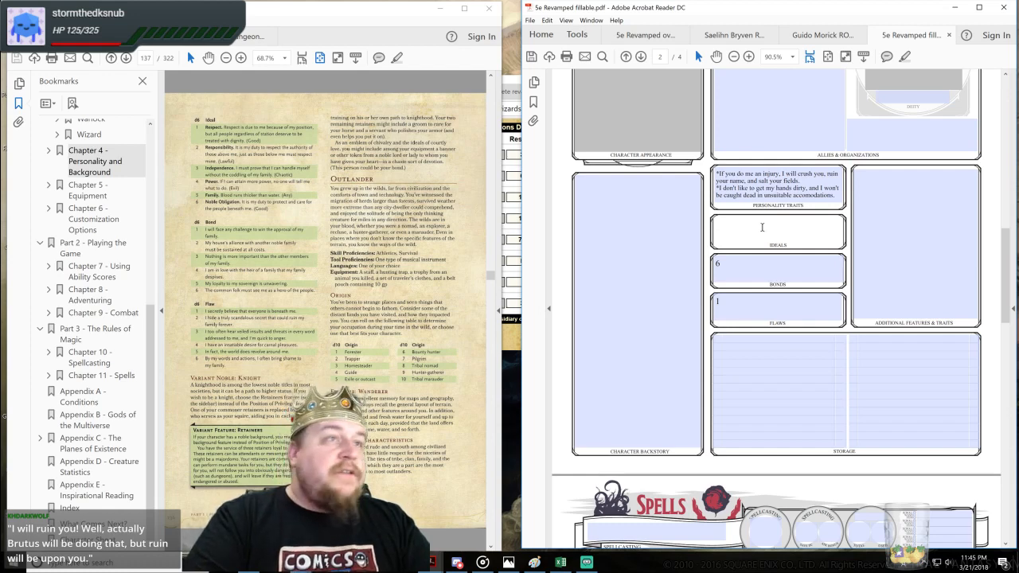
Step: Enter the ideal 'Noble Obligation. It is my duty to protect and care for the…'
text(No)
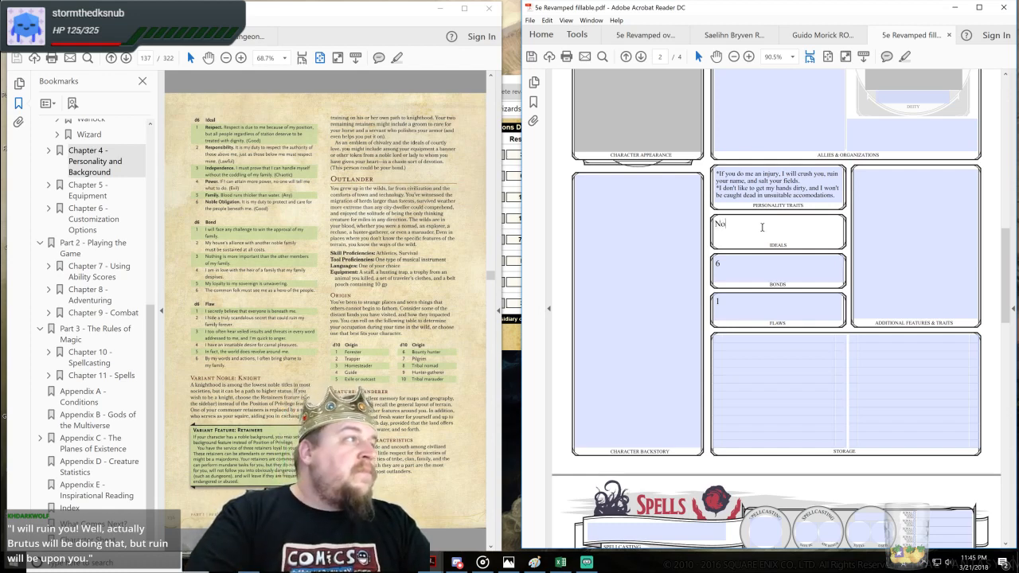
text(Noble Obligation.)
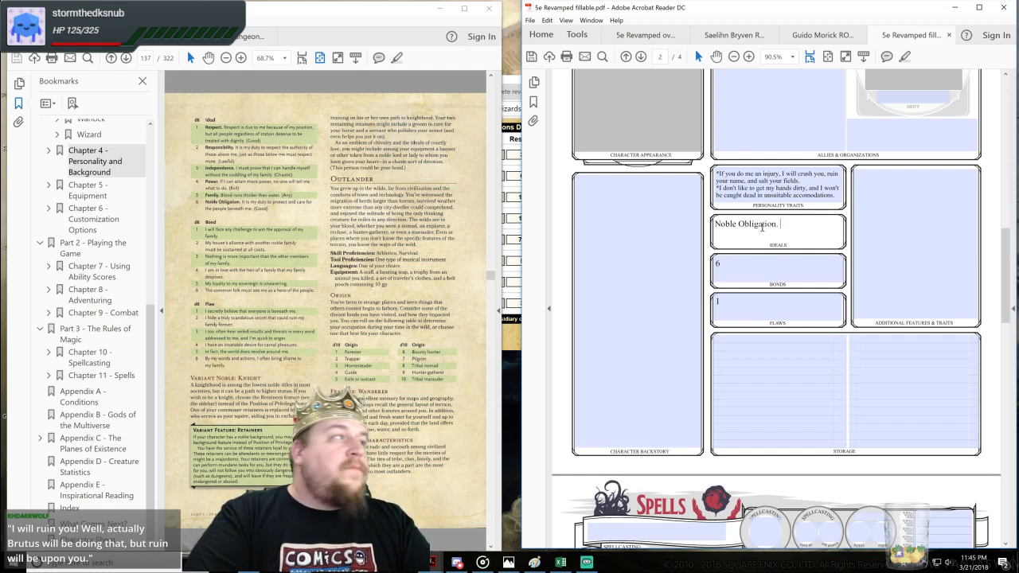
text(It is my)
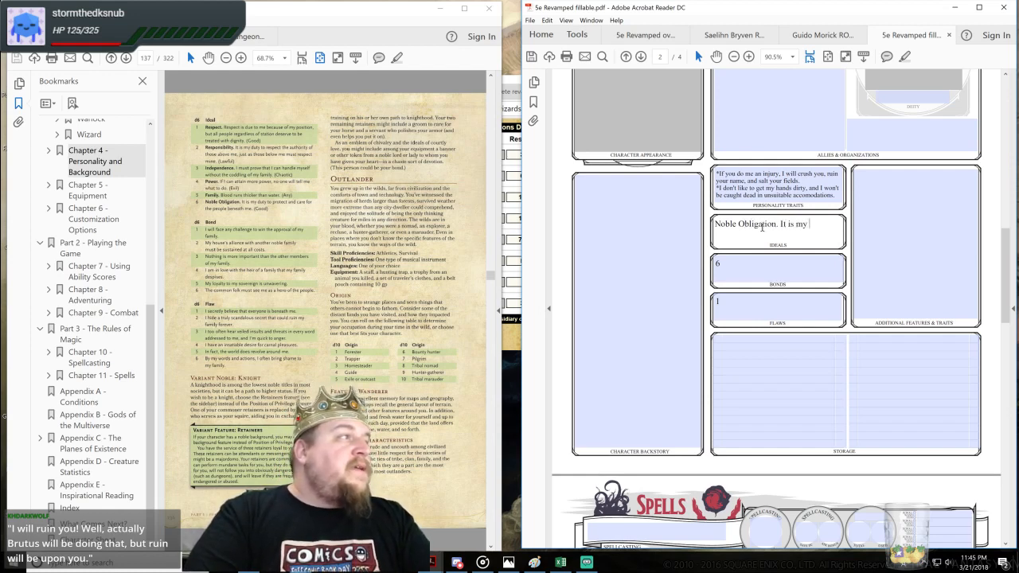
text(dur)
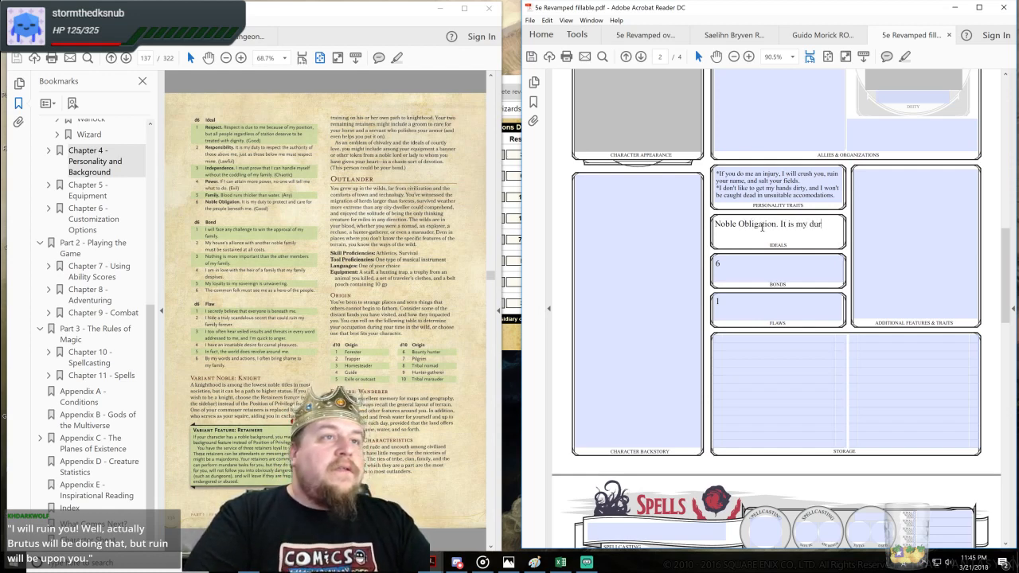
text(guar)
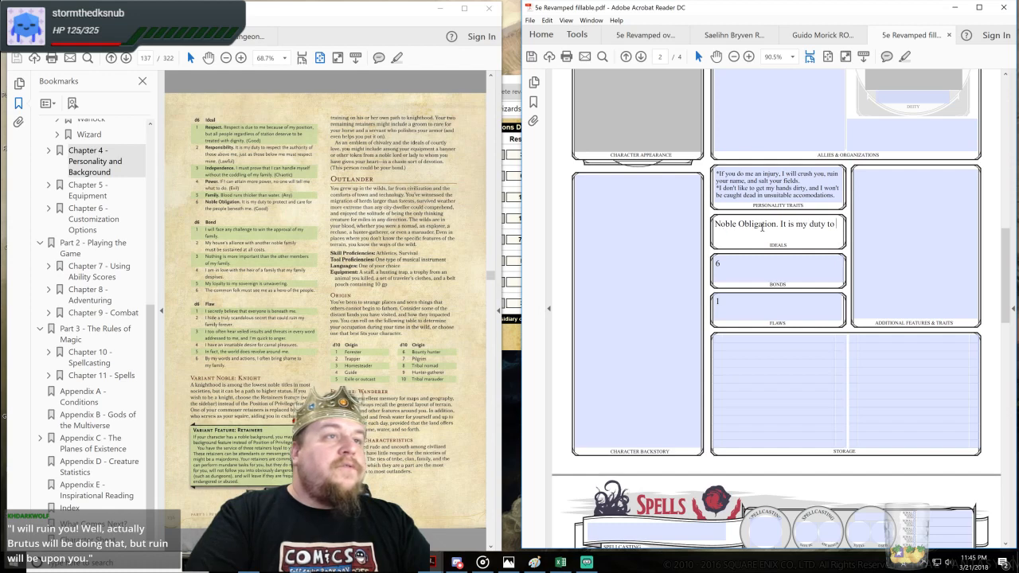
text(protect)
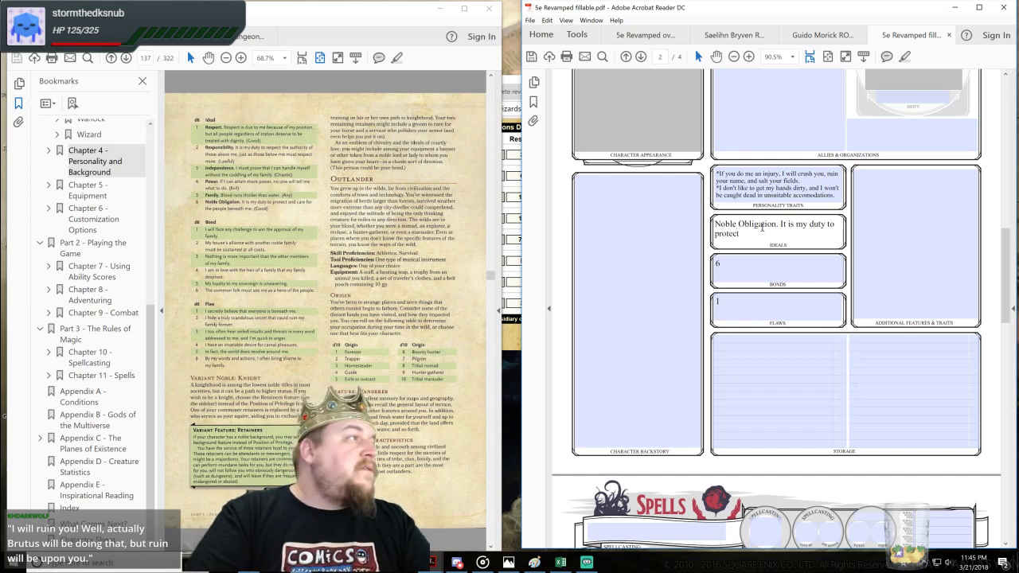
text(and care for the people beneath me.)
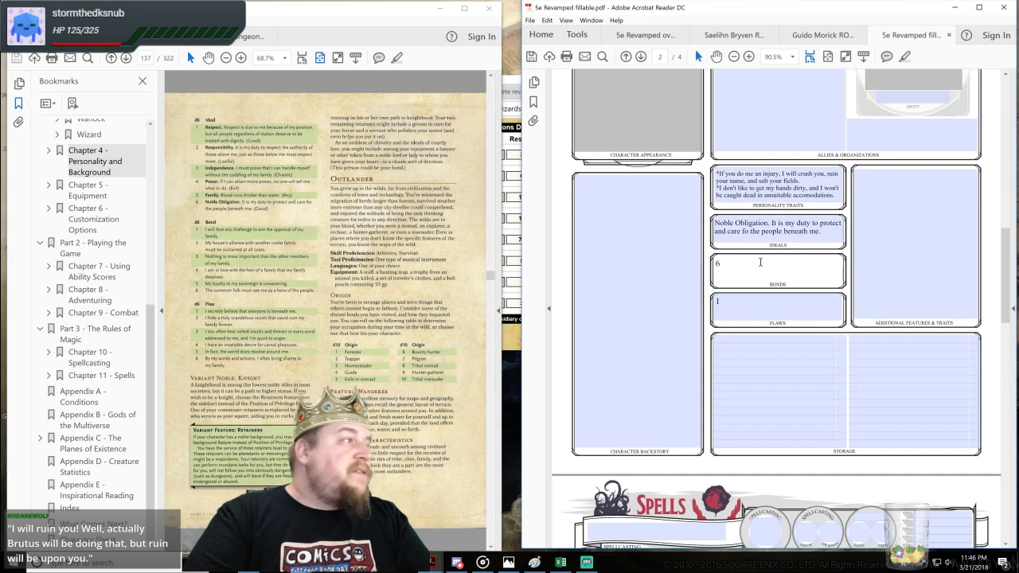
Step: Type the bond 'The common folk must see me…' and start the flaw ending 'beneath me.'
text(The common)
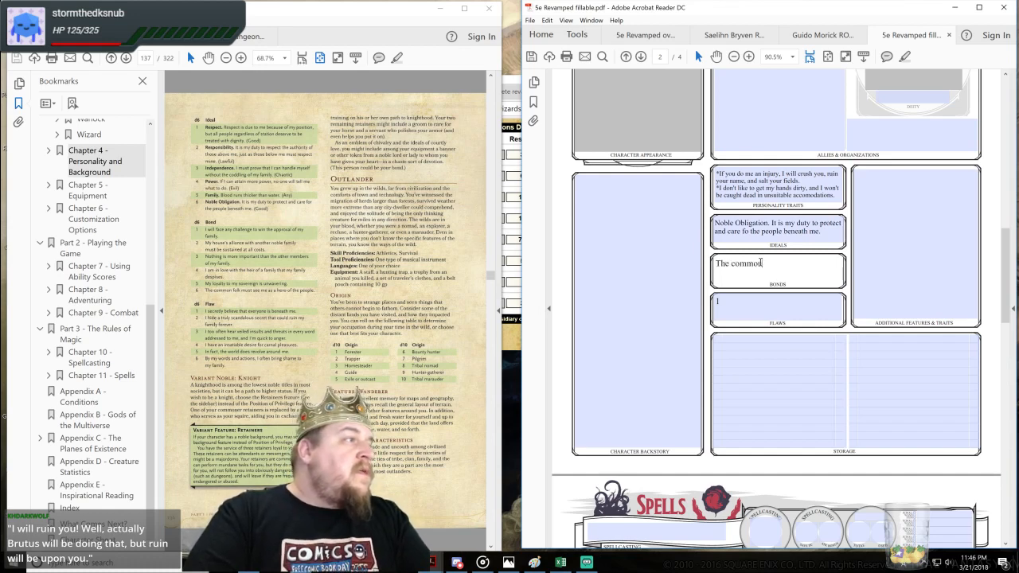
text(folk must see me as a hero of the people.)
click(778, 310)
text( secretly believe that everyone is )
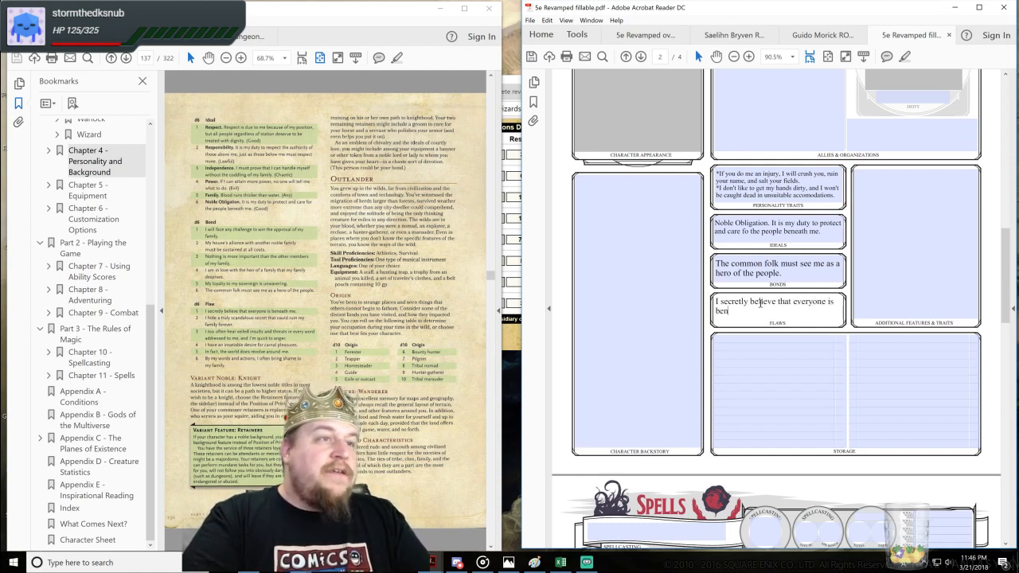
text(beneath me.)
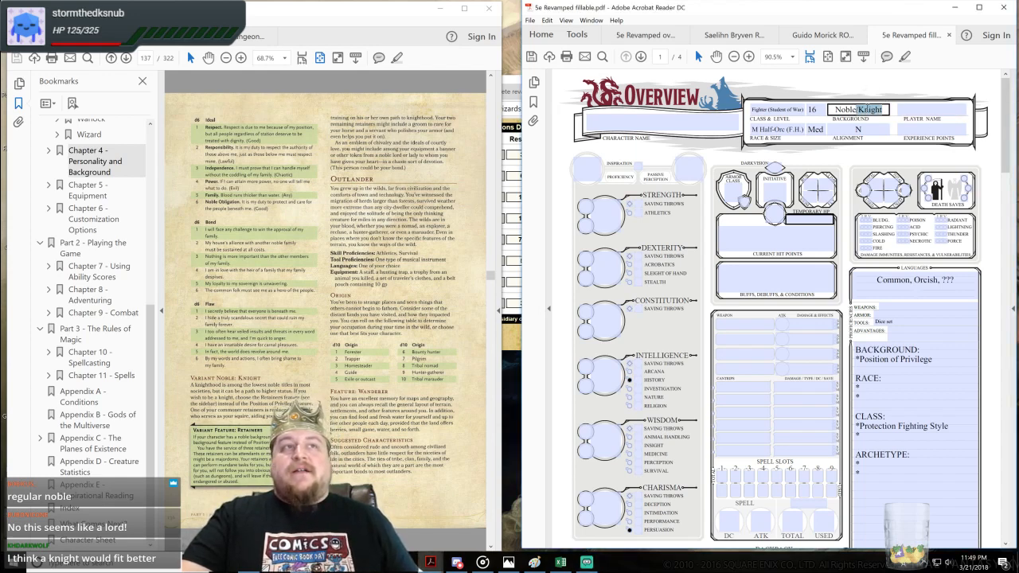
Step: Trim the background to Noble and expand the Chapter 2 - Races bookmarks
click(939, 110)
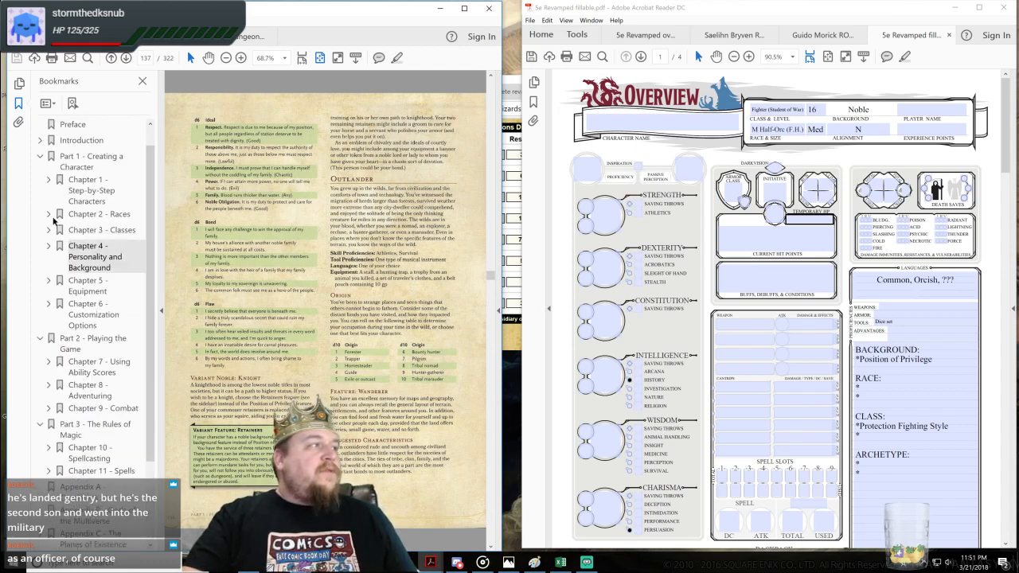
click(48, 214)
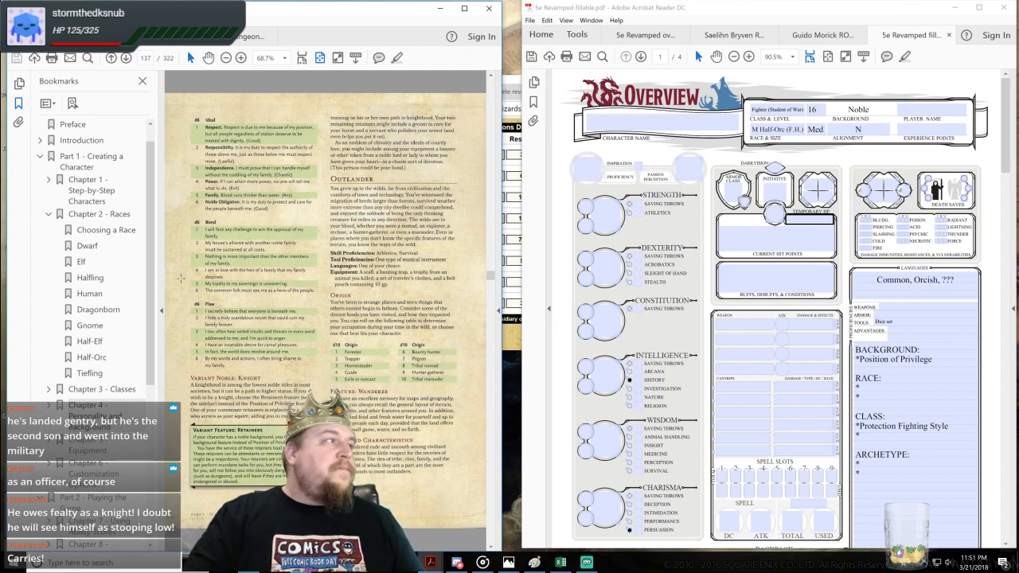
Step: Jump to the Half-Orc bookmark and scroll to its race traits
click(90, 356)
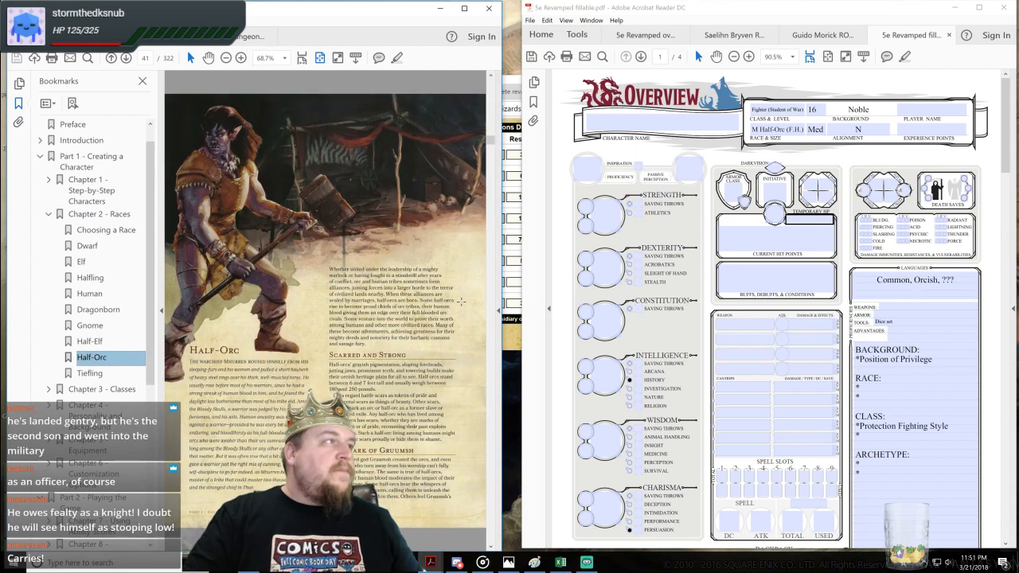
scroll(down, 3)
text(30)
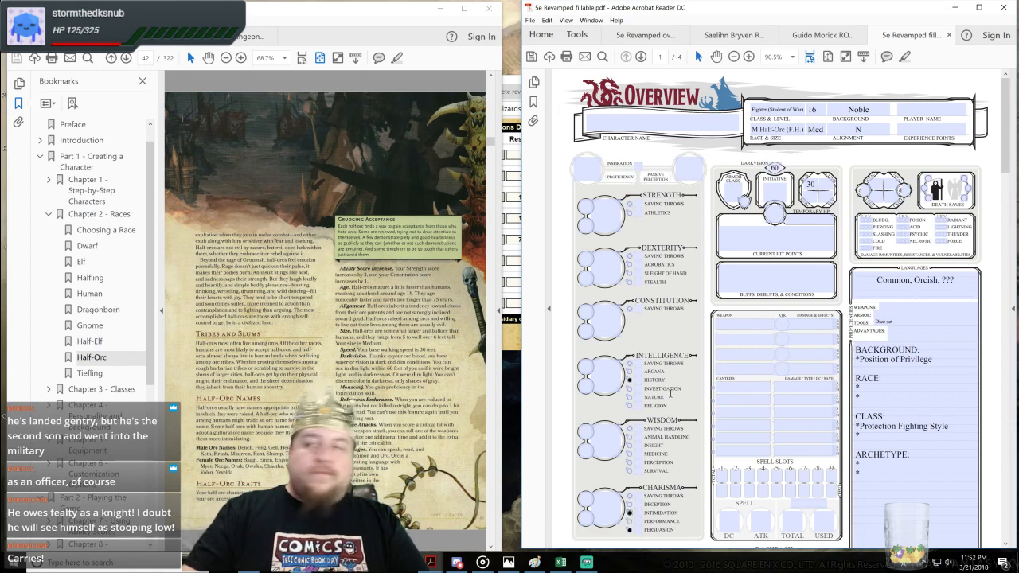
mouse_move(696, 391)
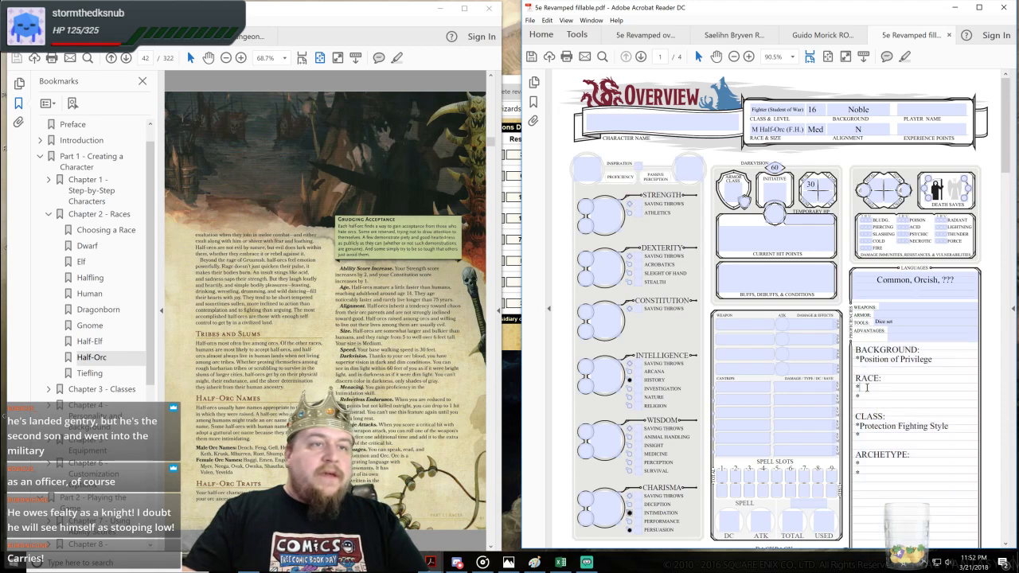
Step: Type Relentless Endurance and Savage Attacks under RACE in the notes
text(Relentless)
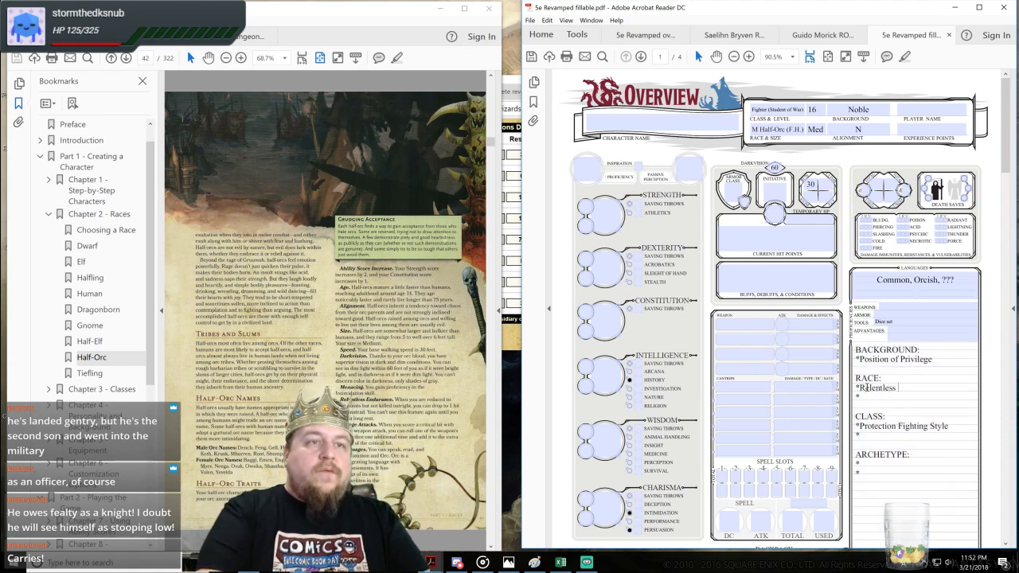
text(Endurance)
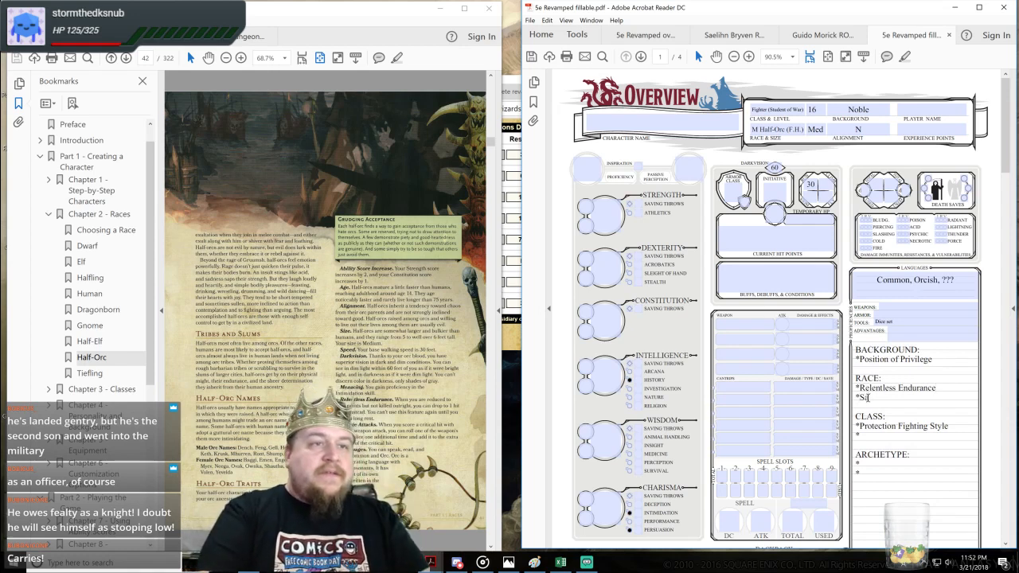
text(Savage Attacks)
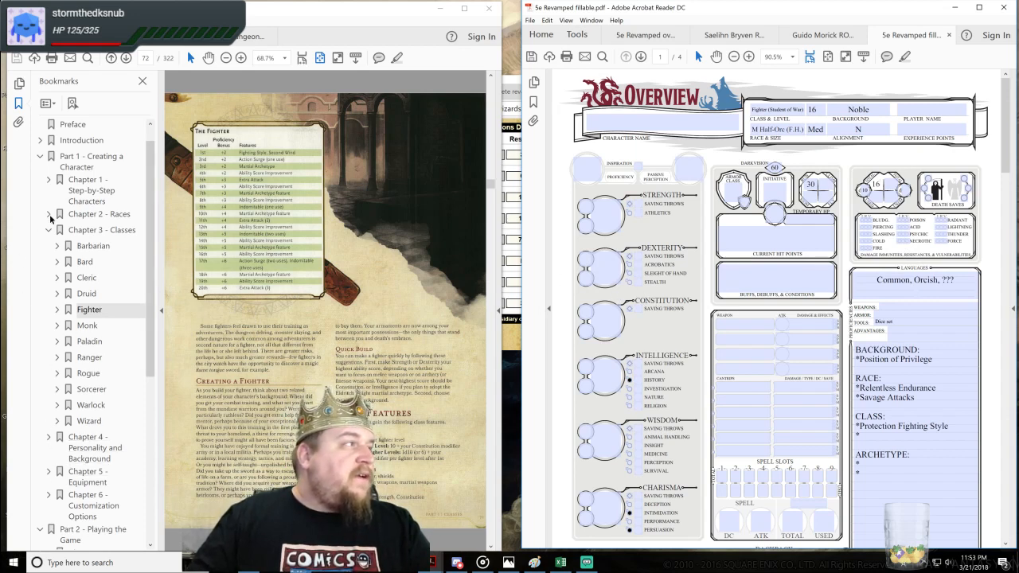
Step: Check the Half-Orc section for the +2 Strength, +1 Constitution bonuses, then return to Fighter
click(50, 213)
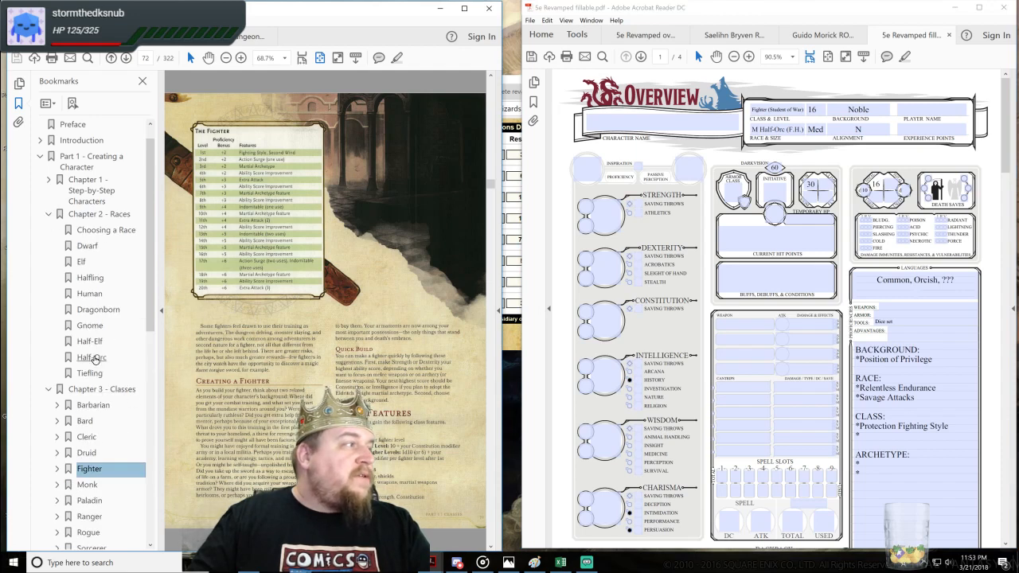
click(88, 357)
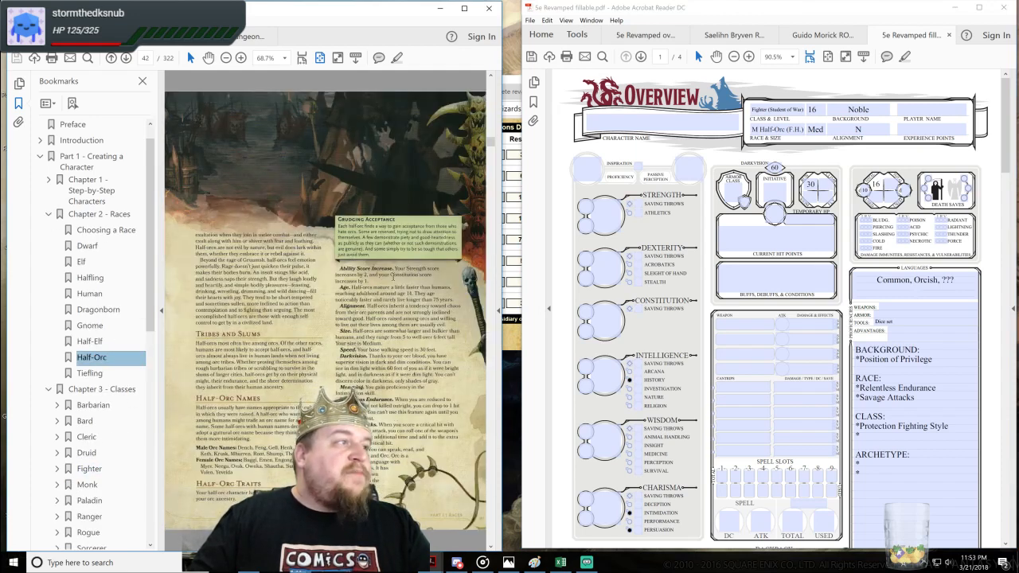
click(44, 215)
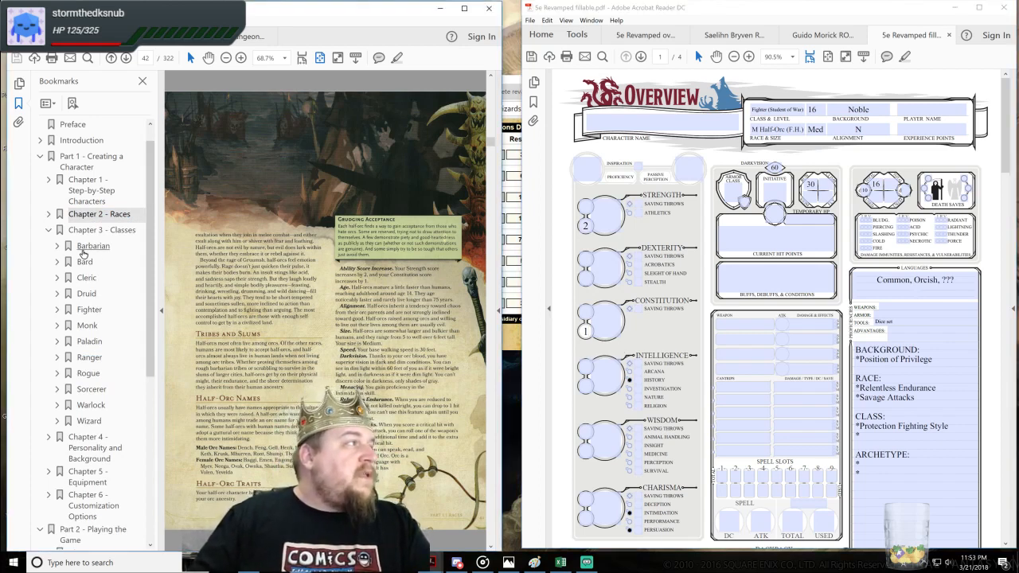
click(90, 310)
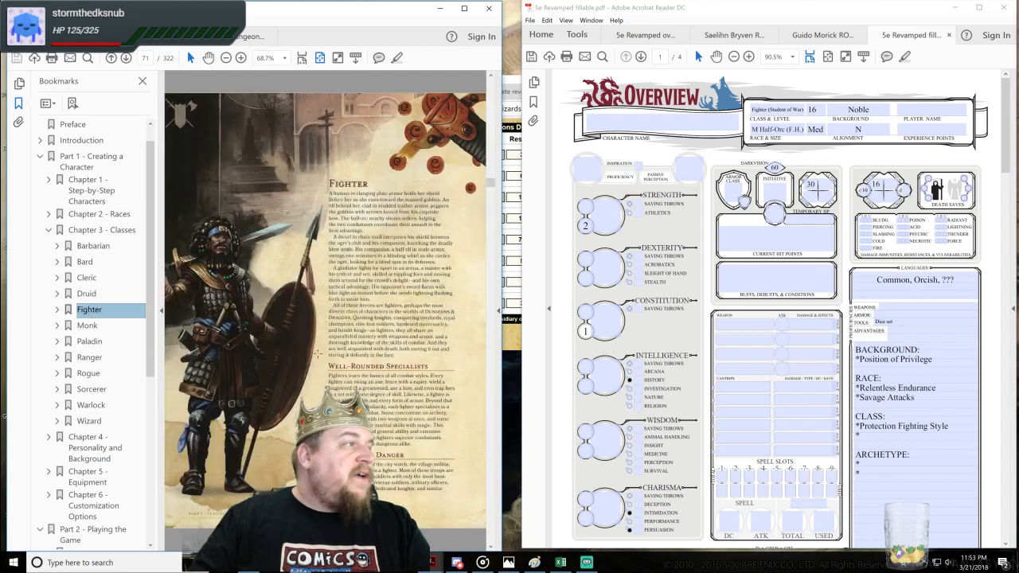
Step: Scroll down to the Fighter's saving throw, weapon and armor proficiencies
scroll(down, 3)
text(All shields)
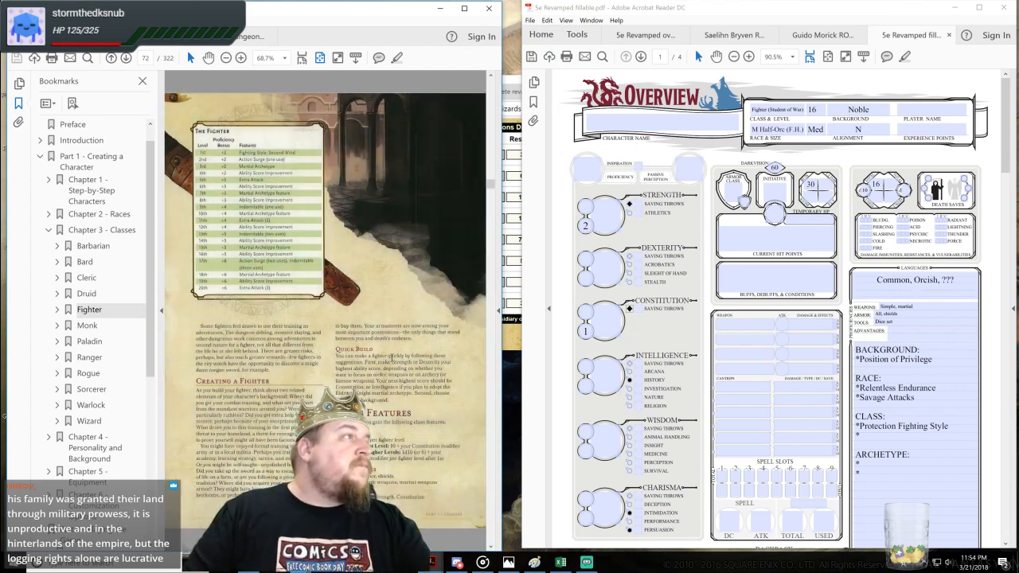
scroll(down, 3)
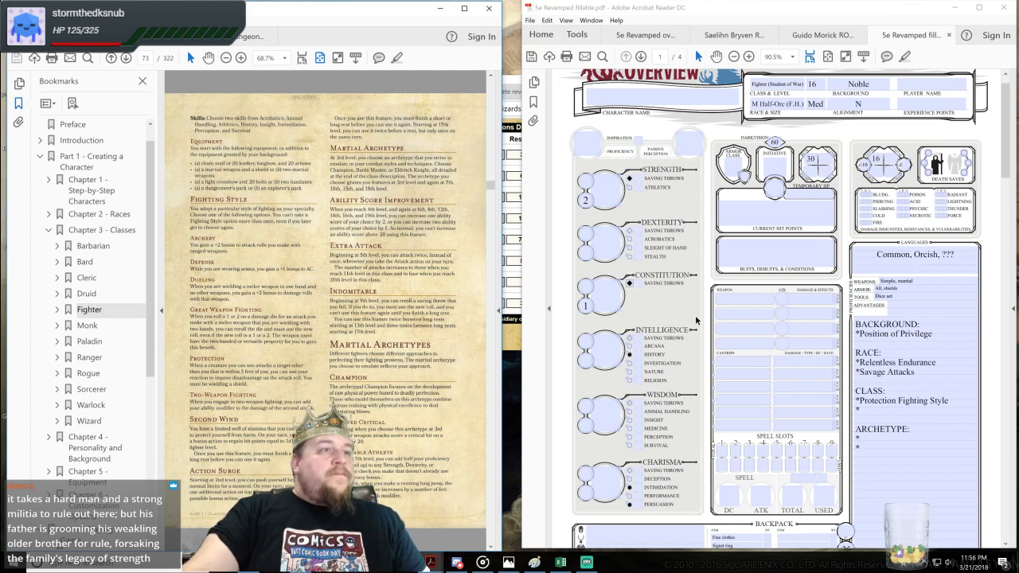
mouse_move(590, 194)
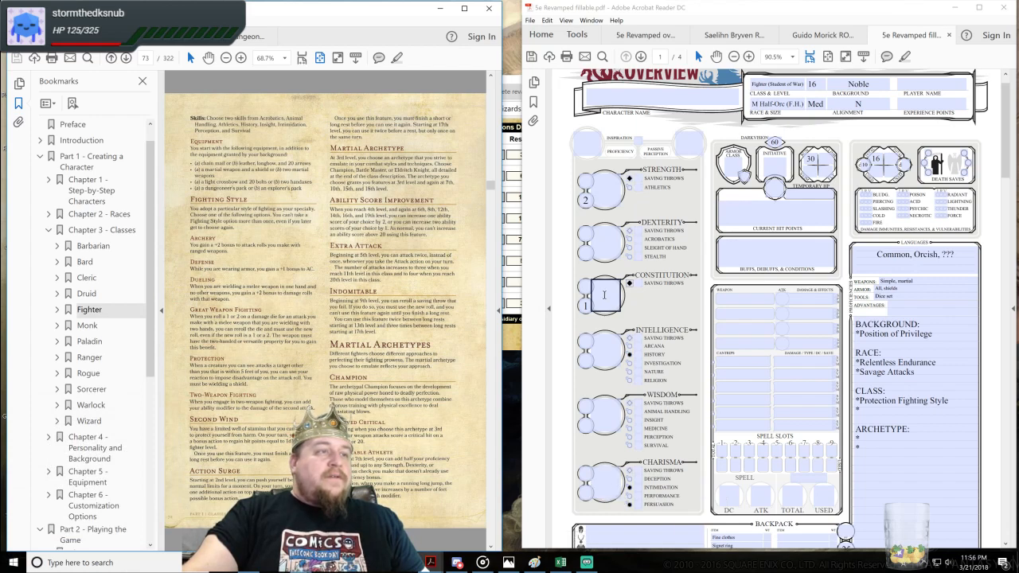
mouse_move(603, 294)
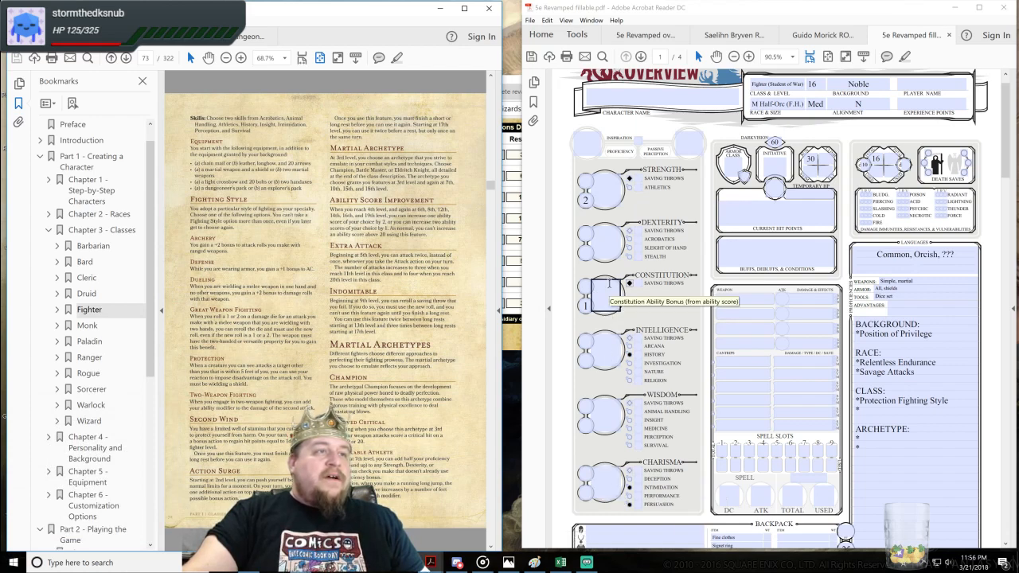
mouse_move(586, 238)
text(13)
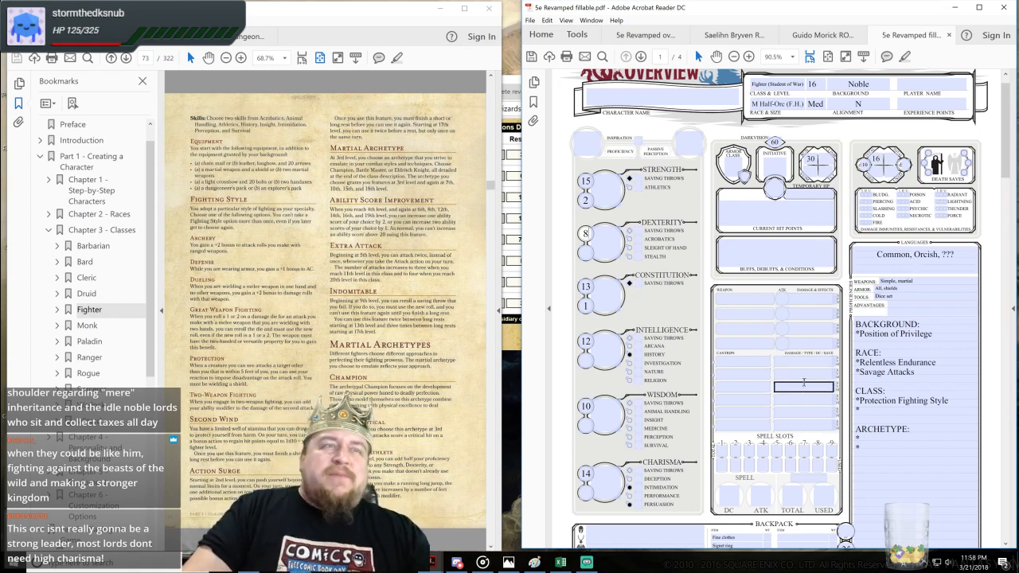
Step: Scroll down the sheet while entering ability scores 15, 8, 13, 12, 10, 14
scroll(down, 3)
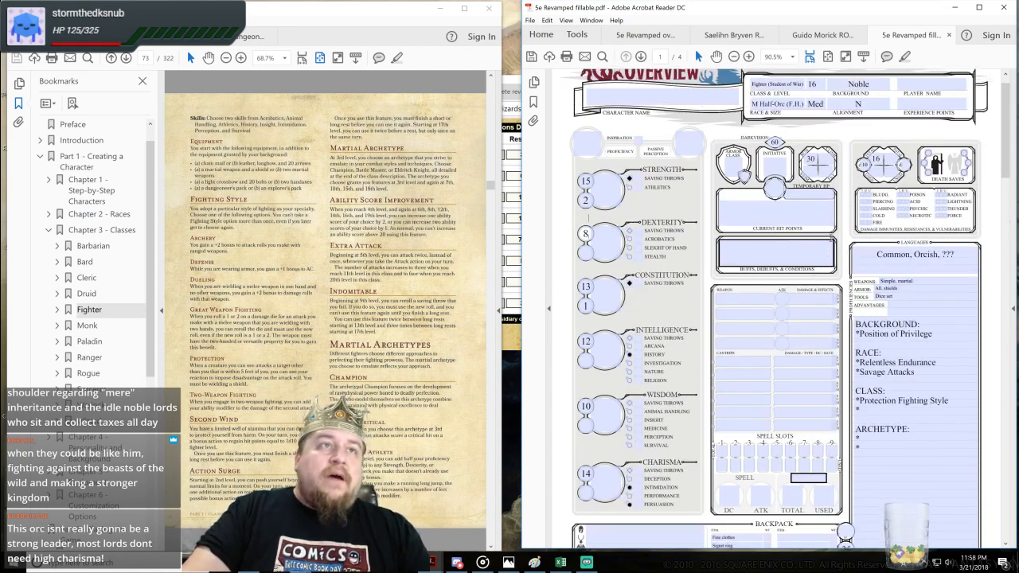
Step: Mark Athletics as a proficient skill and scroll further down the sheet
click(914, 257)
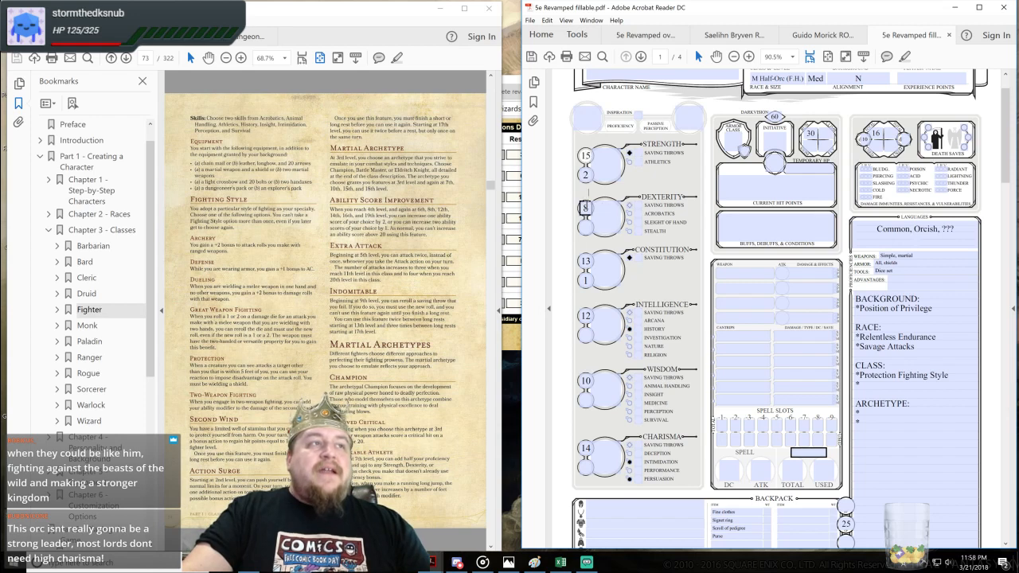
mouse_move(593, 211)
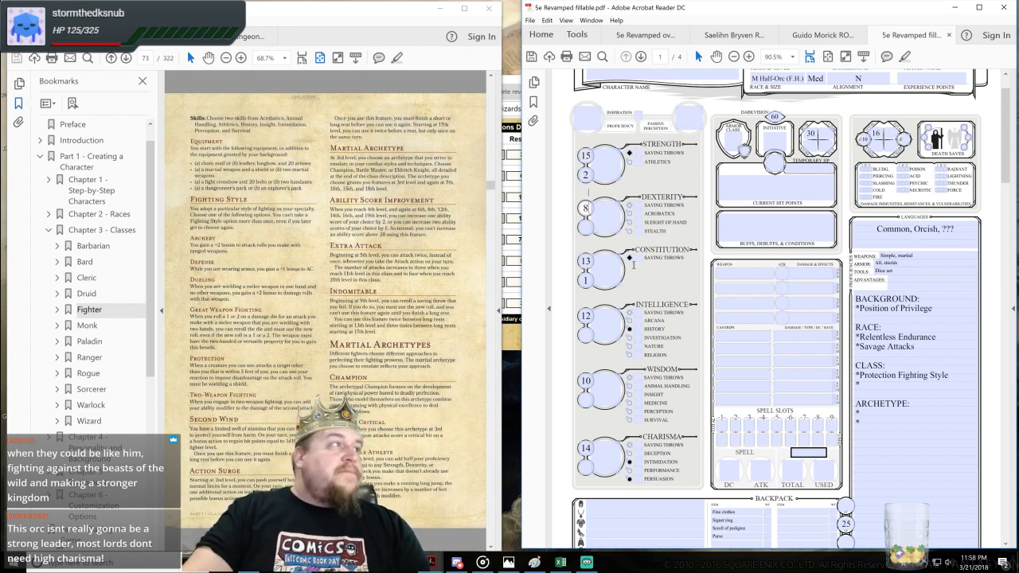
scroll(down, 3)
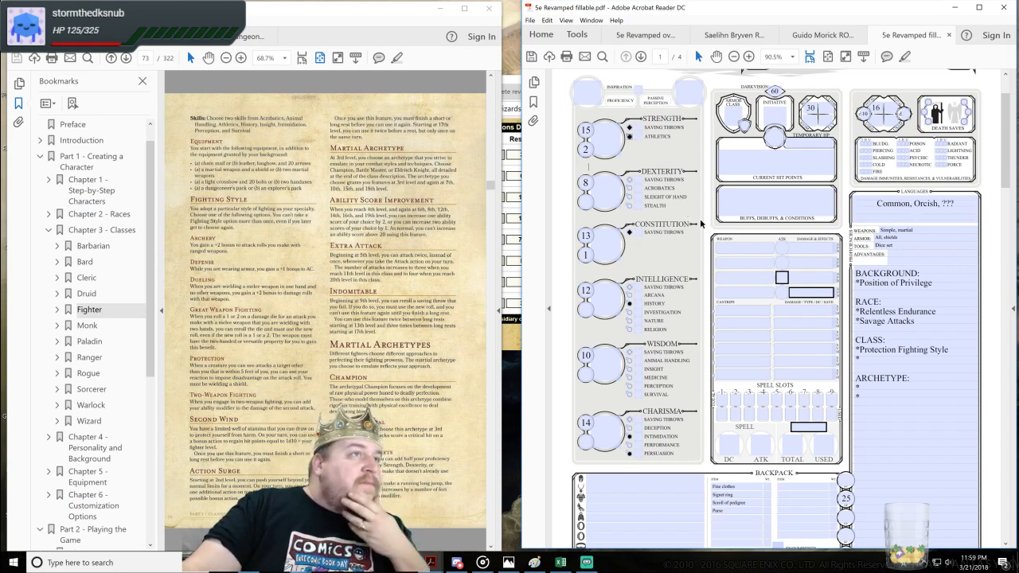
mouse_move(681, 261)
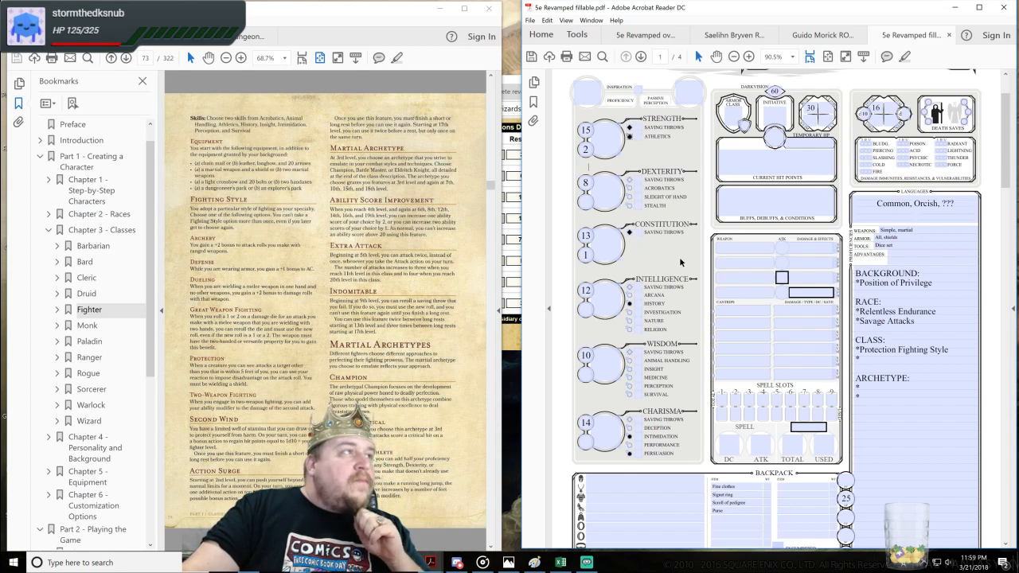
mouse_move(648, 255)
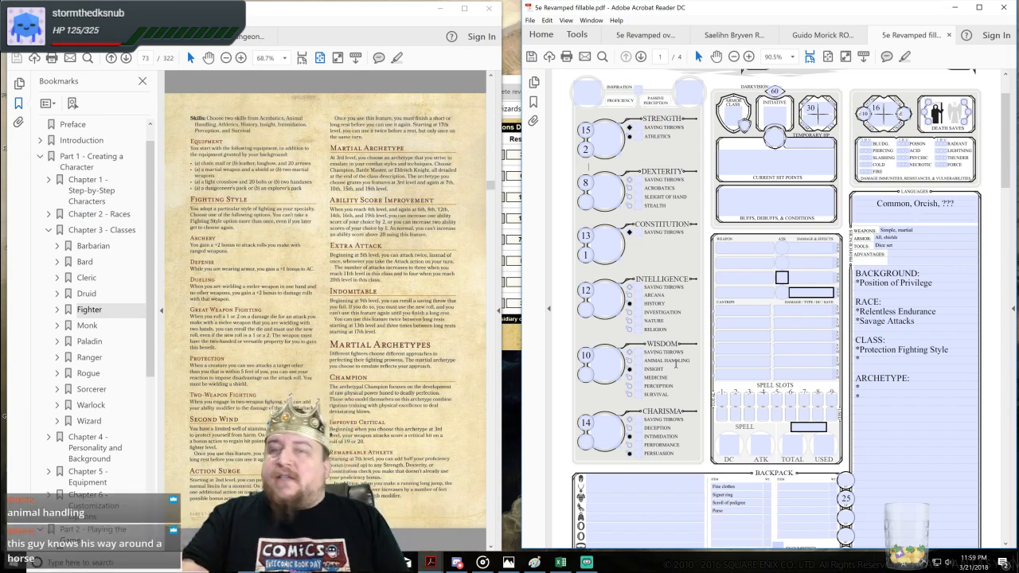
mouse_move(635, 273)
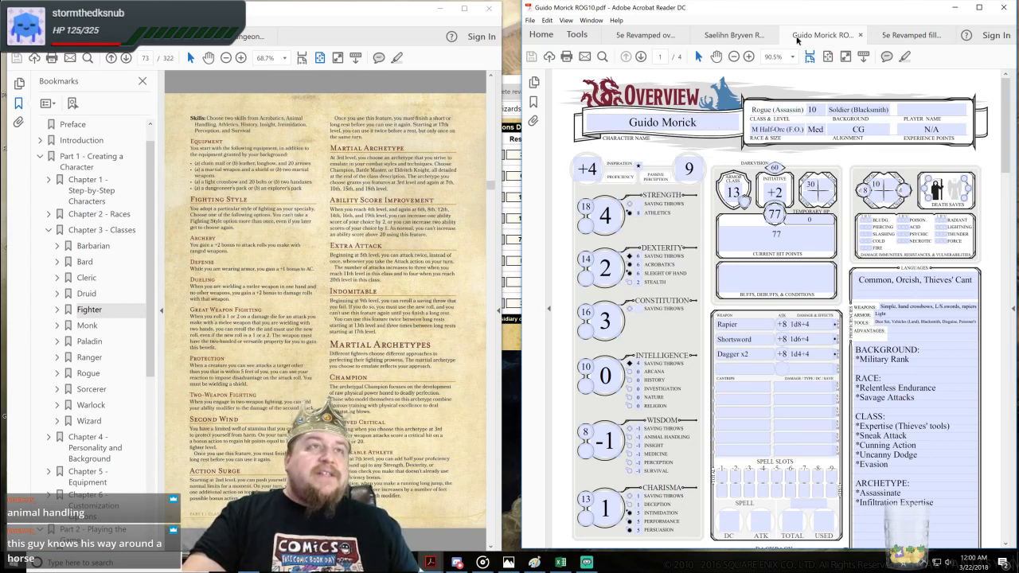
click(741, 35)
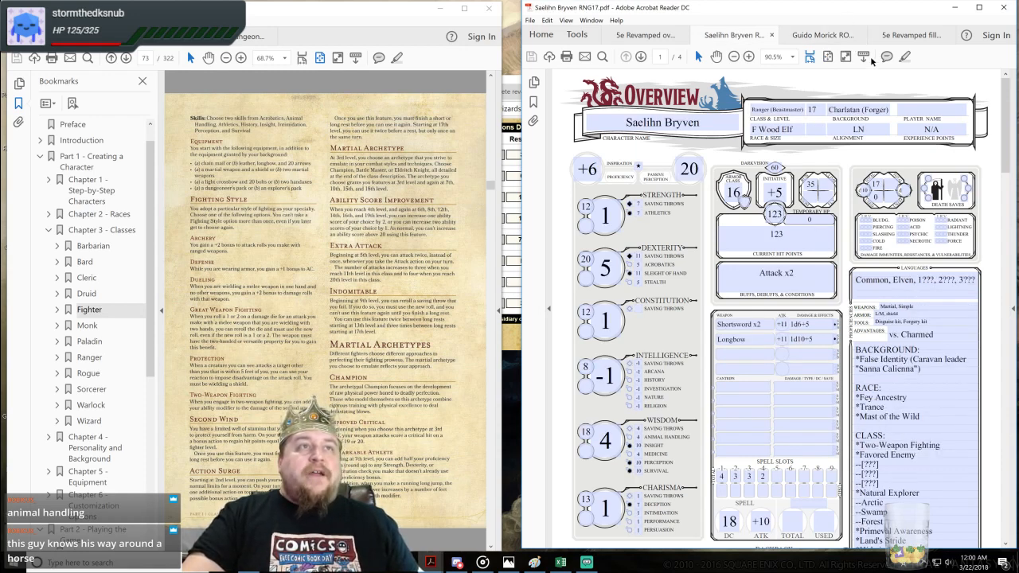
click(915, 34)
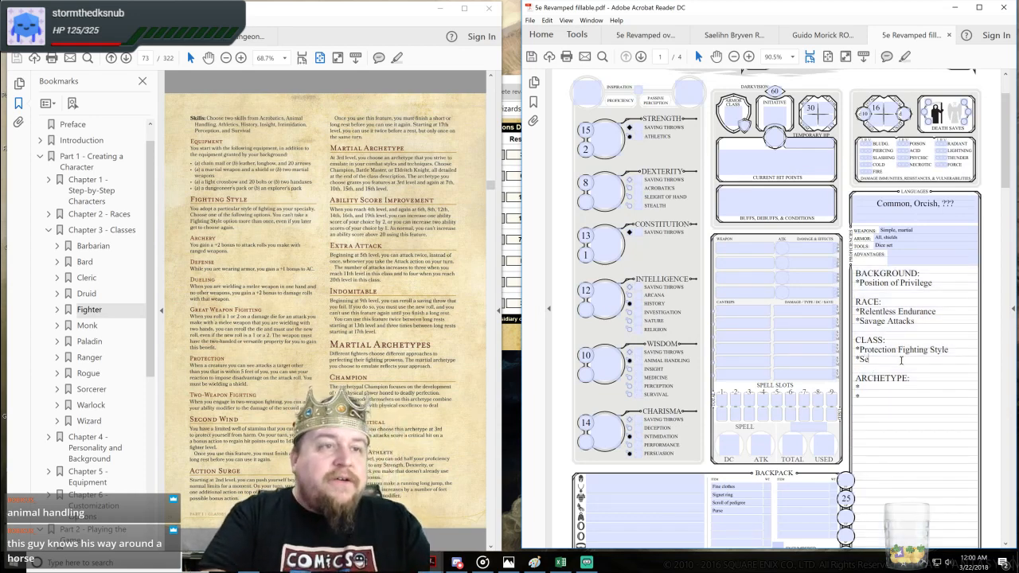
Step: Add Second Wind, Action Surge, Extra Attack and Indomitable to the CLASS features notes
text(Second Wind)
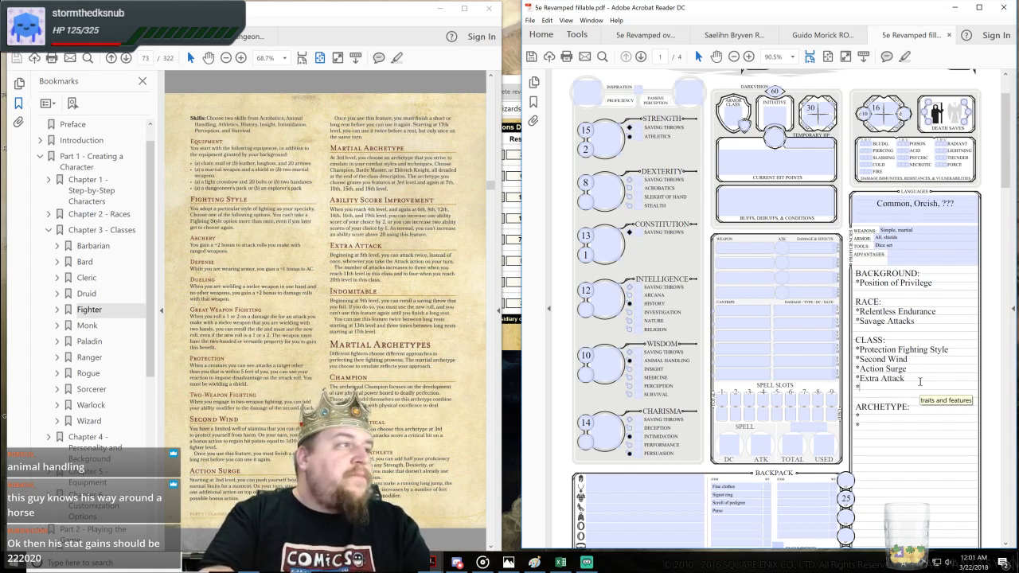
text(Indomitable)
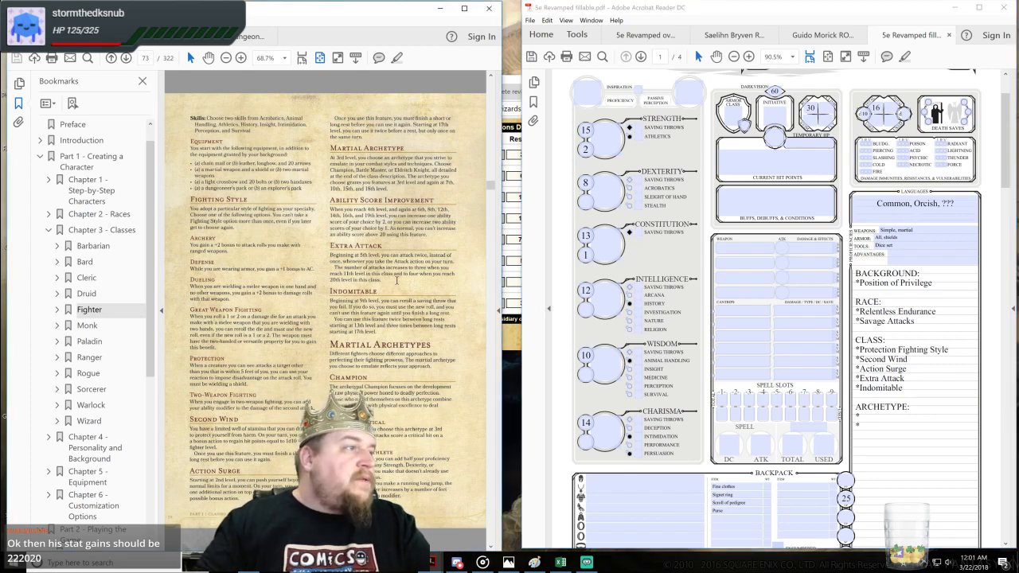
Step: Scroll from the background page on page 2 back to the page 1 ability scores
scroll(down, 3)
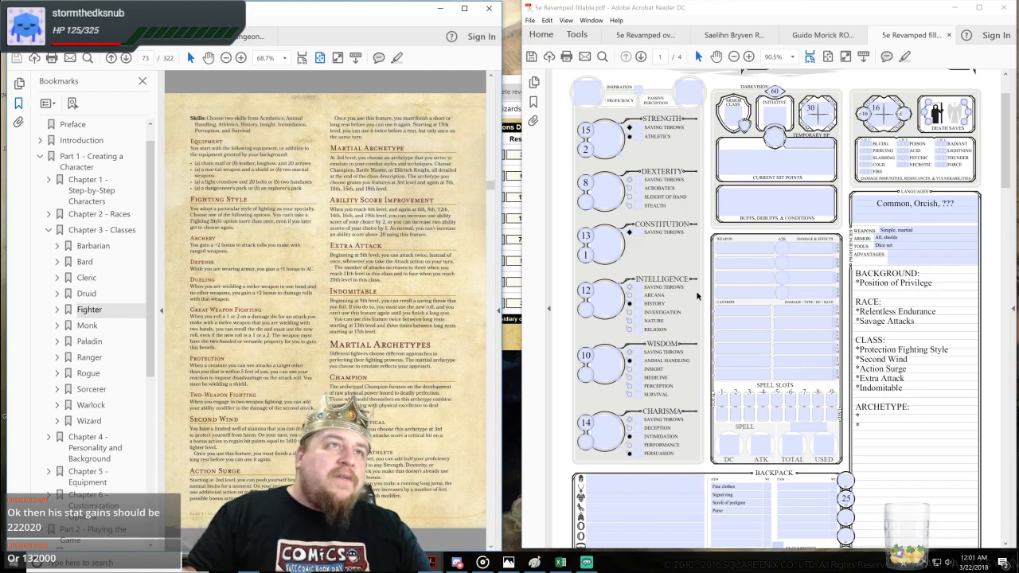
scroll(down, 3)
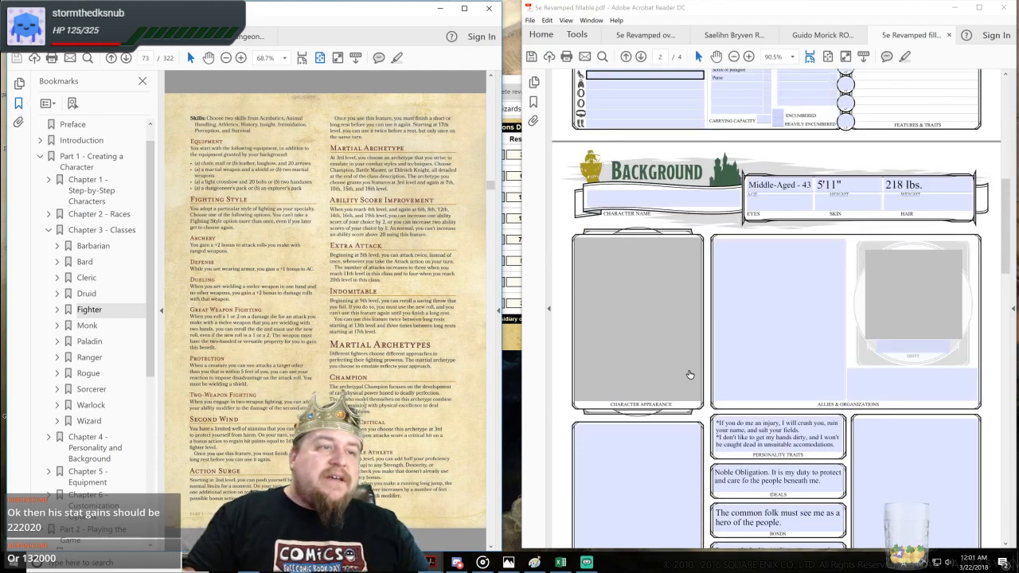
scroll(down, 3)
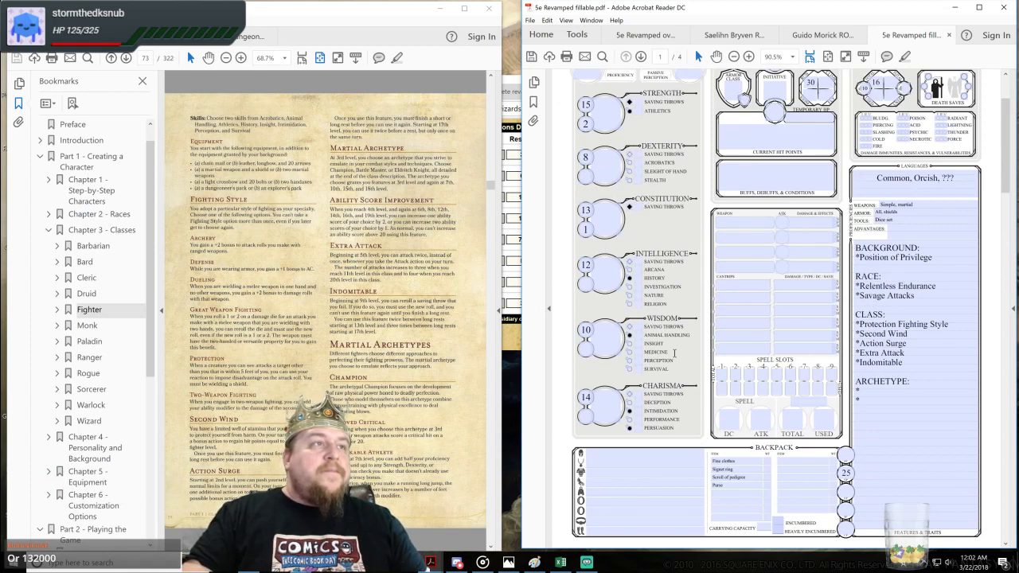
mouse_move(691, 354)
text(Chain mail)
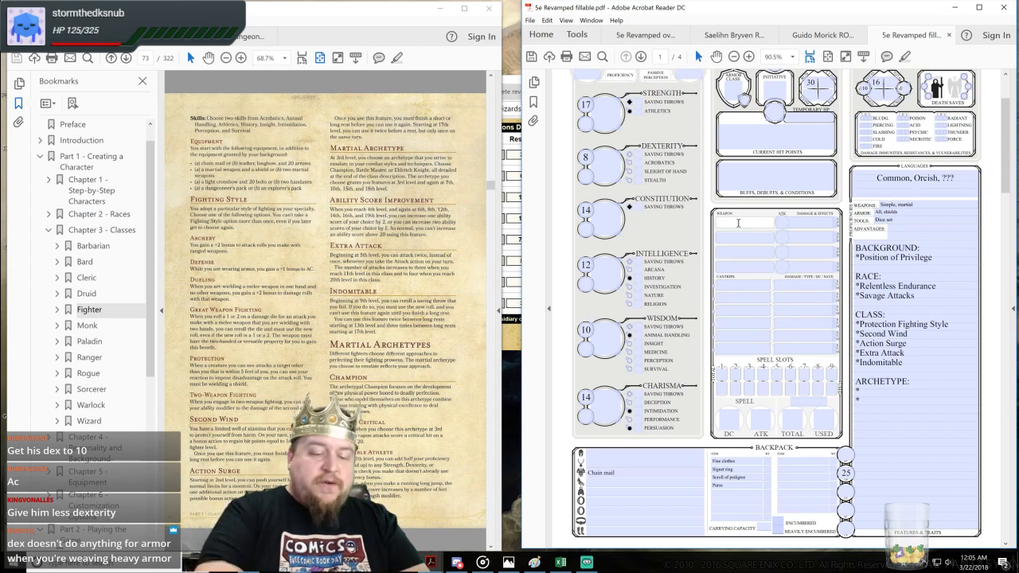
Step: Enter Martial and Handaxe x2 as weapons, then select the next backpack row
text(Martial)
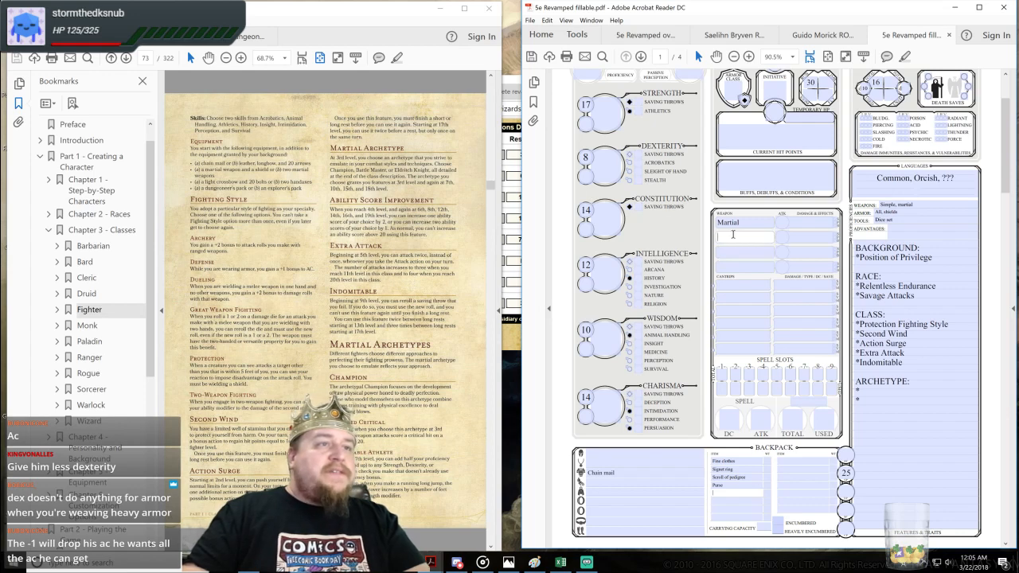
text(Handaxe x2)
text(Dungeoneer's pack)
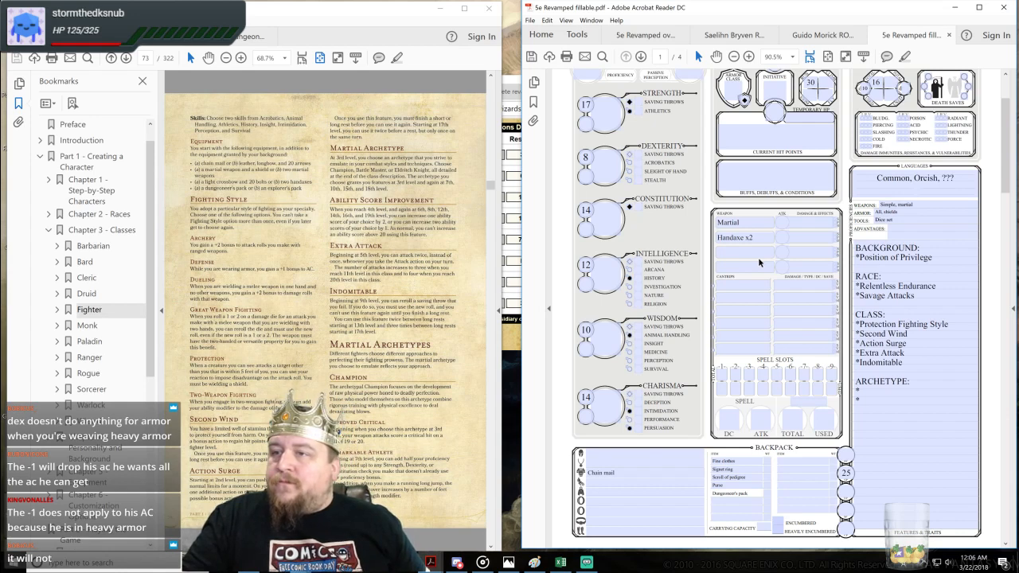
click(744, 252)
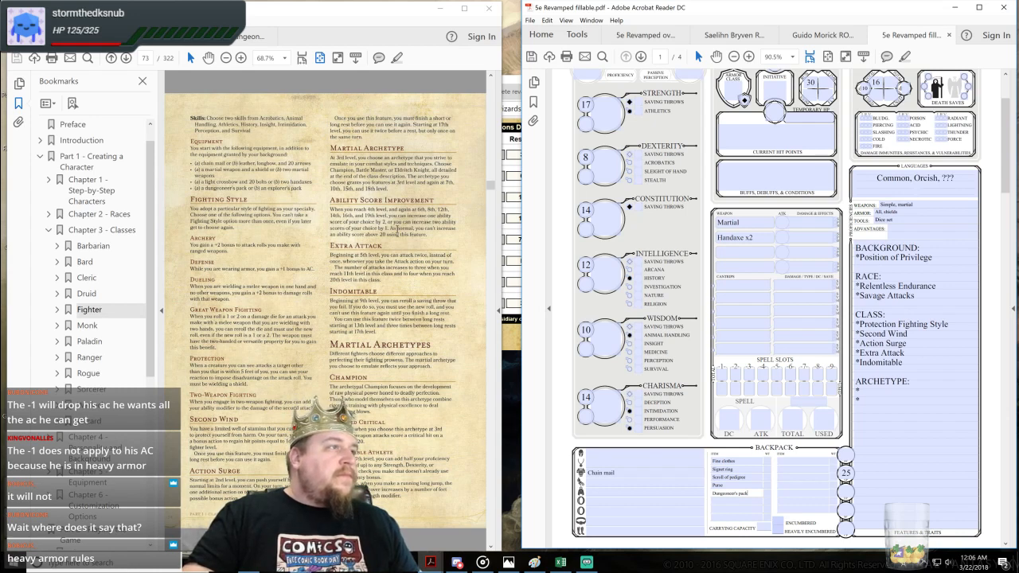
Step: Scroll the rulebook toward Battle Master and select the sheet's Tools field
scroll(down, 3)
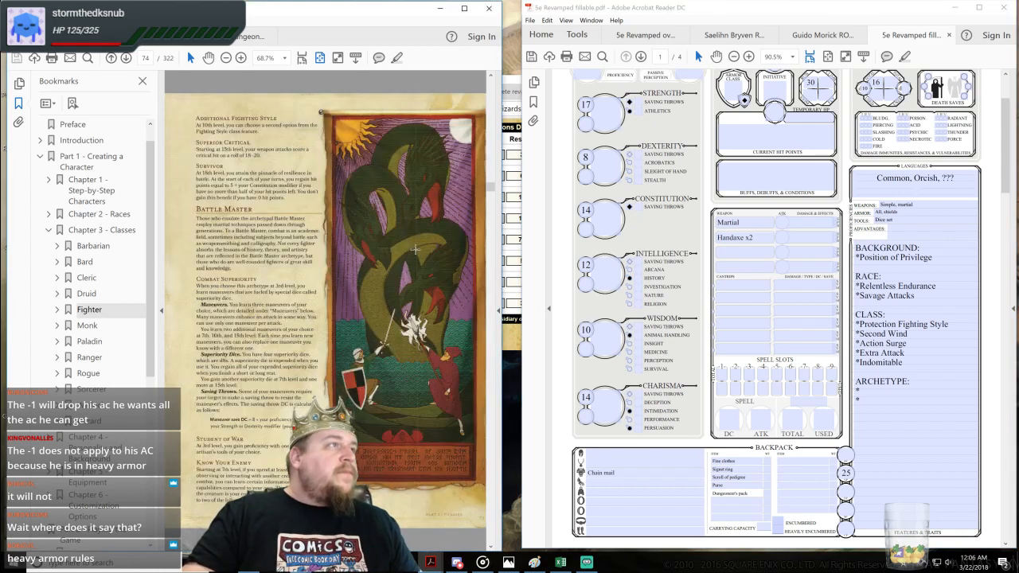
scroll(down, 3)
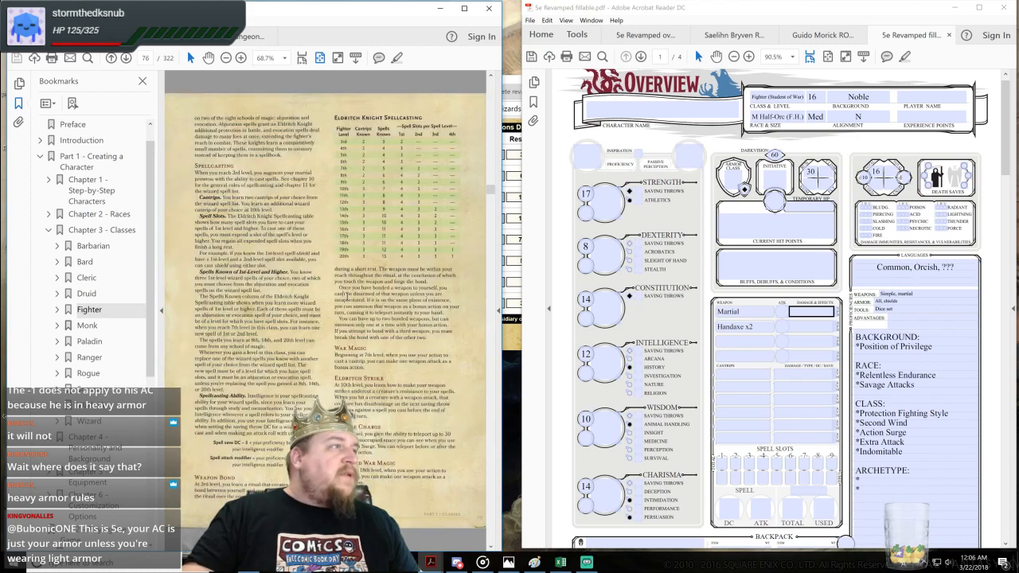
click(125, 57)
text(, [artisan???])
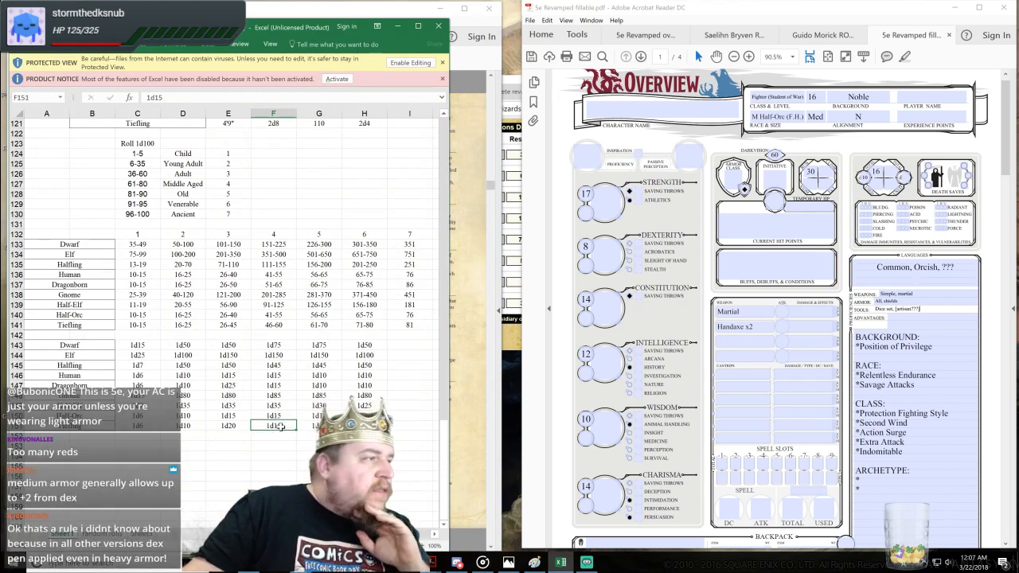
Step: Look up Battle Master under Fighter in the Excel subclass table
click(273, 395)
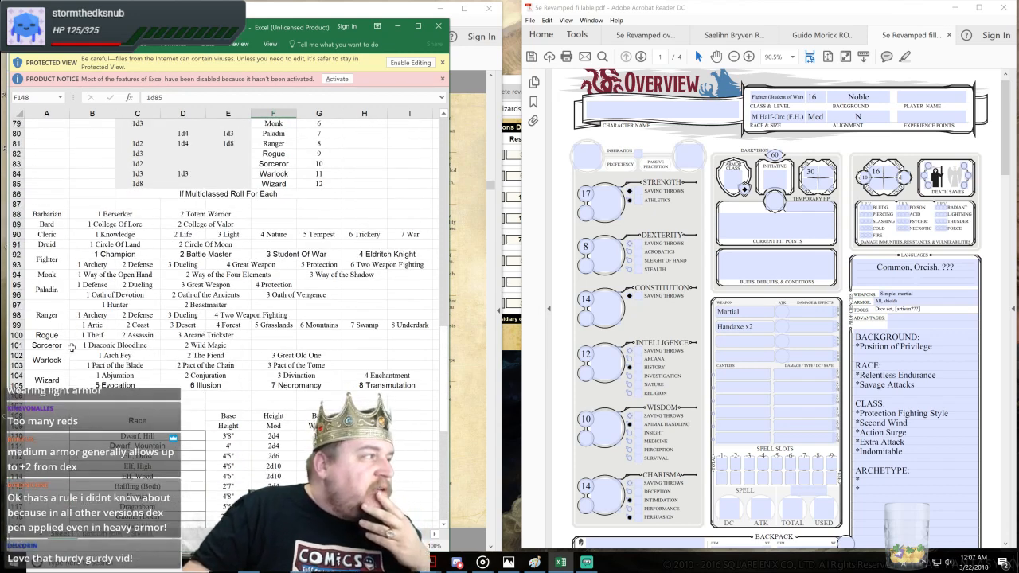
click(90, 264)
text(Battle Maste)
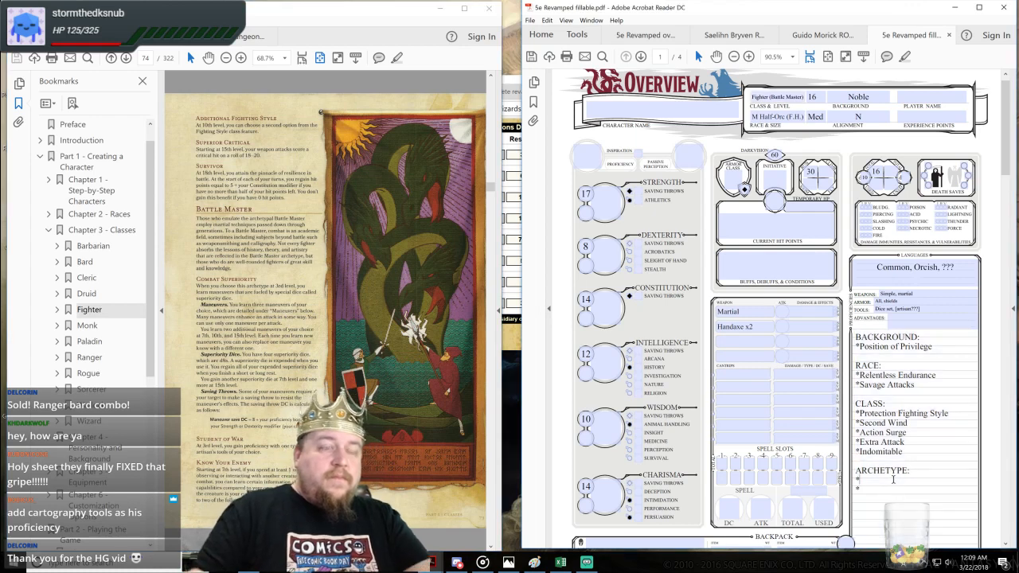
Step: Type '*Maneuvers' as the first ARCHETYPE Features & Traits entry
text(Maneuvers)
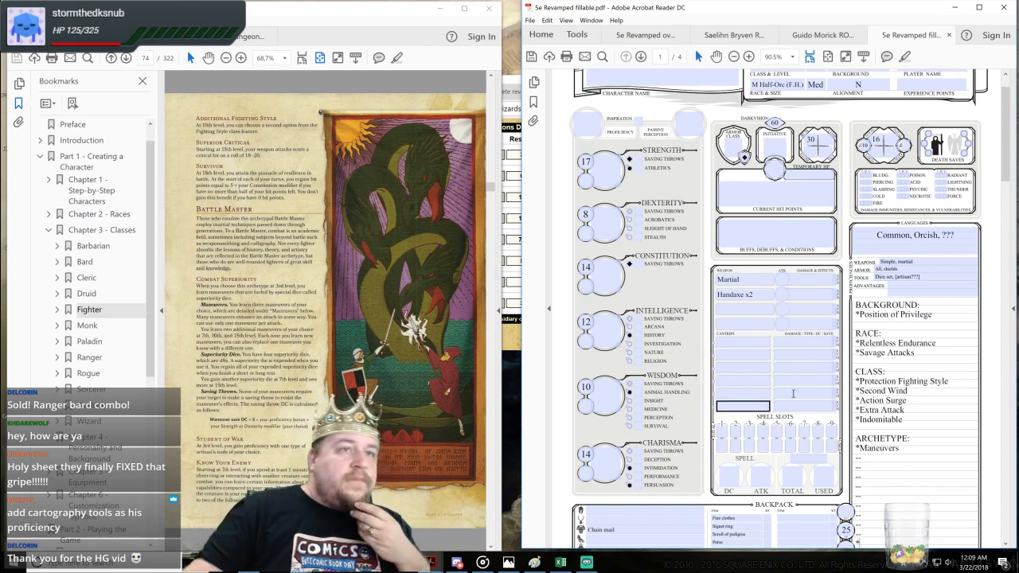
Step: Label the spell tracker 'Superiority Dice' and set 6 total, 0 used
scroll(down, 3)
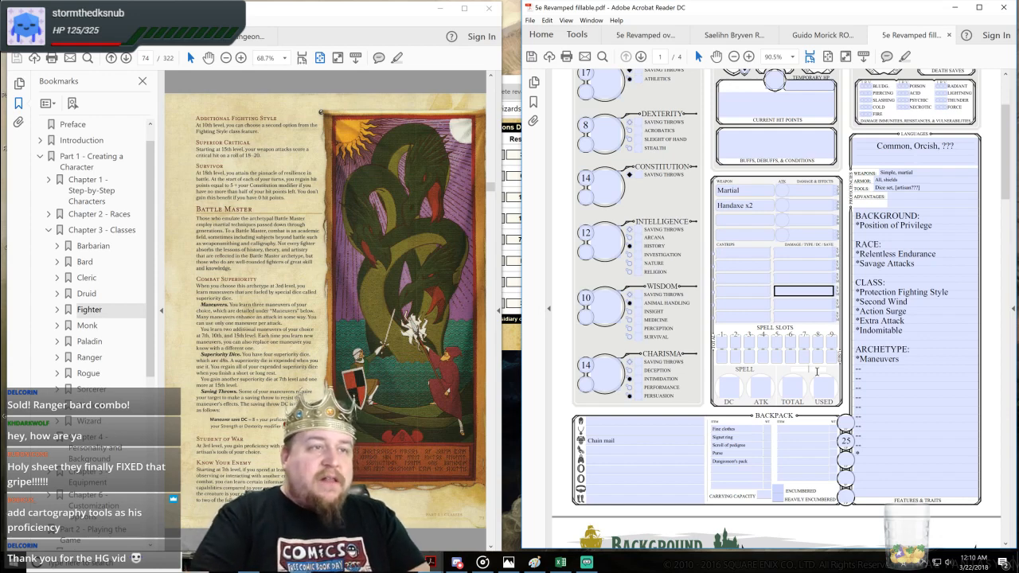
text(Superiority Dice)
click(792, 387)
text(6)
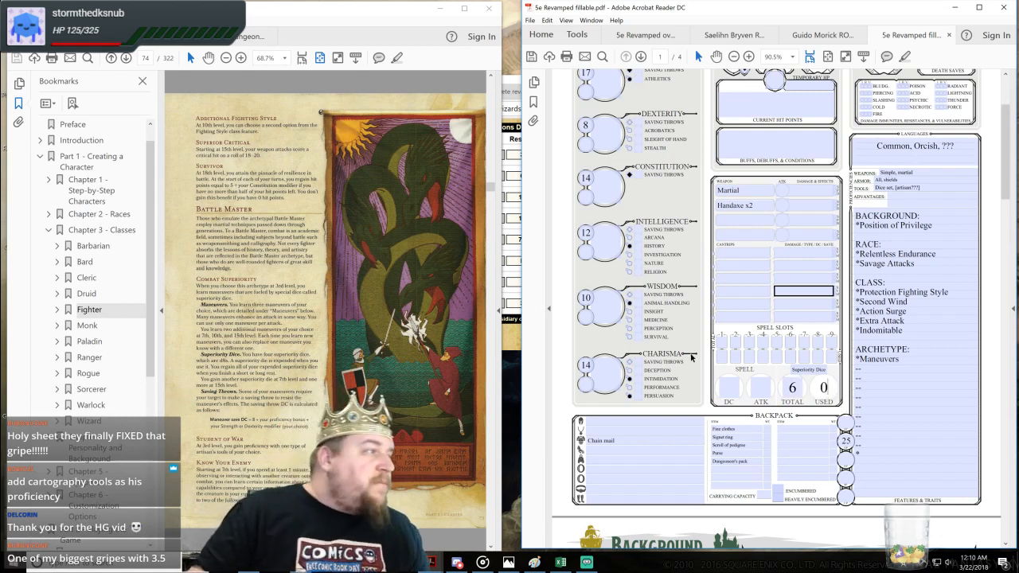
mouse_move(692, 326)
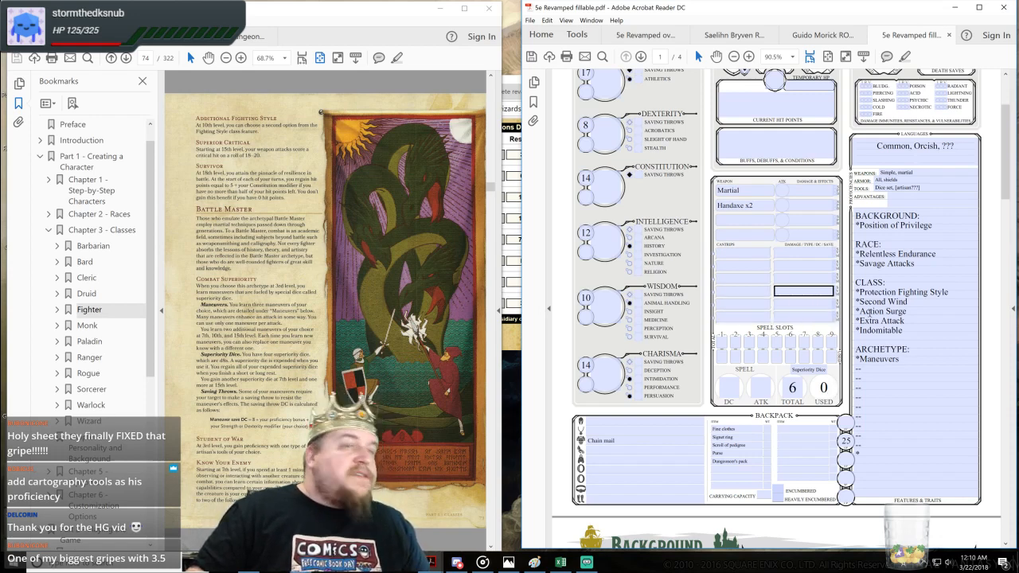
click(728, 388)
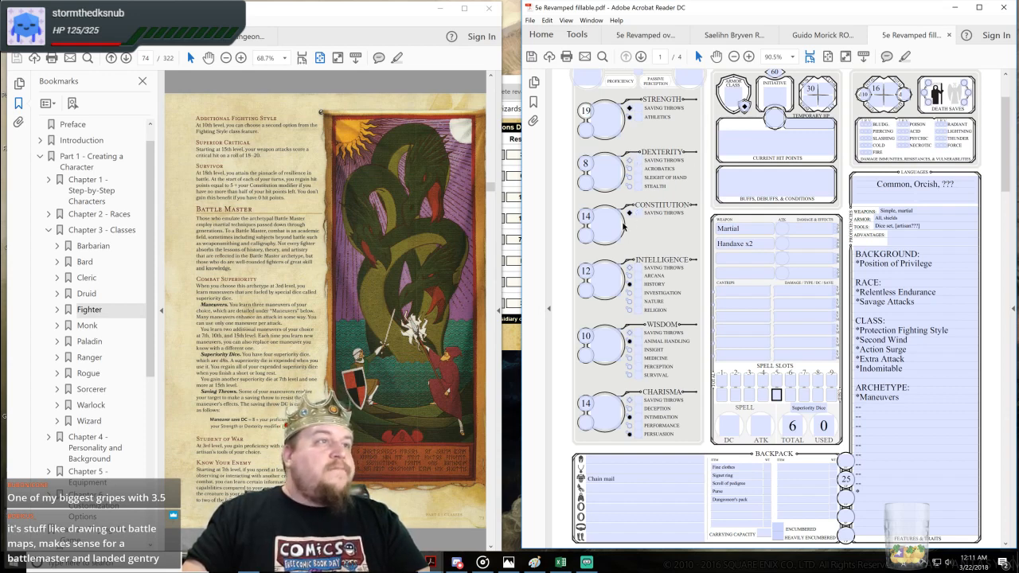
Step: Enter 'Handaxe x2' in the second weapon field
click(608, 225)
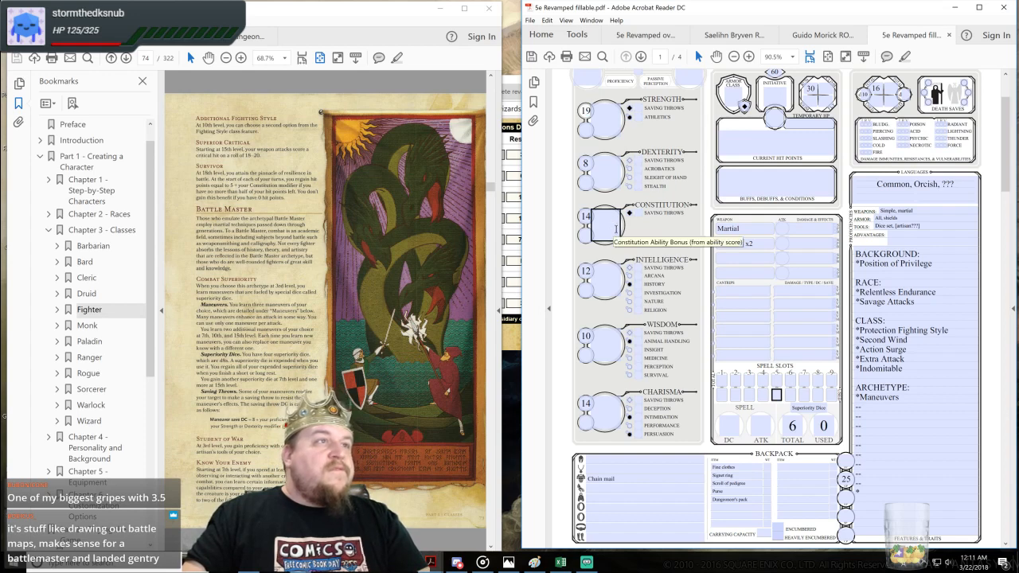
text(Handaxe x2)
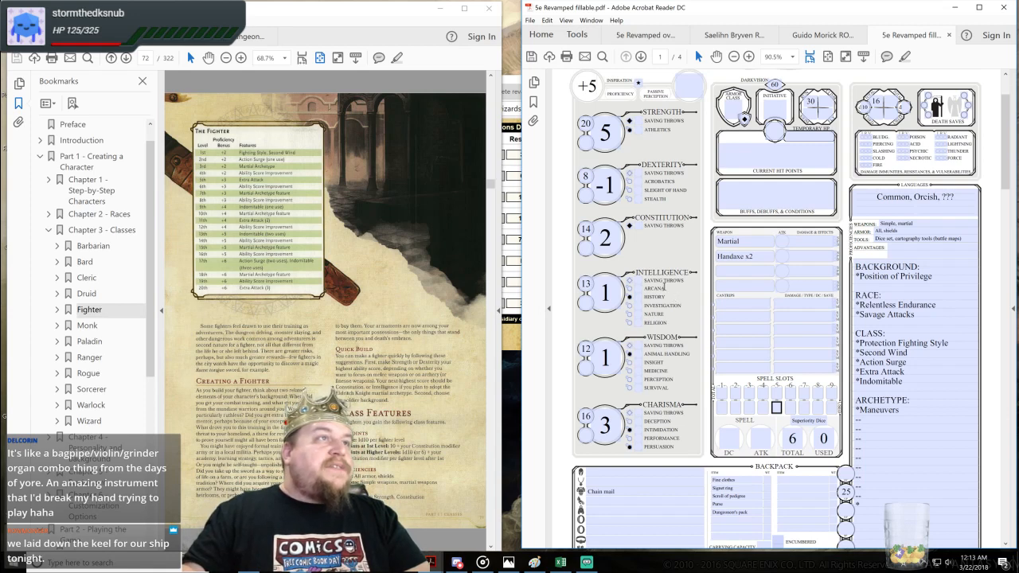
Step: Scroll down and add '*Know Your Enemy' to Features & Traits
scroll(down, 3)
text(18)
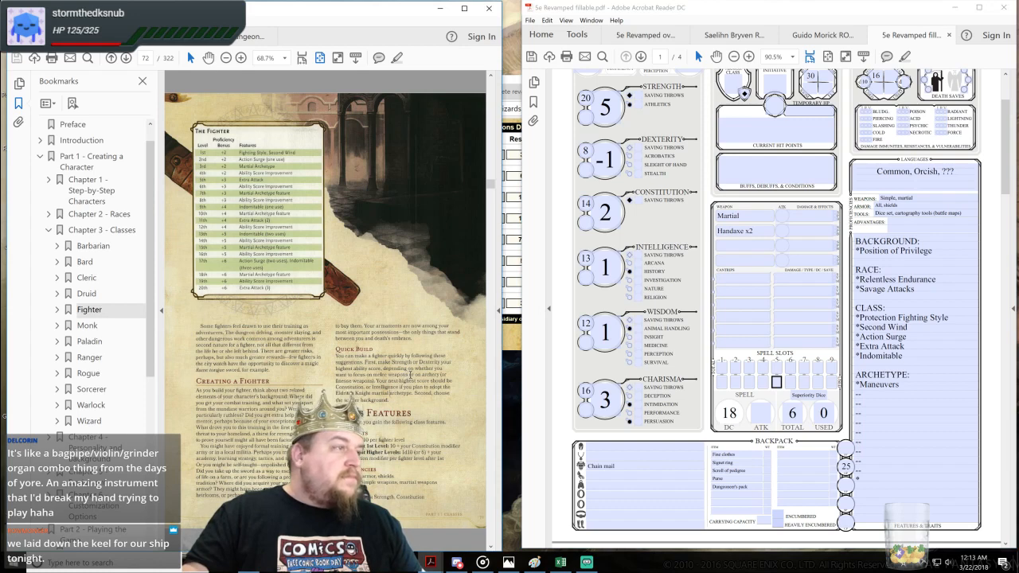
scroll(down, 3)
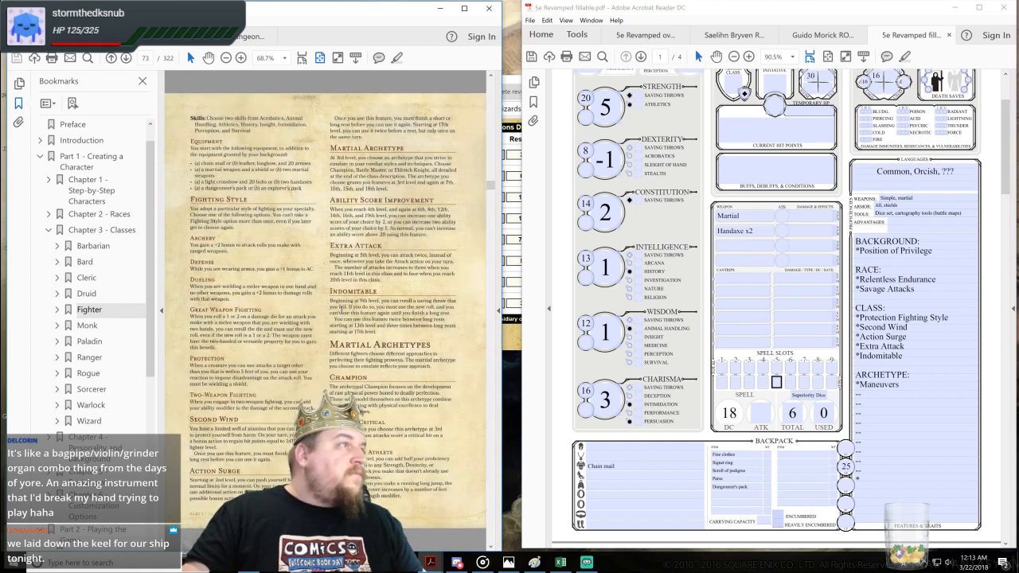
scroll(down, 3)
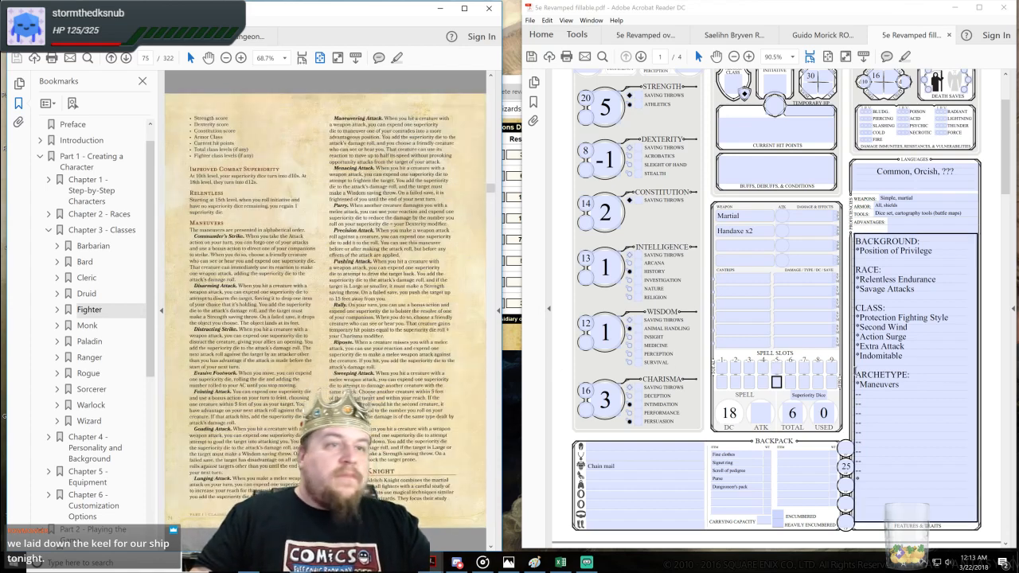
text(Know Your Enemey)
text((d10)
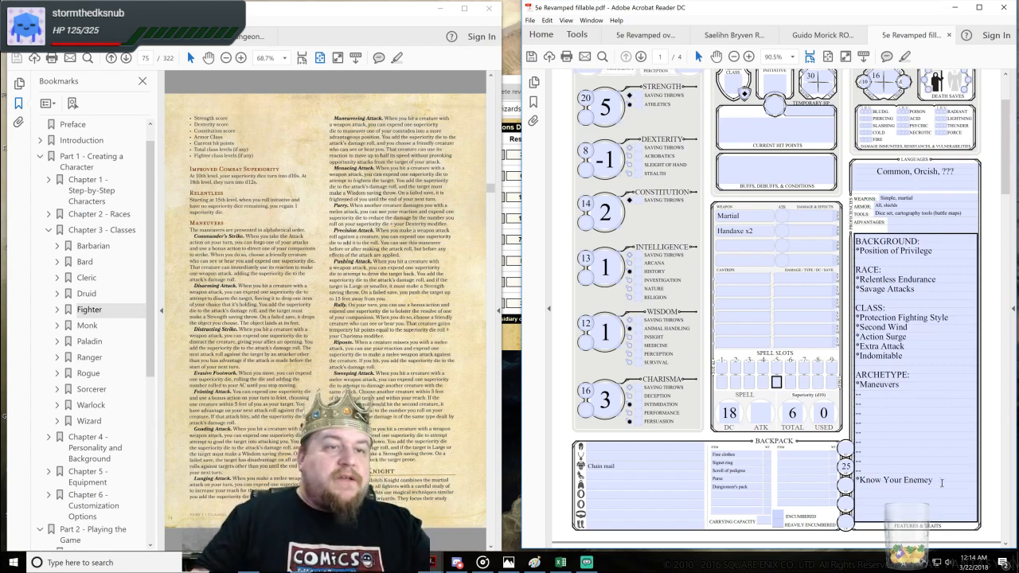
Step: Add '*Relentless' on a new line below Know Your Enemy in Features & Traits
text(Relentless)
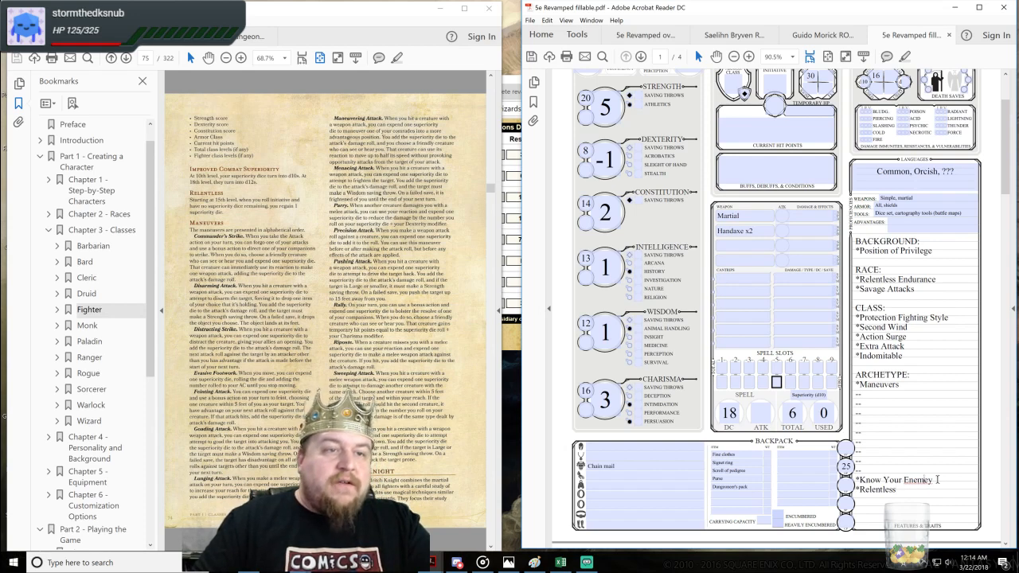
right_click(913, 480)
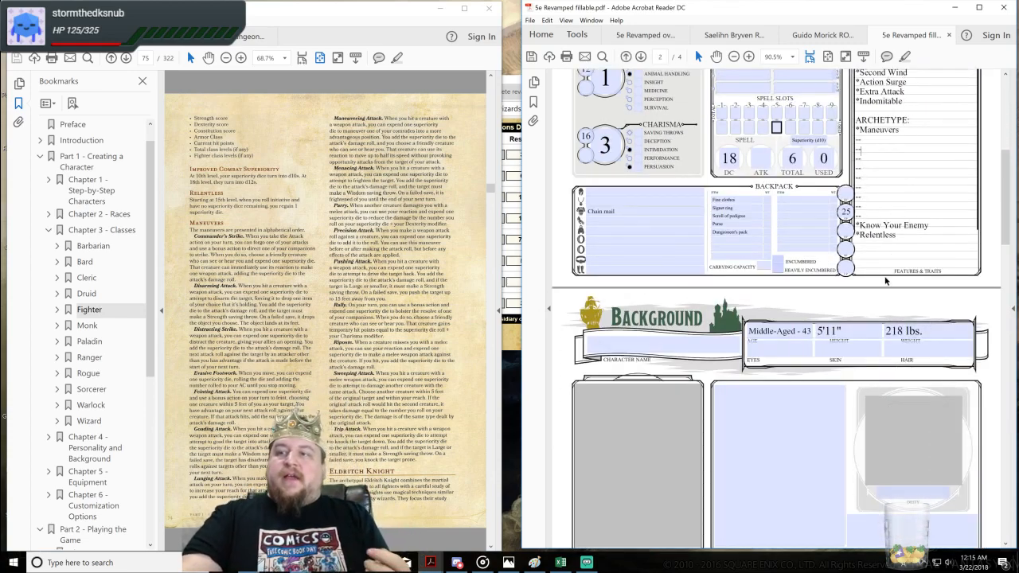
scroll(down, 3)
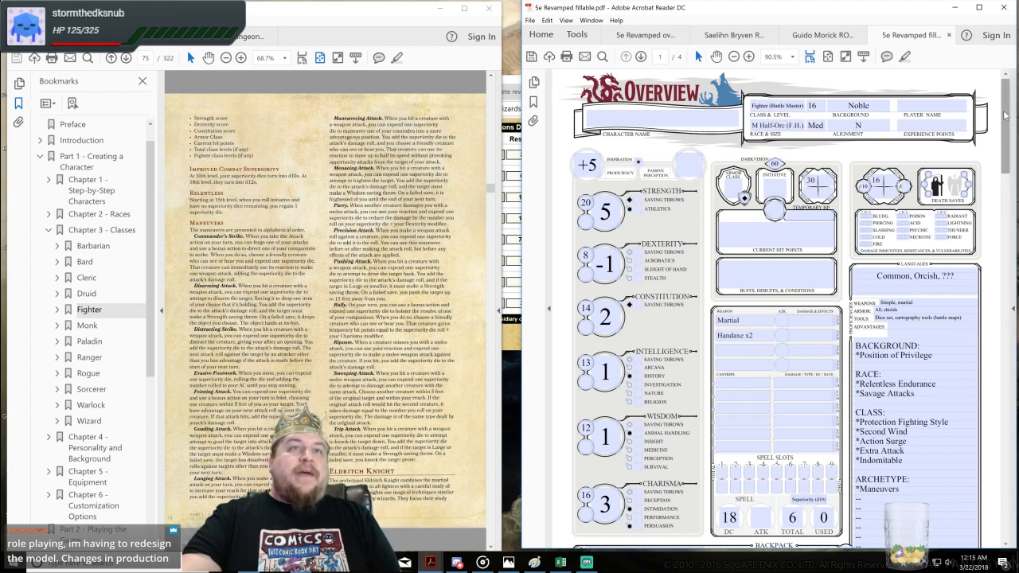
scroll(down, 3)
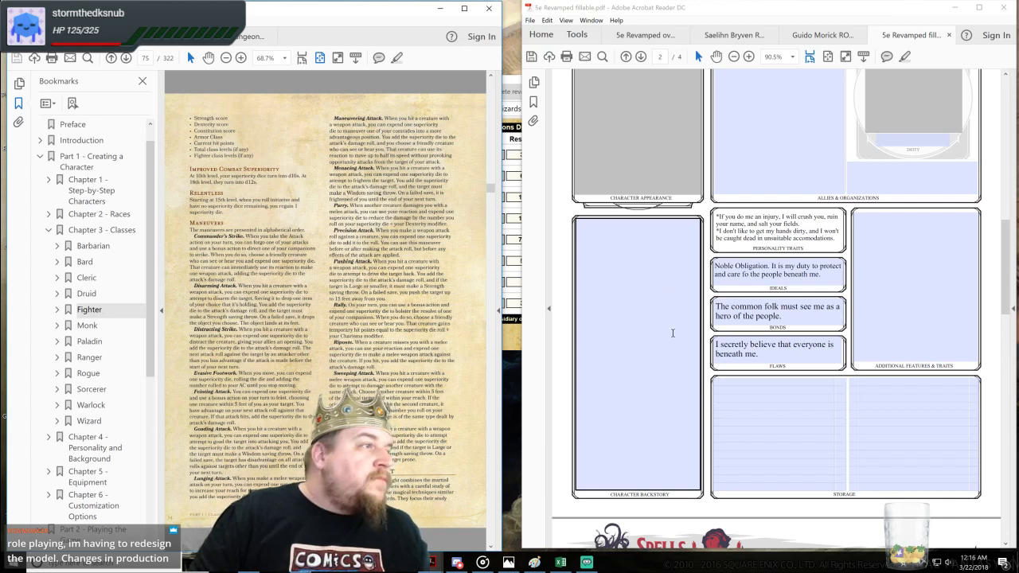
Step: Type Precision Attack and Disarming Attack after Menacing Attack in Features & Traits
scroll(down, 3)
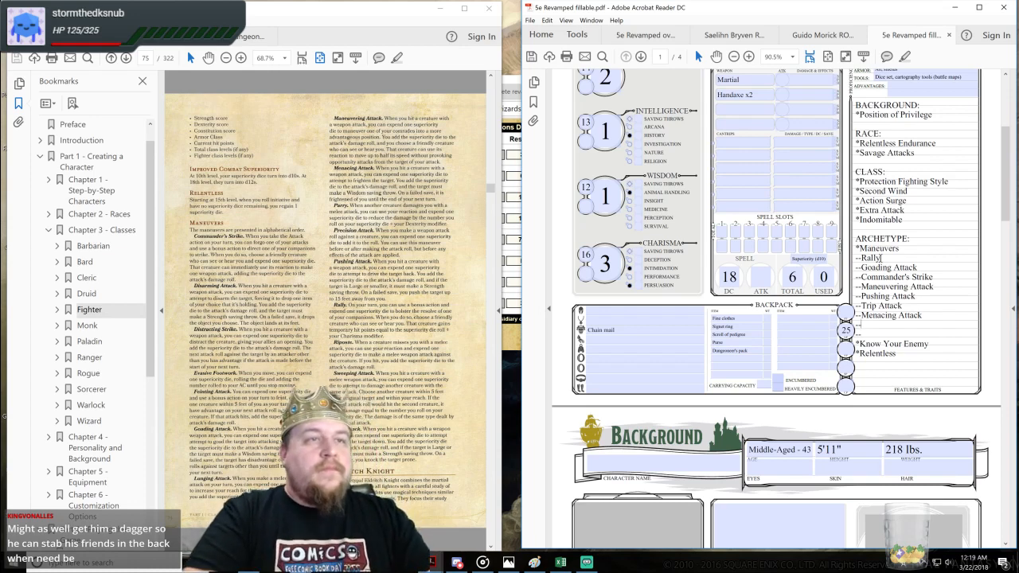
text(Precision Attack)
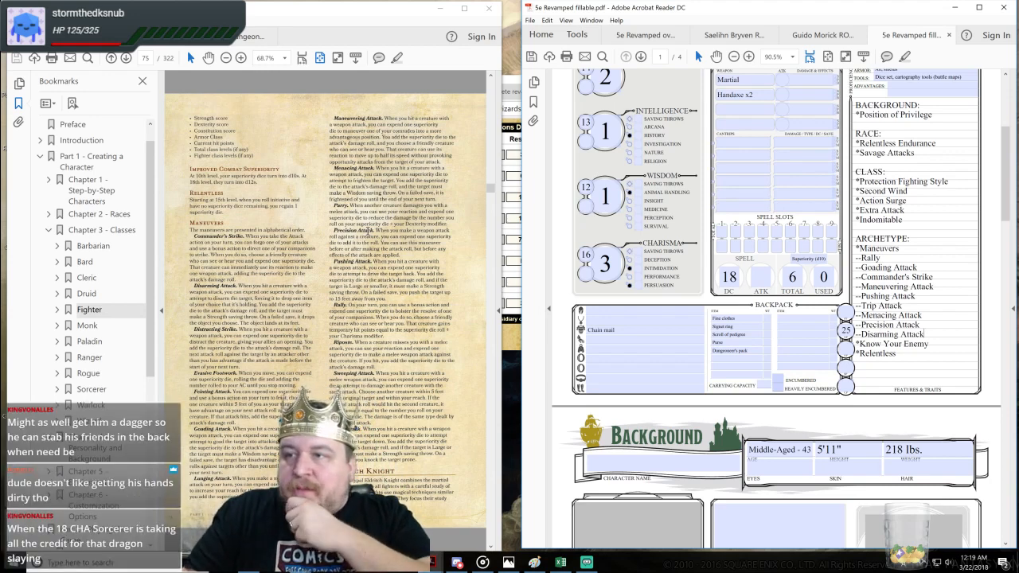
scroll(down, 3)
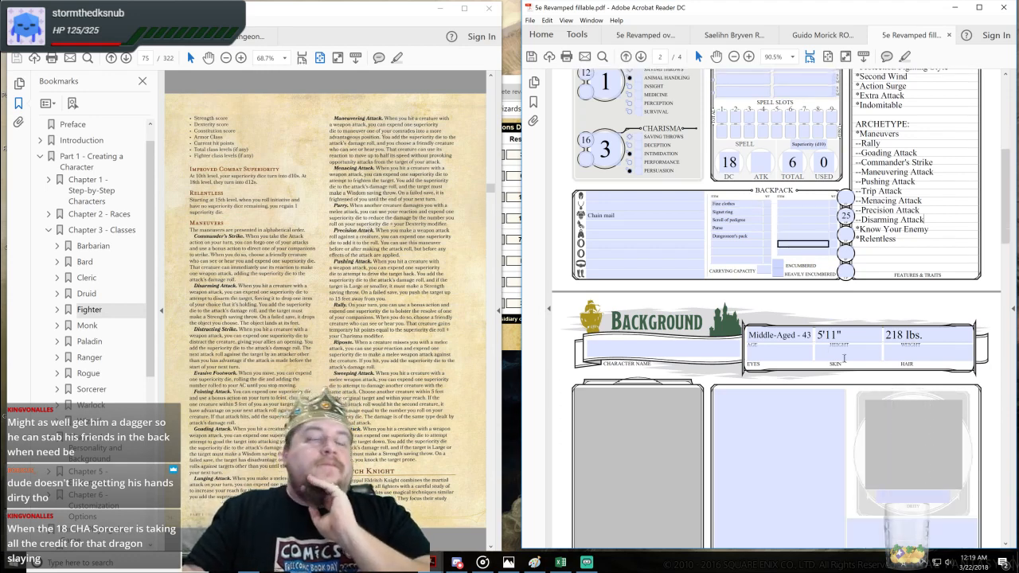
scroll(down, 3)
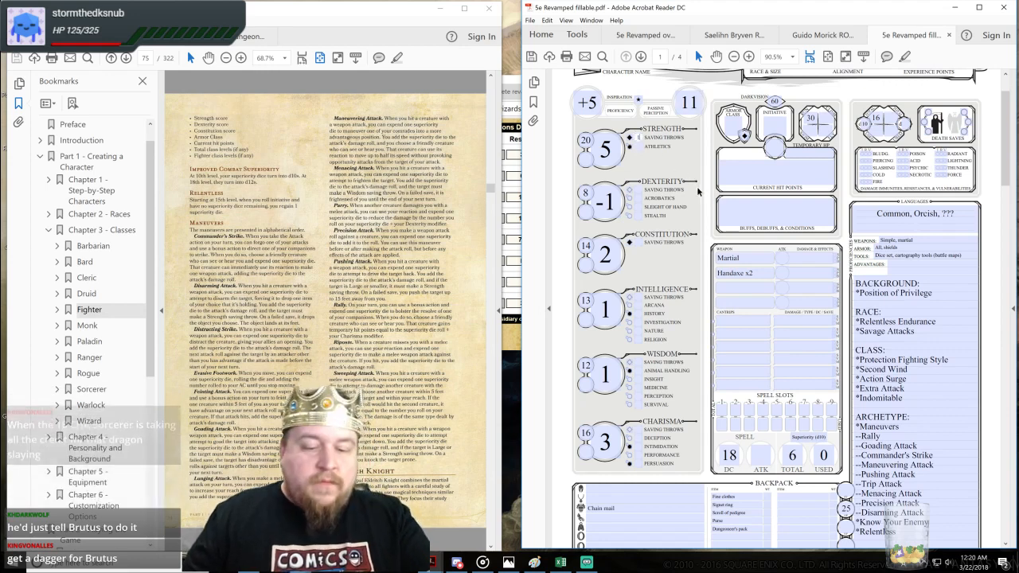
mouse_move(641, 152)
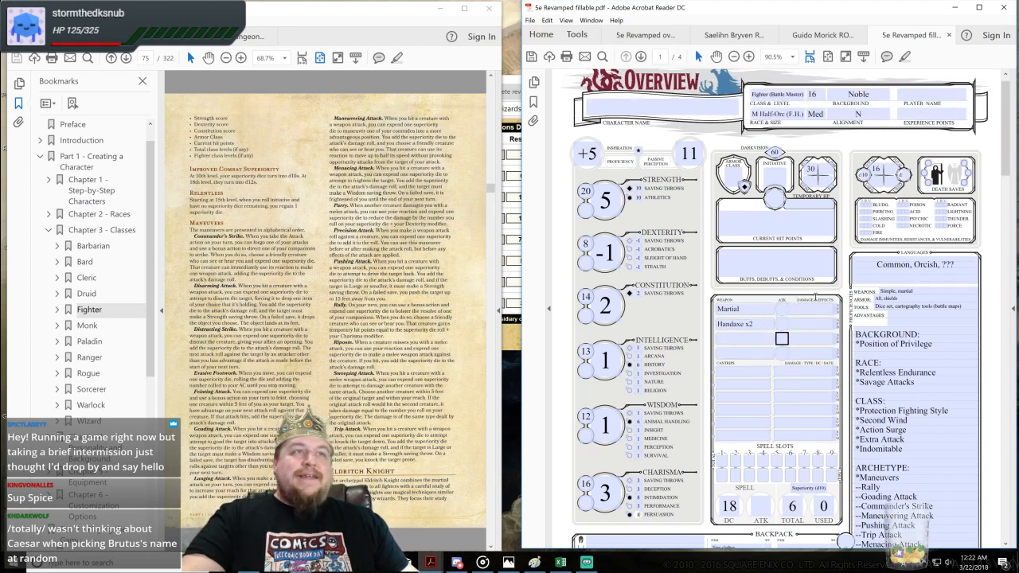
mouse_move(933, 134)
text(132)
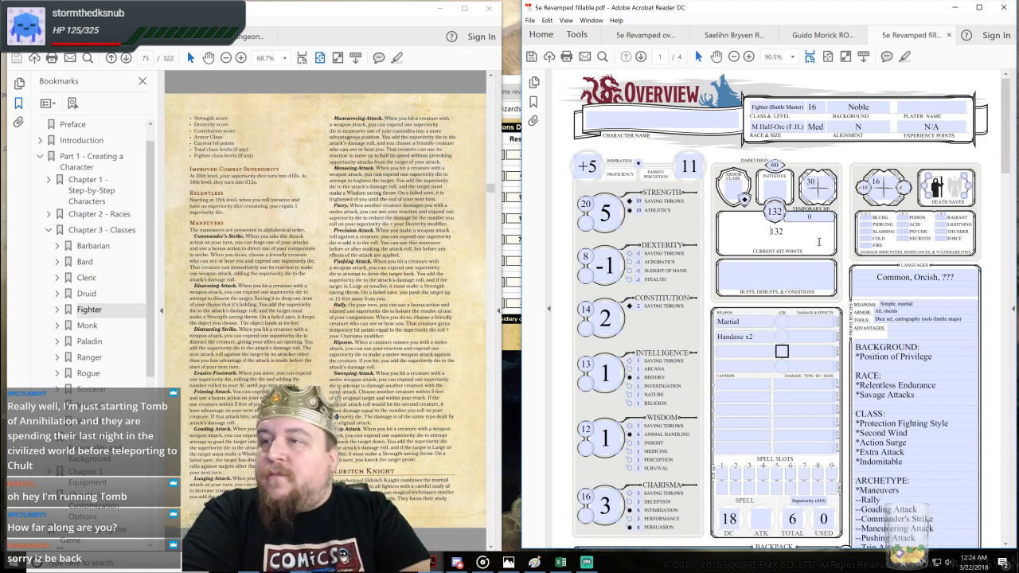
Step: Enter 132 current hit points and 'All shields' as an armor proficiency
scroll(down, 3)
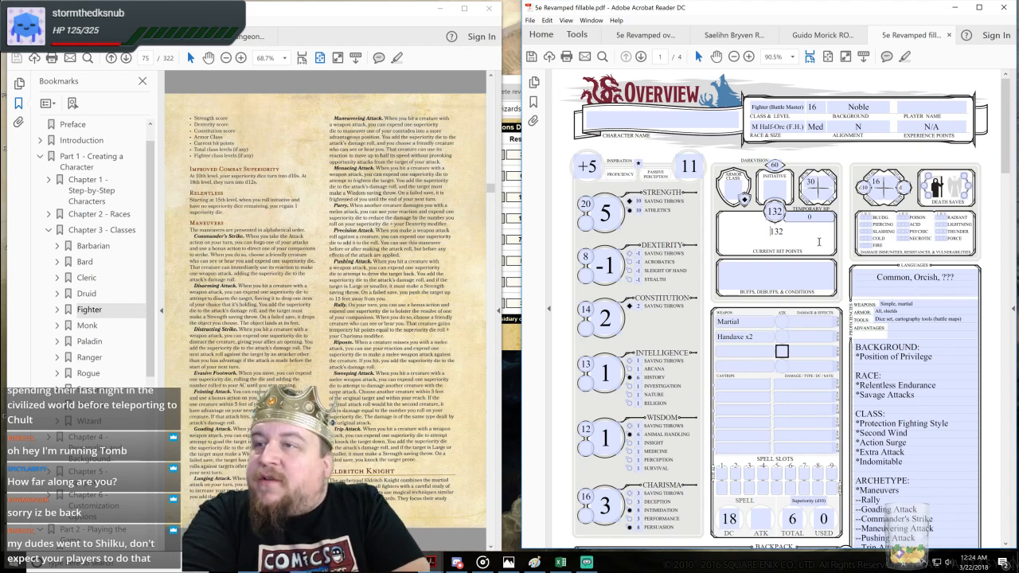
scroll(down, 3)
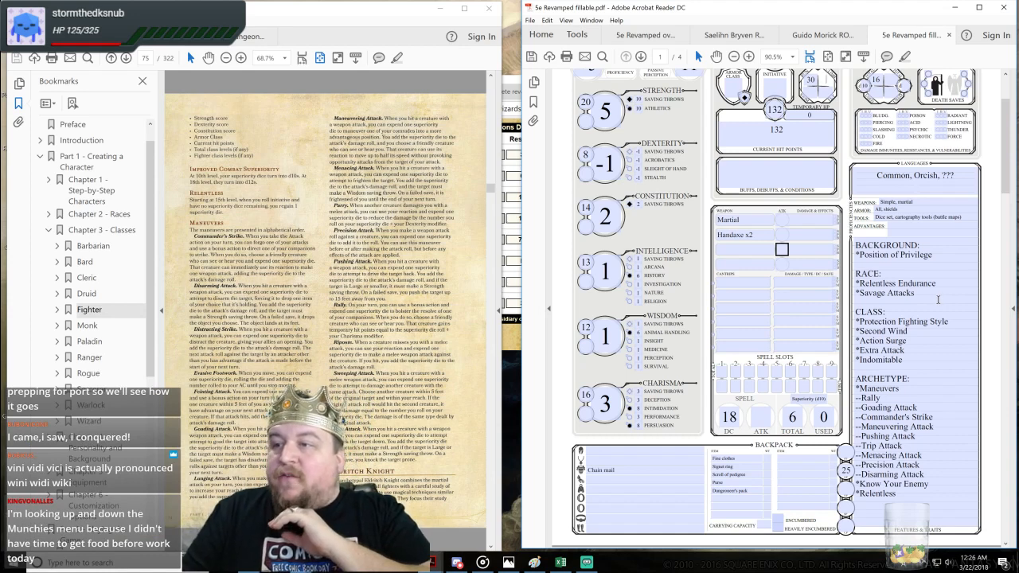
Step: Give Martial and Handaxe x2 a +10 attack bonus and open Chapter 5 - Equipment
scroll(down, 3)
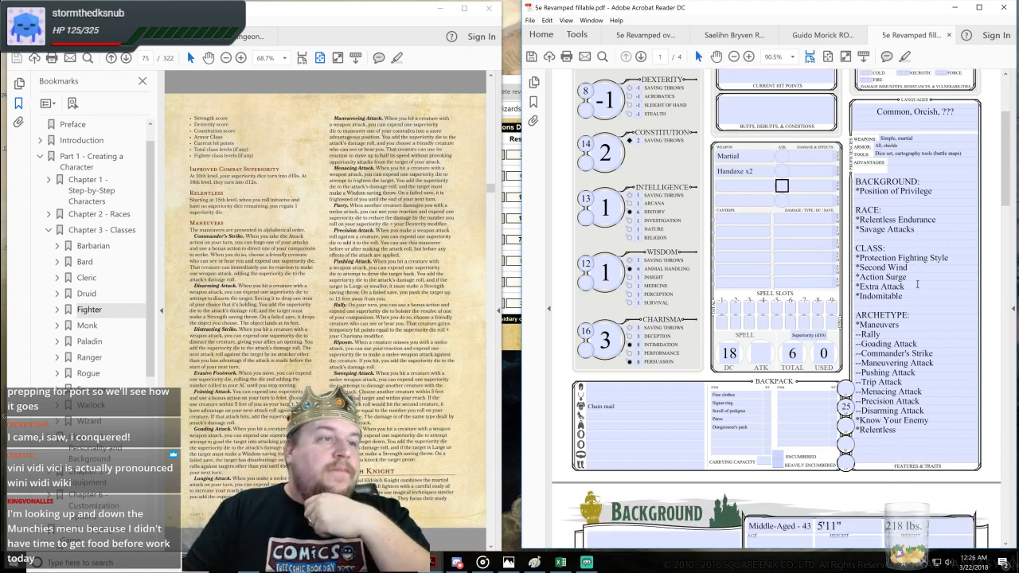
scroll(down, 3)
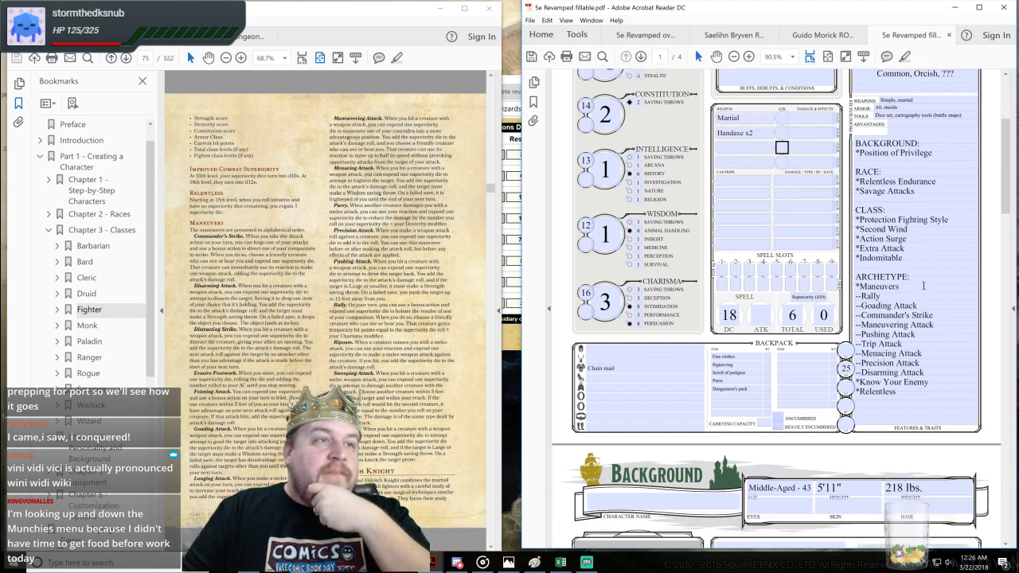
scroll(down, 3)
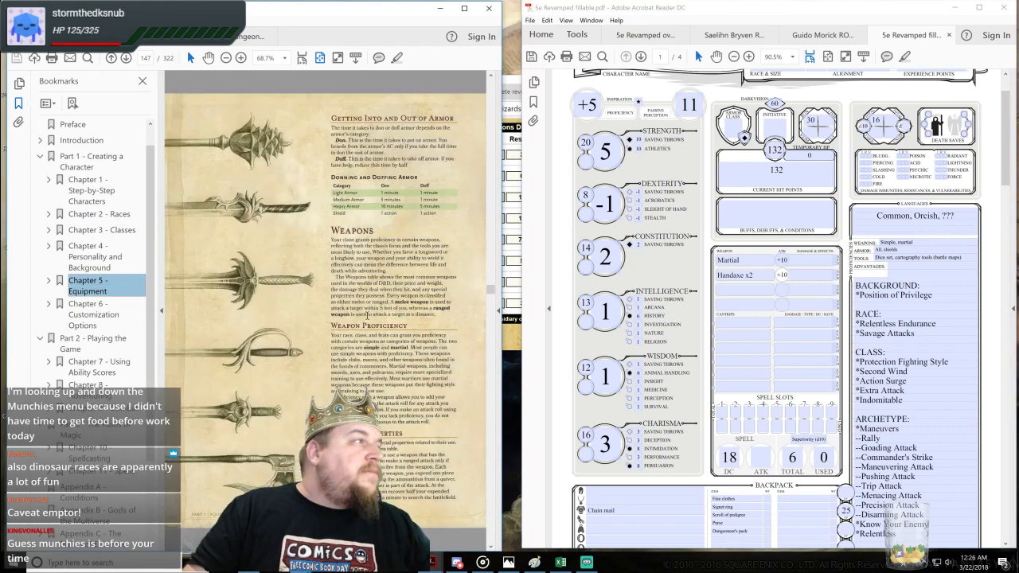
Step: Scroll the rulebook to page 150 to show the Weapons table
scroll(down, 3)
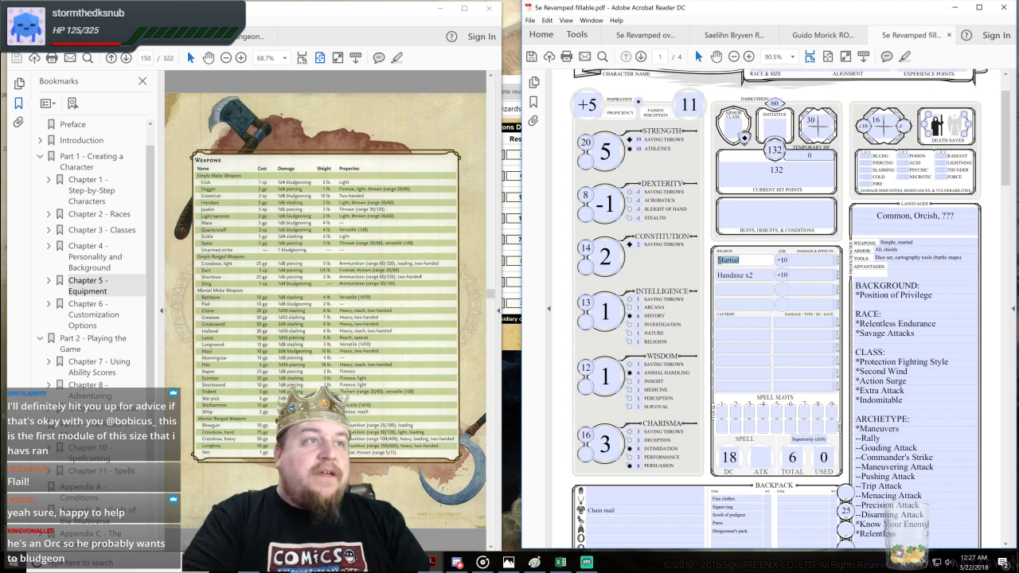
Step: Rename Martial to Flail dealing 1d8+5 and give the handaxes 1d6+5 damage
text(Flail)
click(806, 260)
text(1d8 B)
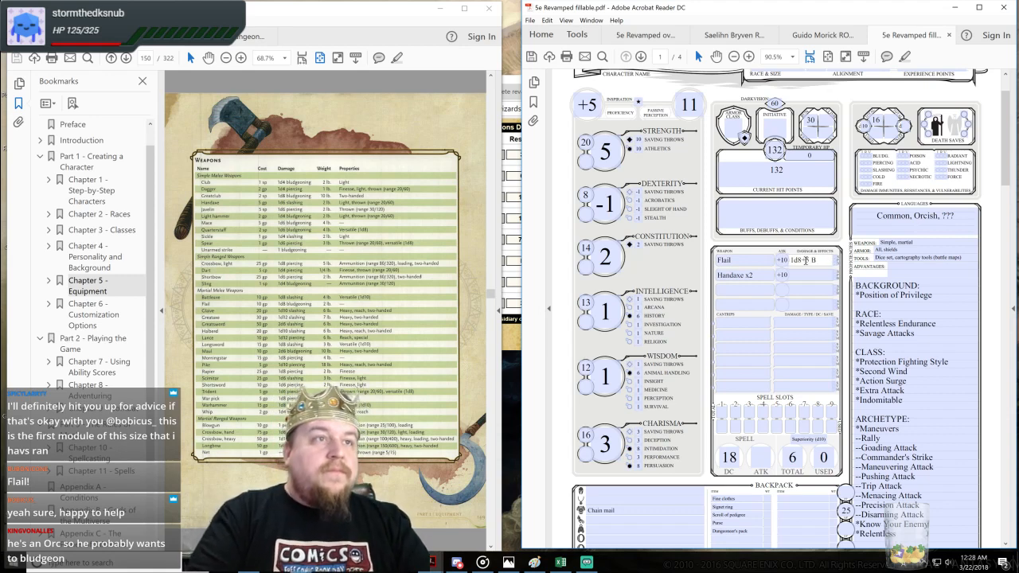
text(5)
click(812, 274)
text(1d6+5)
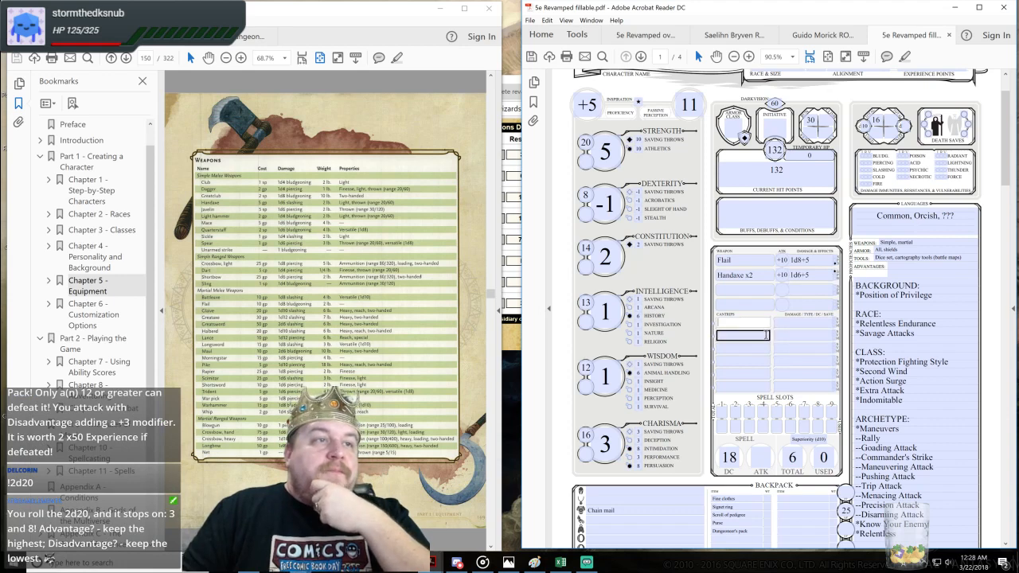
scroll(down, 3)
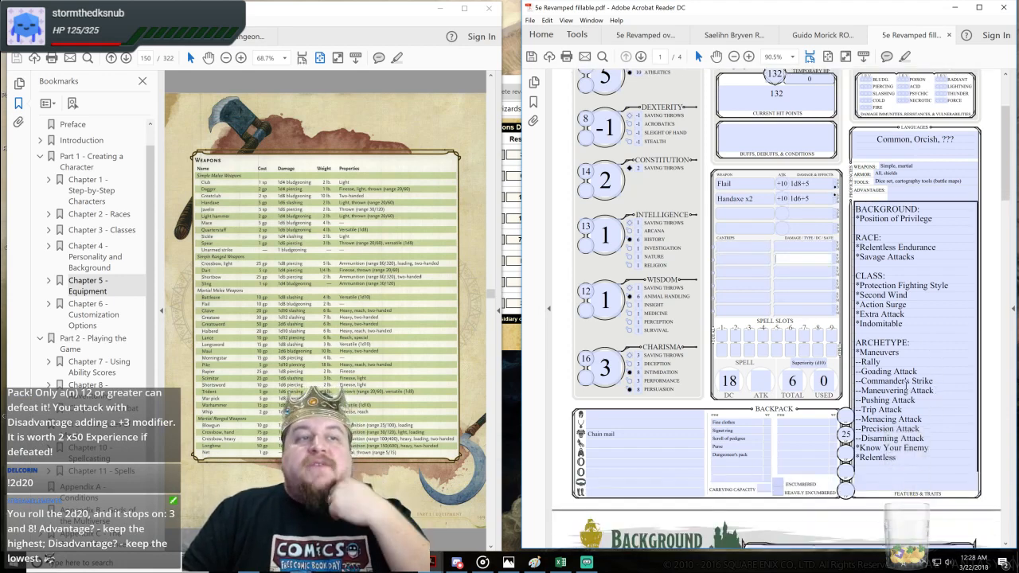
scroll(down, 3)
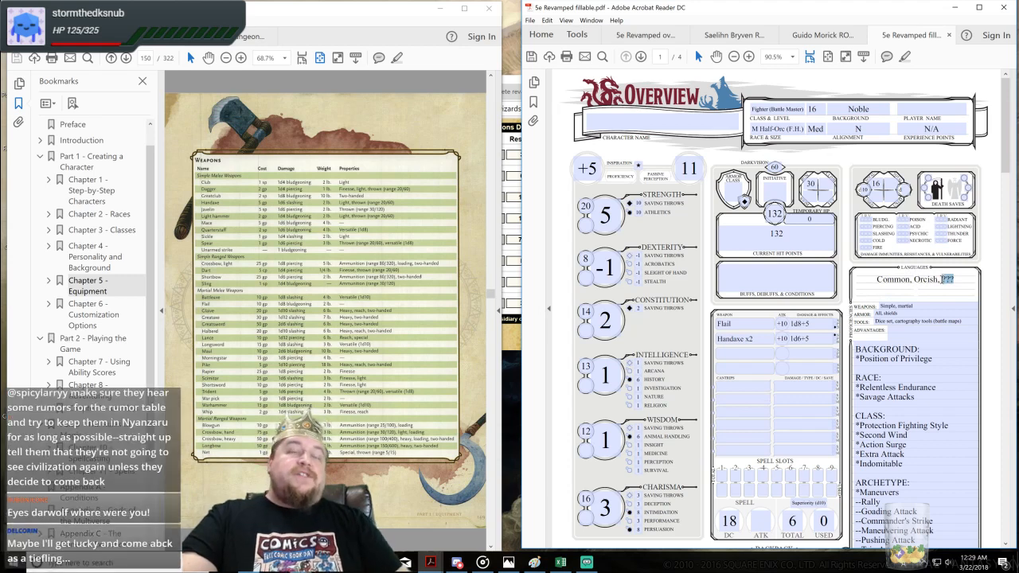
scroll(down, 3)
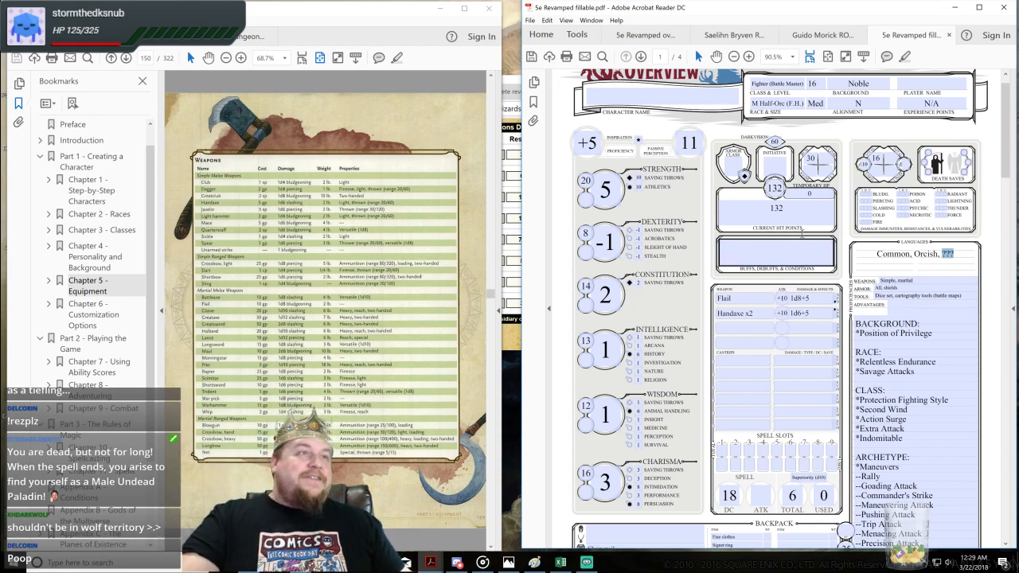
click(649, 98)
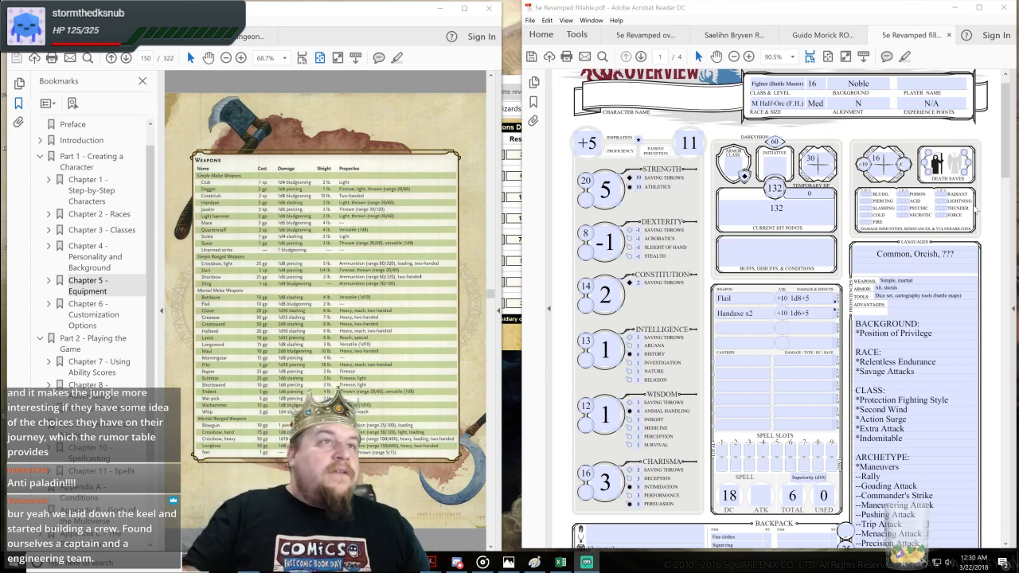
Step: Enter an armor class of 16, referencing the rulebook's Chapter 5 armor table
click(772, 163)
text(-1)
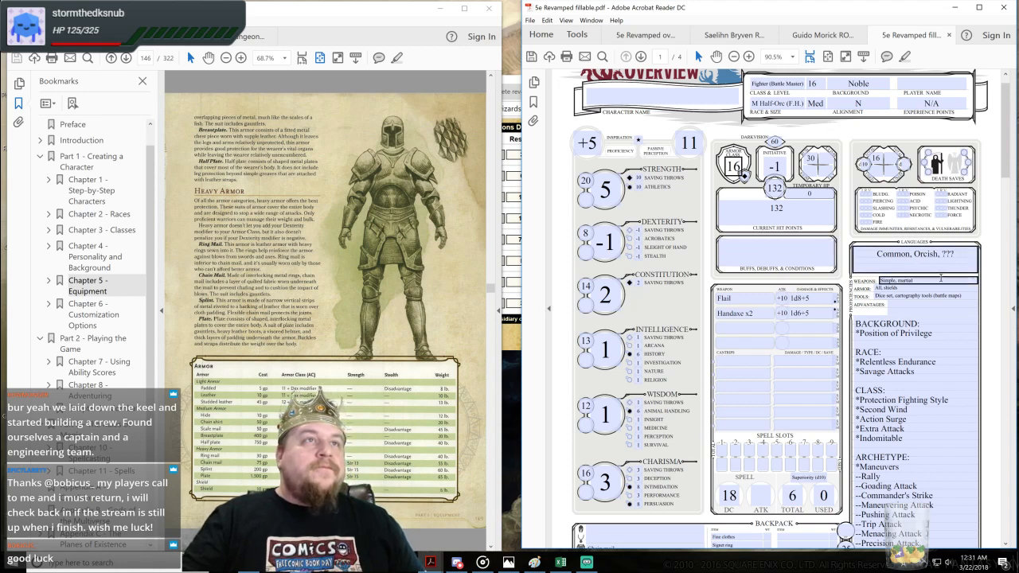
Step: Type the trial name Caesar K into Character Name, then clear the field
scroll(down, 3)
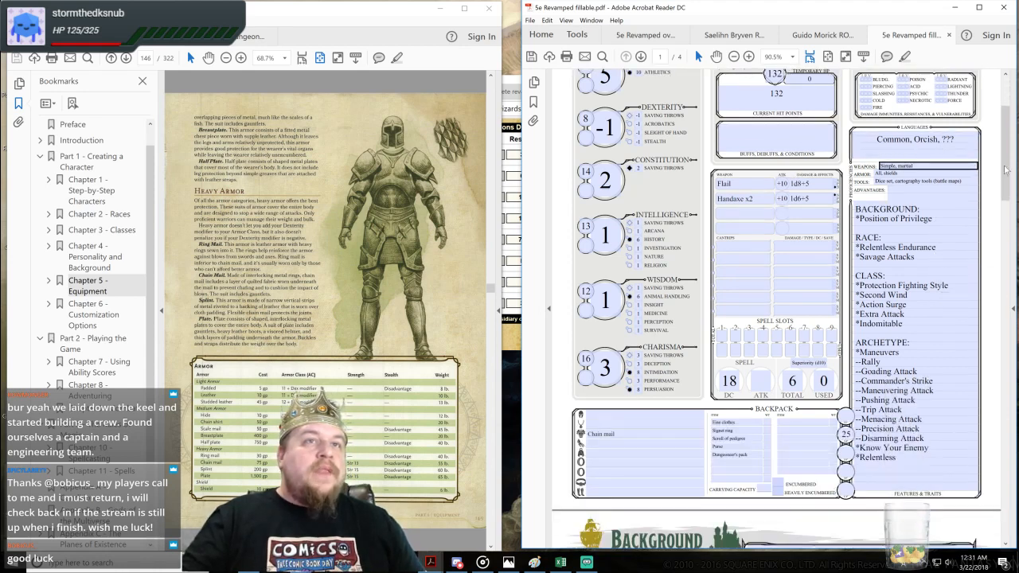
scroll(down, 3)
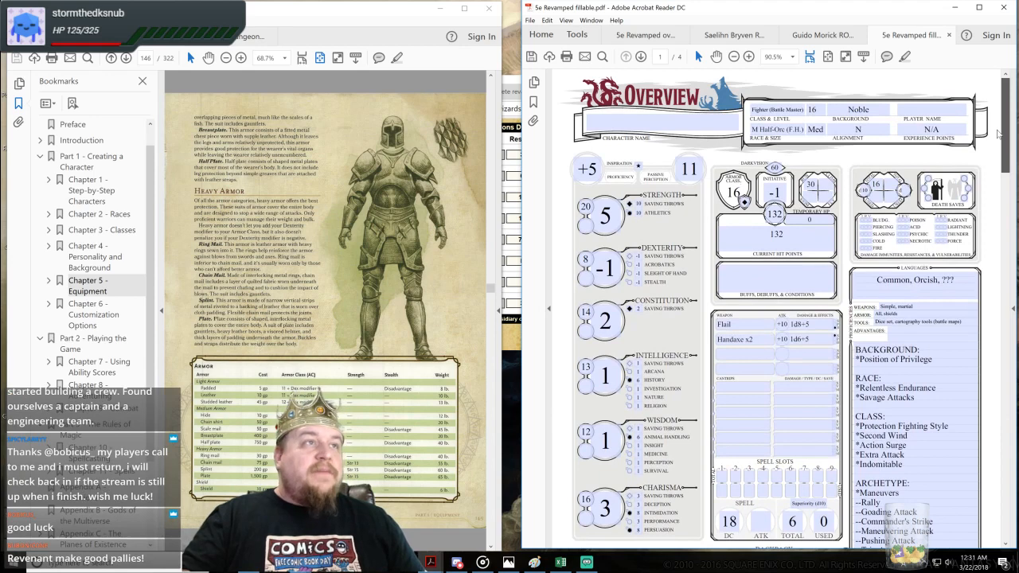
scroll(down, 3)
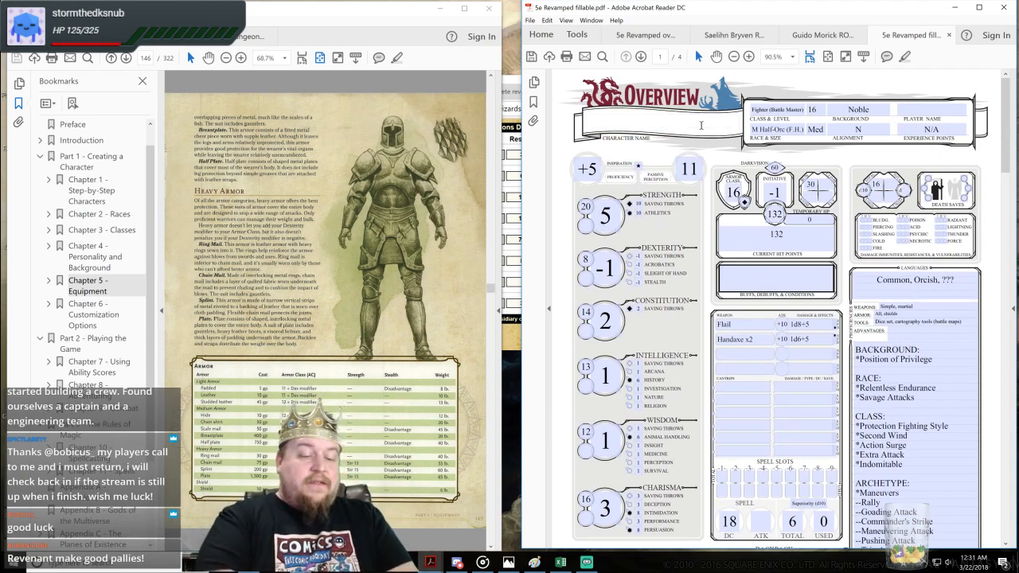
text(Caesar K)
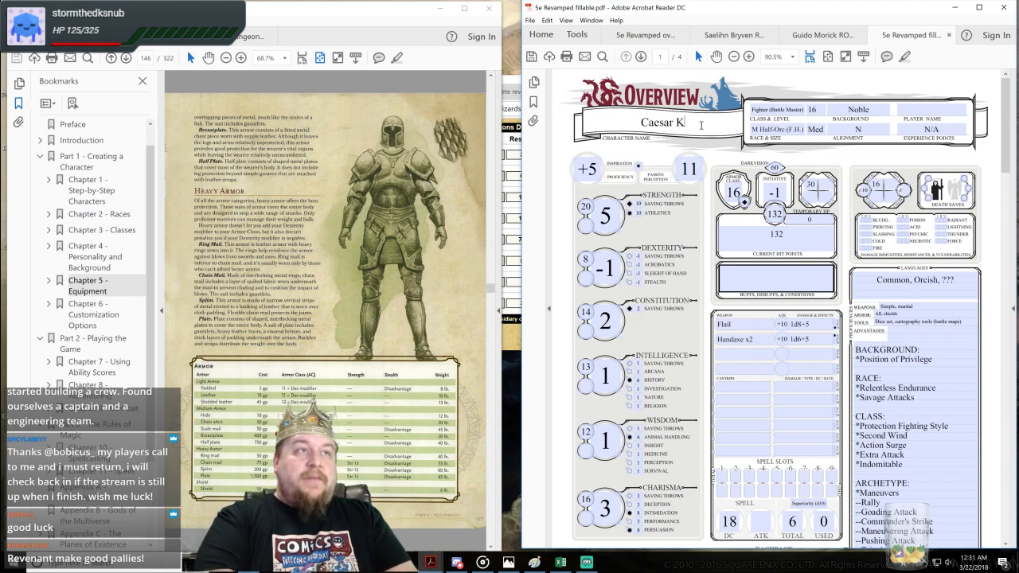
text(R)
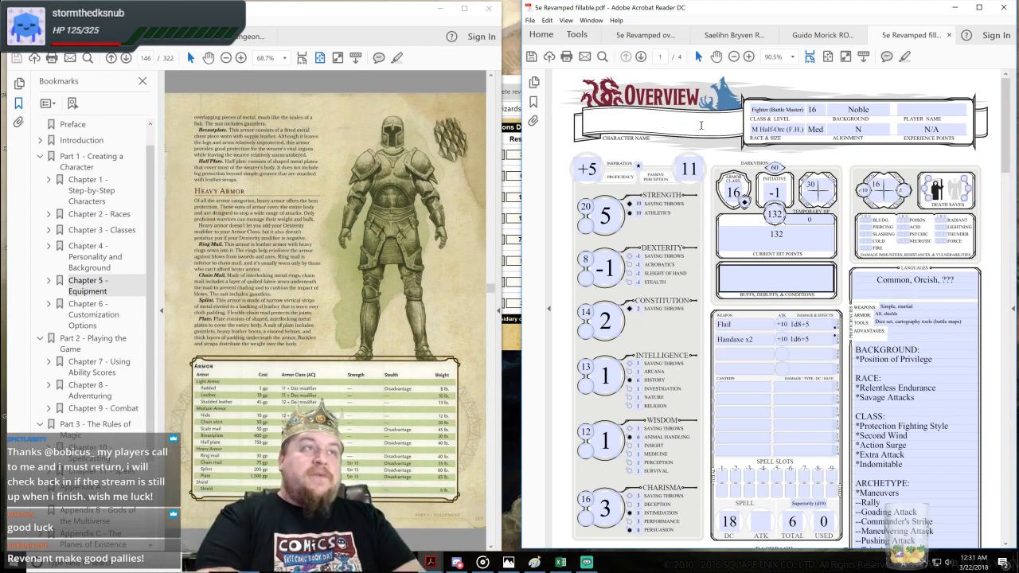
text(Knron)
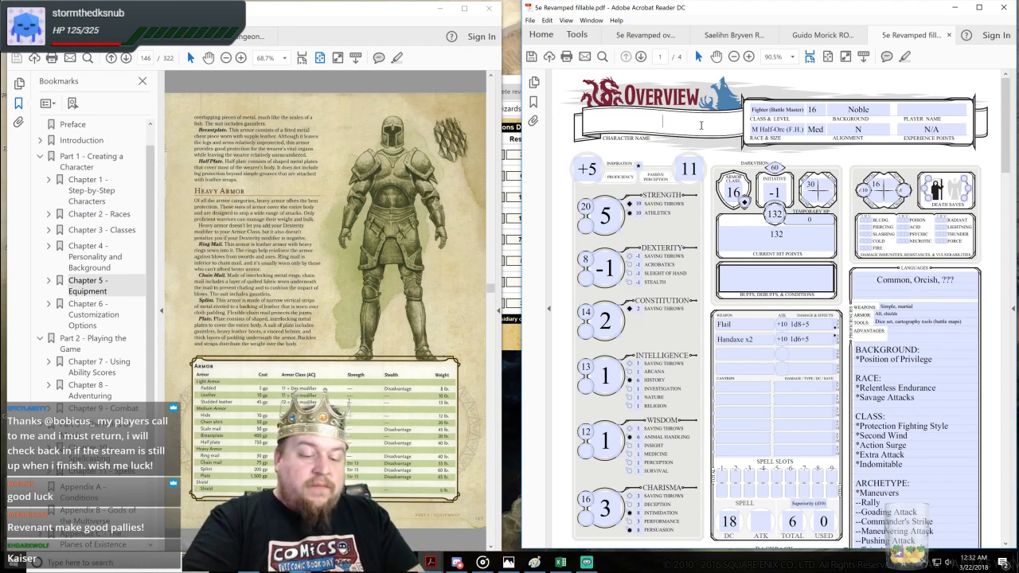
text(JOhannson)
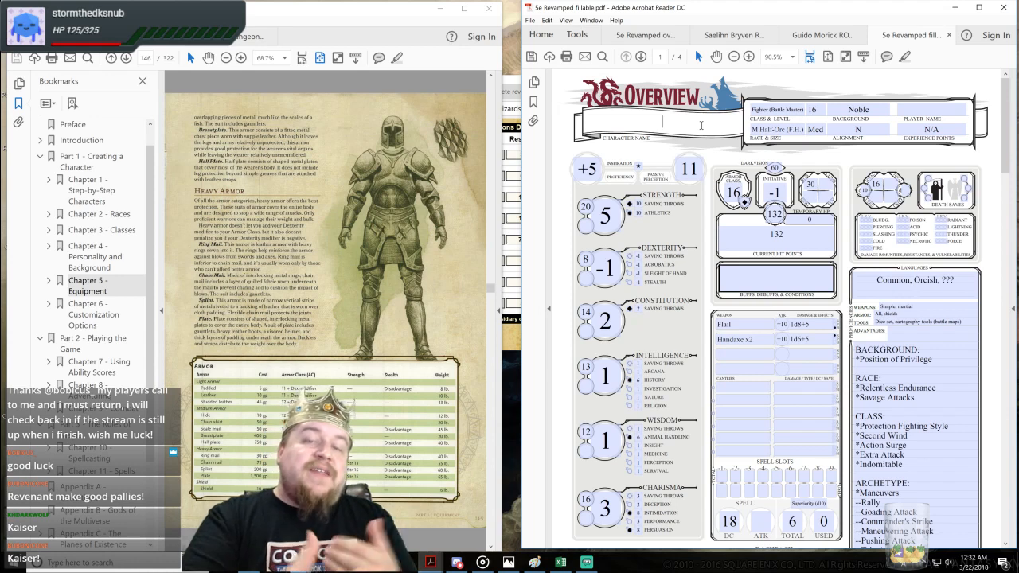
scroll(down, 3)
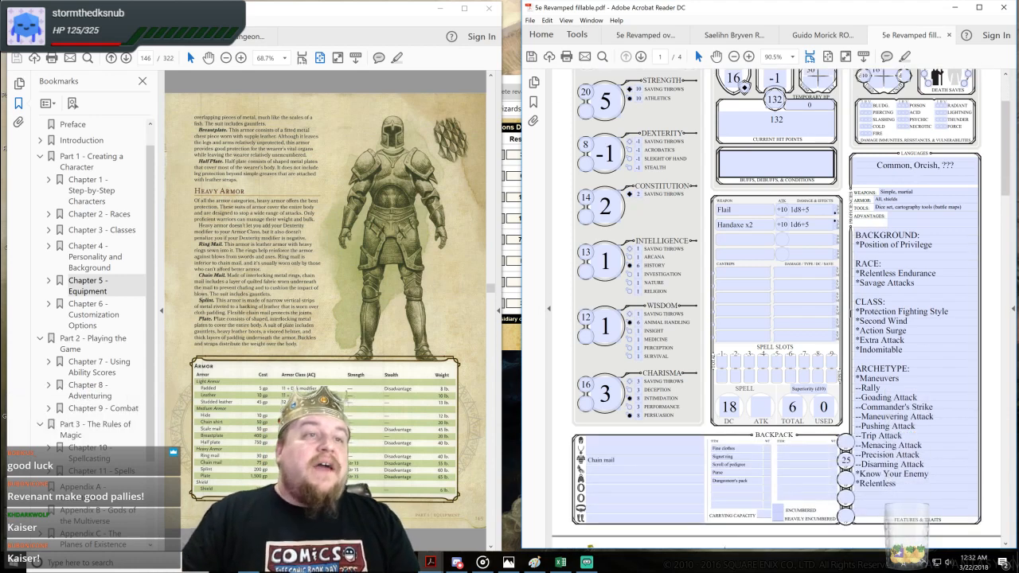
Step: Enter Keyser as the Overview character name, replacing the earlier Kaiser attempt
scroll(down, 3)
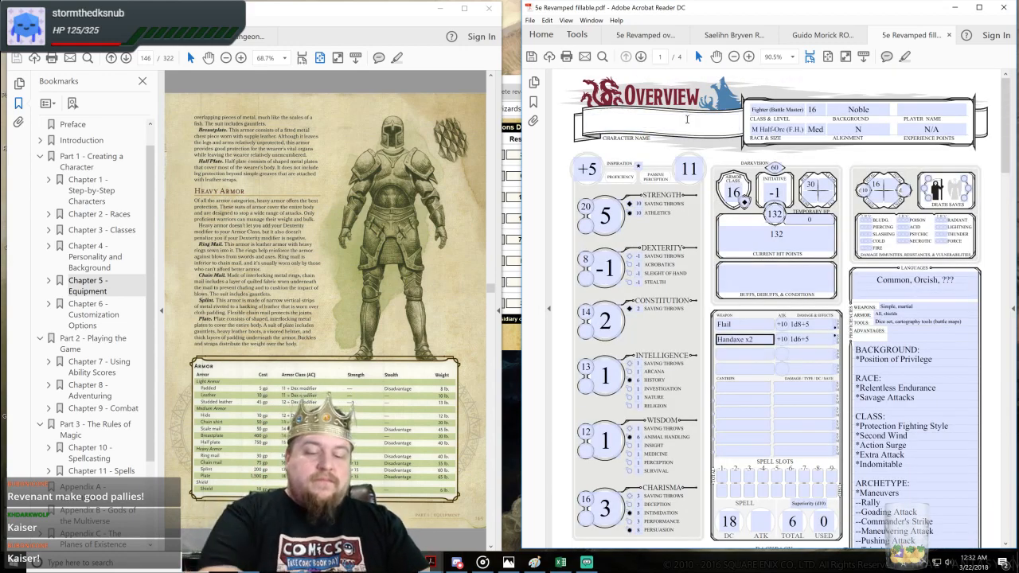
text(Kaiser)
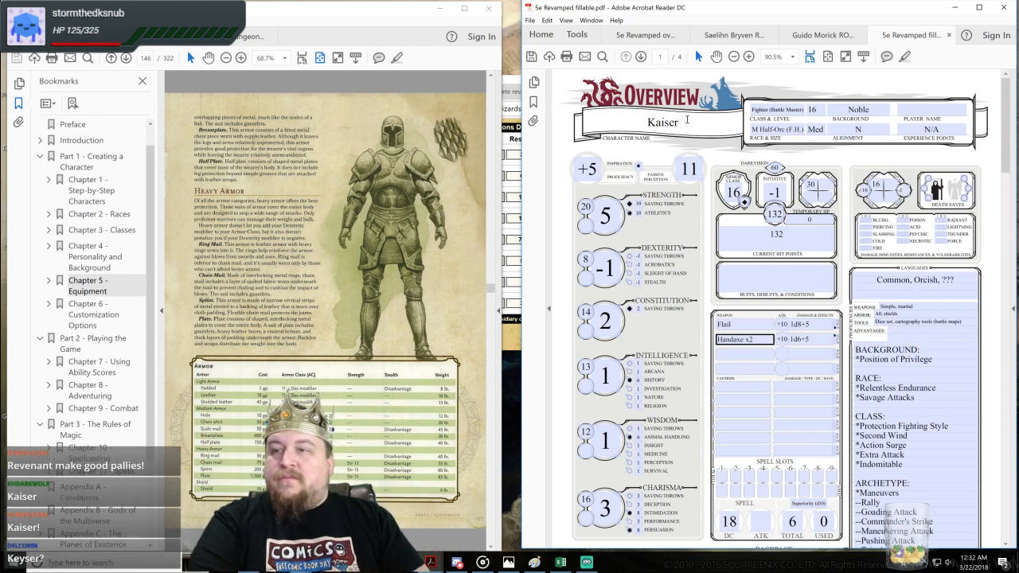
text(Key)
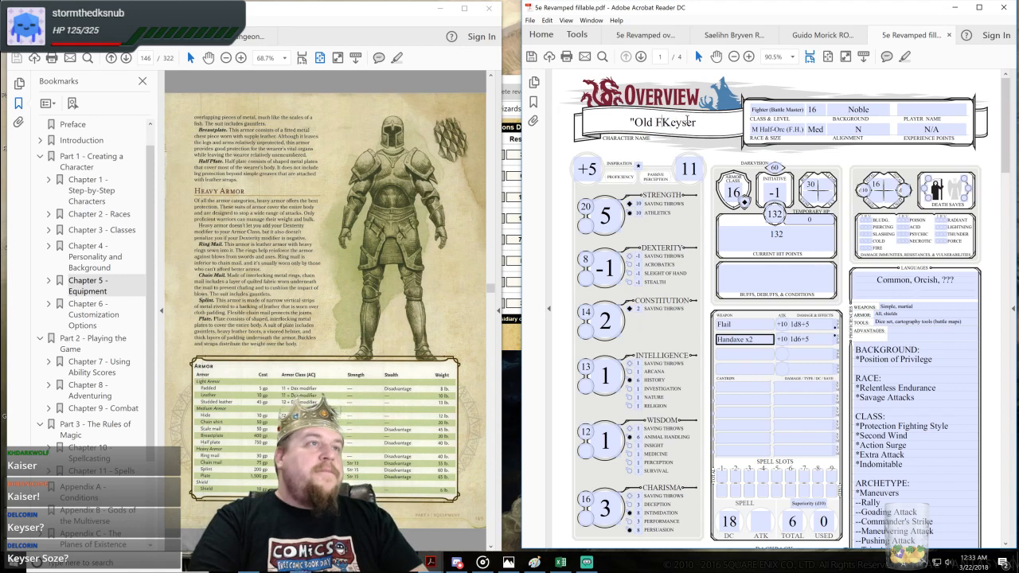
text(Keyser)
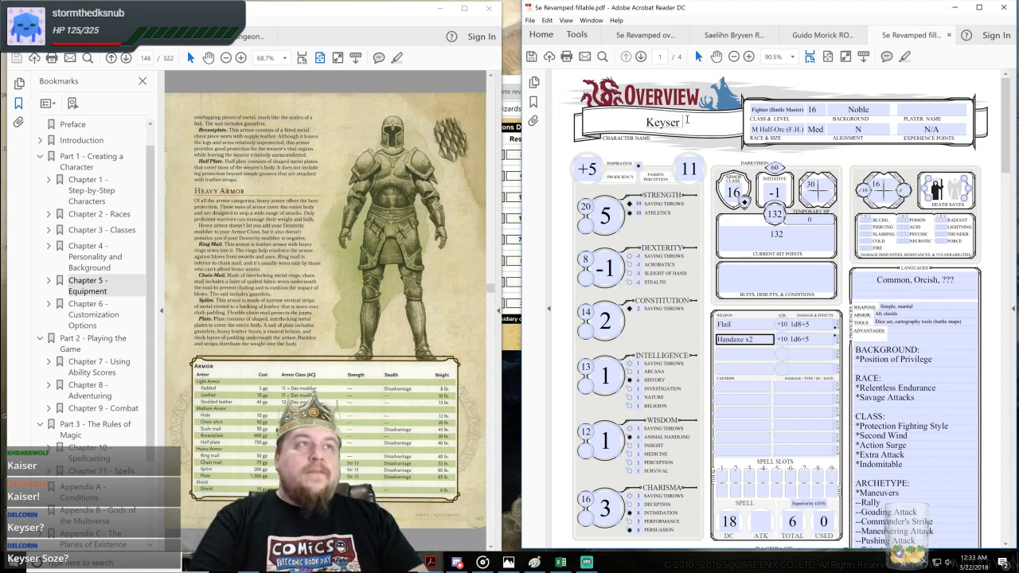
scroll(down, 3)
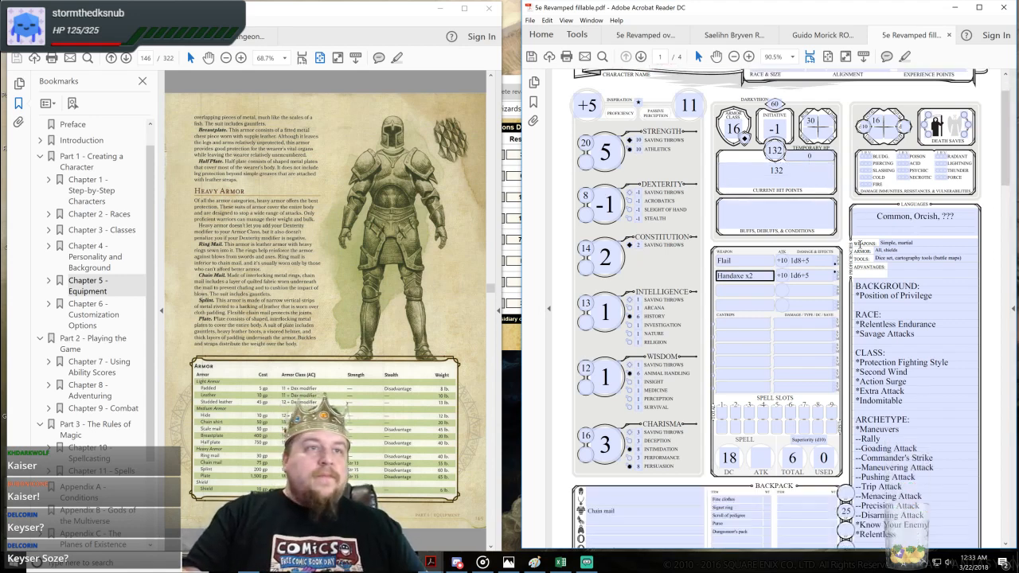
Step: Type Keyser into the Background page's Character Name field
scroll(down, 3)
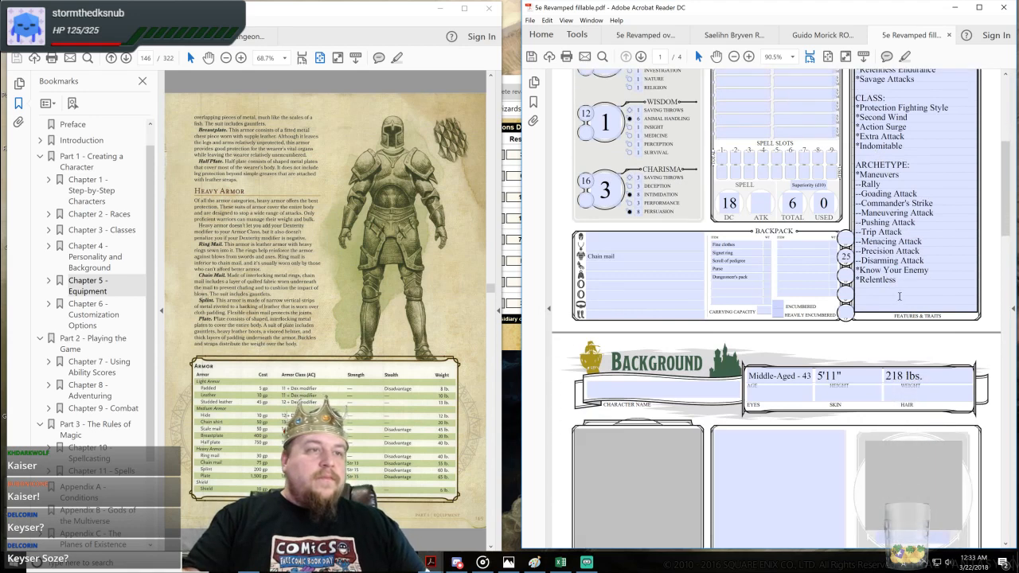
text(Keyser)
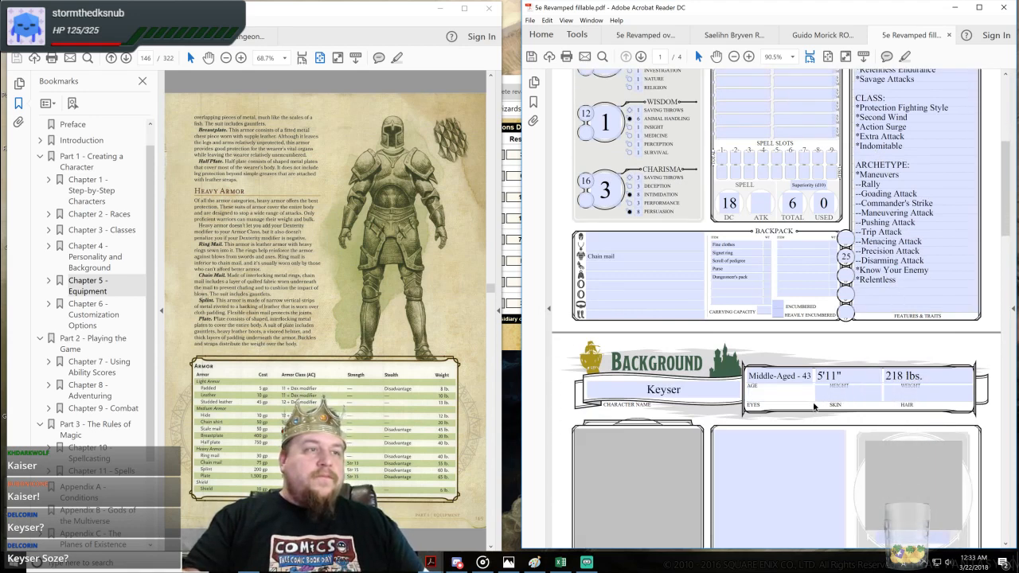
scroll(down, 3)
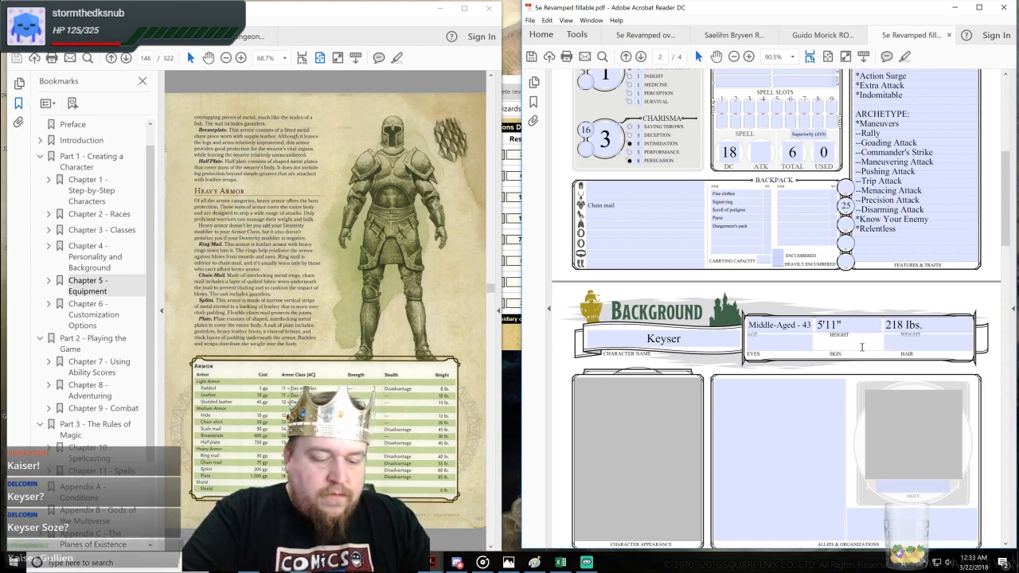
Step: Enter background appearance text: 'Bron', 'Light Auburn,' and eyes 'Narrow, g'
text(Bronzed, weathered)
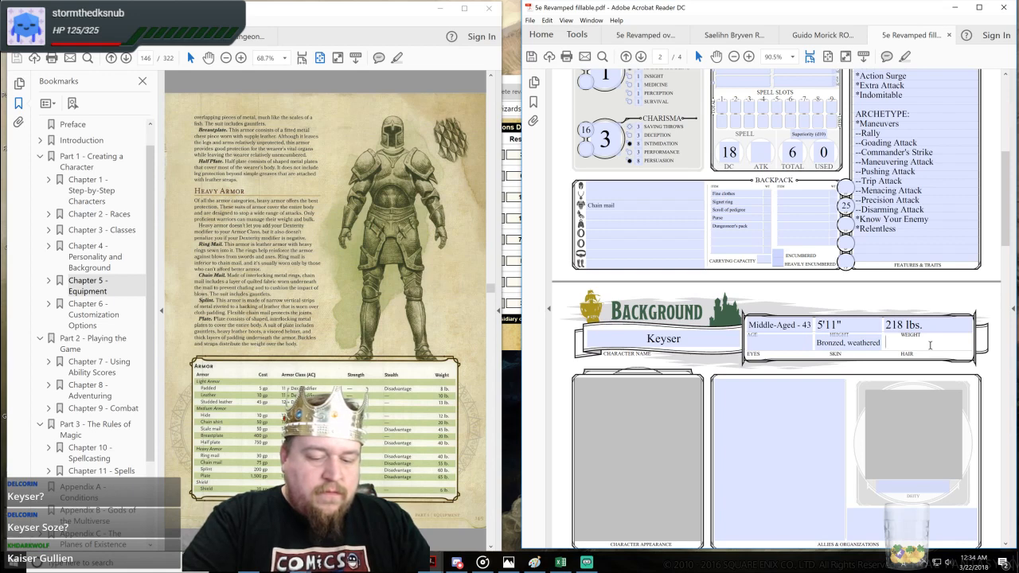
text(Light)
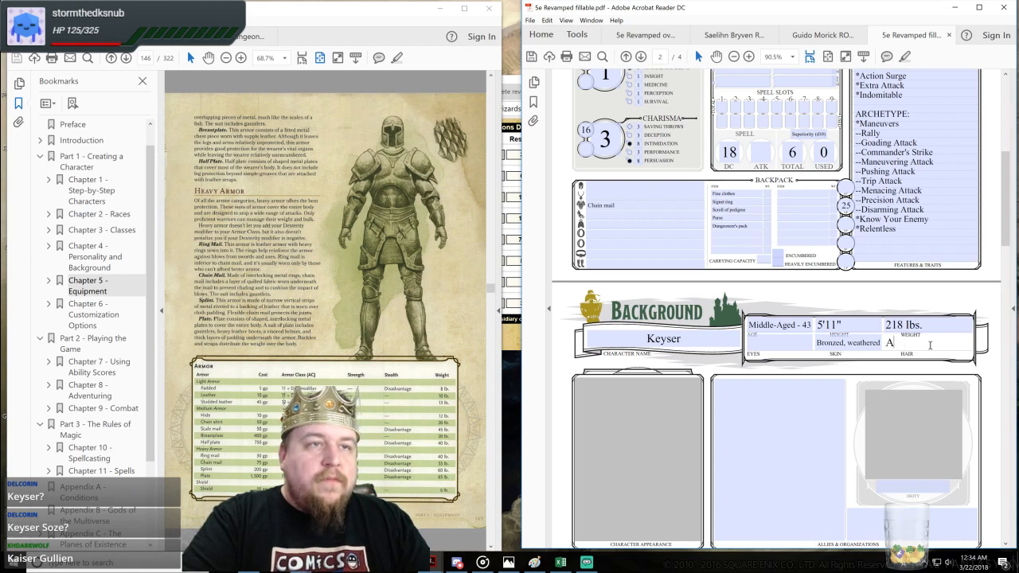
text(Auburn, pulled back)
click(663, 338)
text( Gullien)
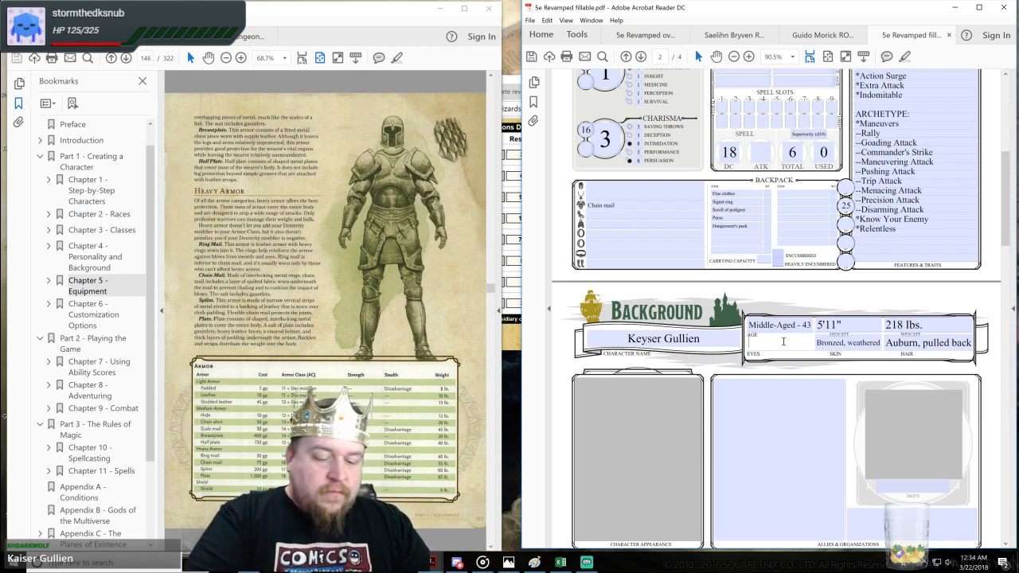
text(Narrow,)
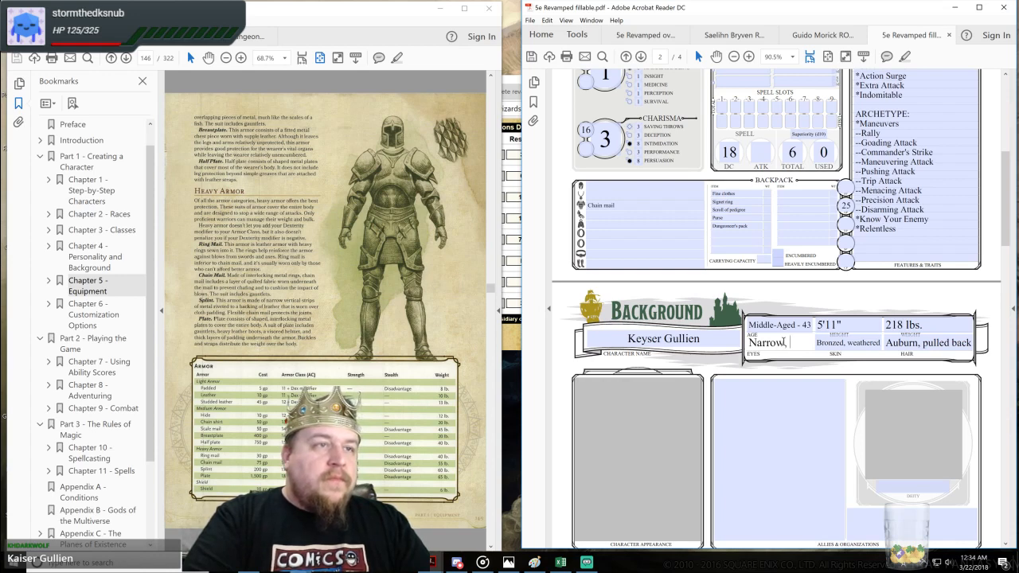
text(g)
text(N)
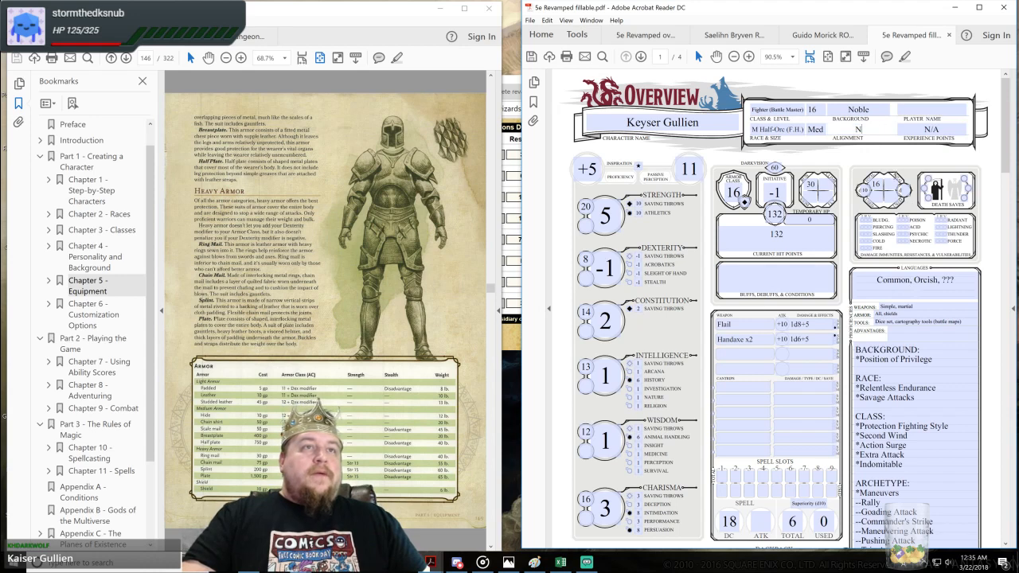
scroll(down, 3)
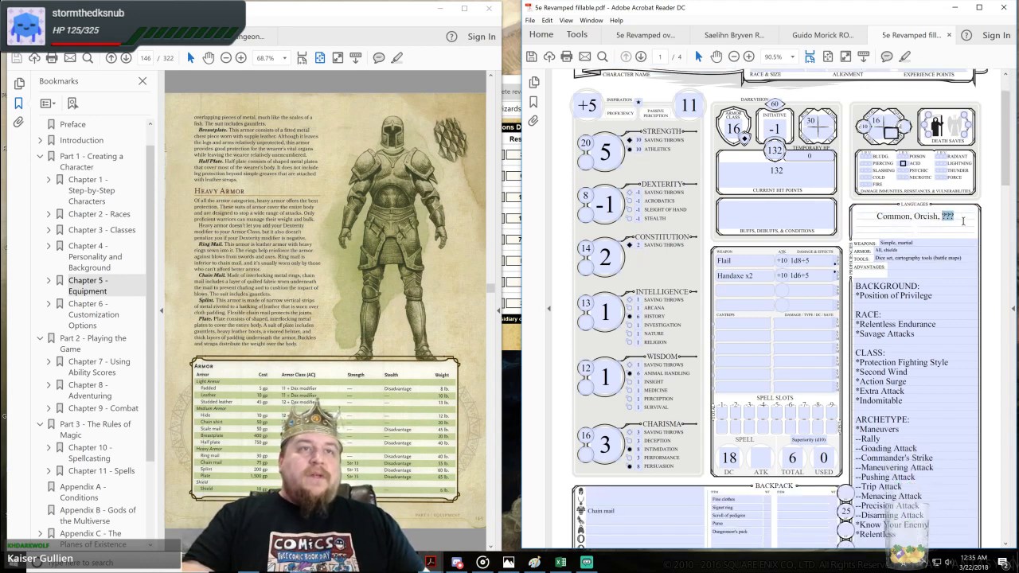
scroll(down, 3)
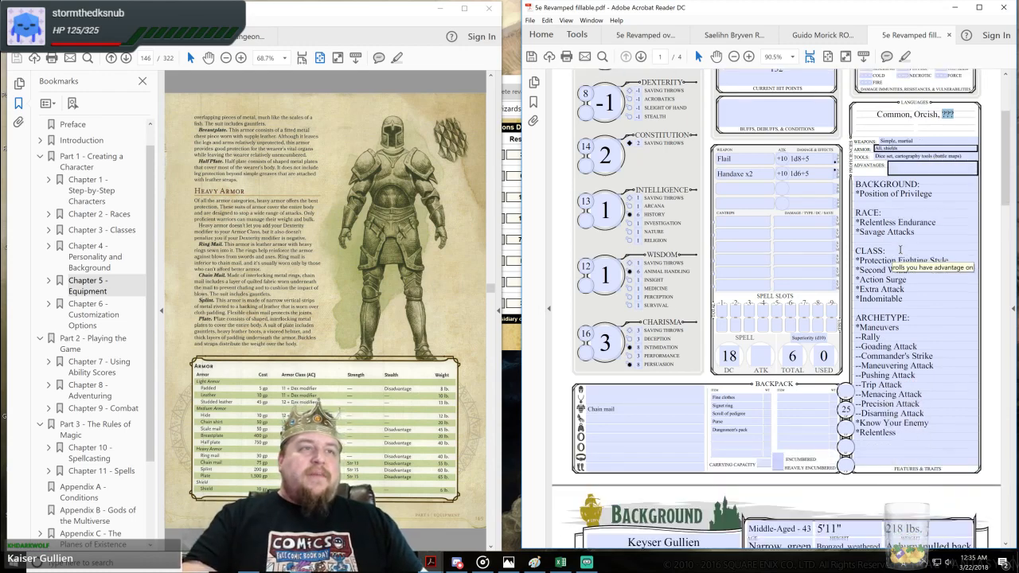
scroll(down, 3)
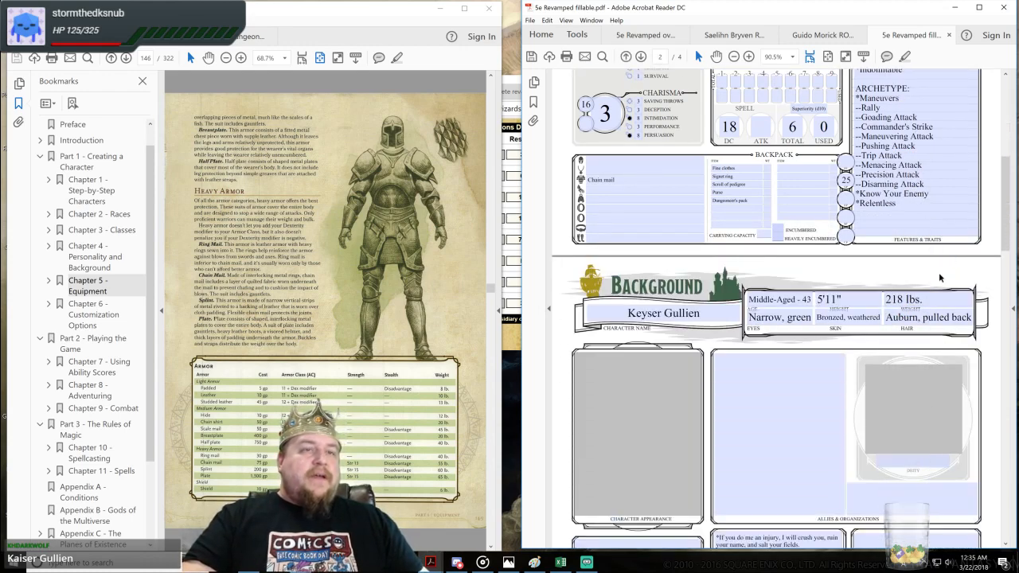
scroll(down, 3)
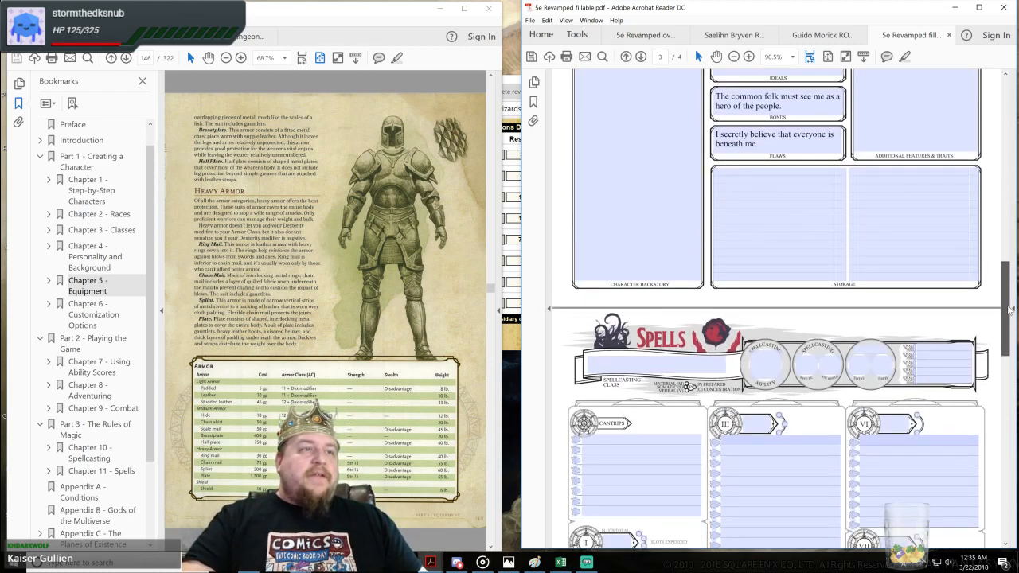
click(822, 35)
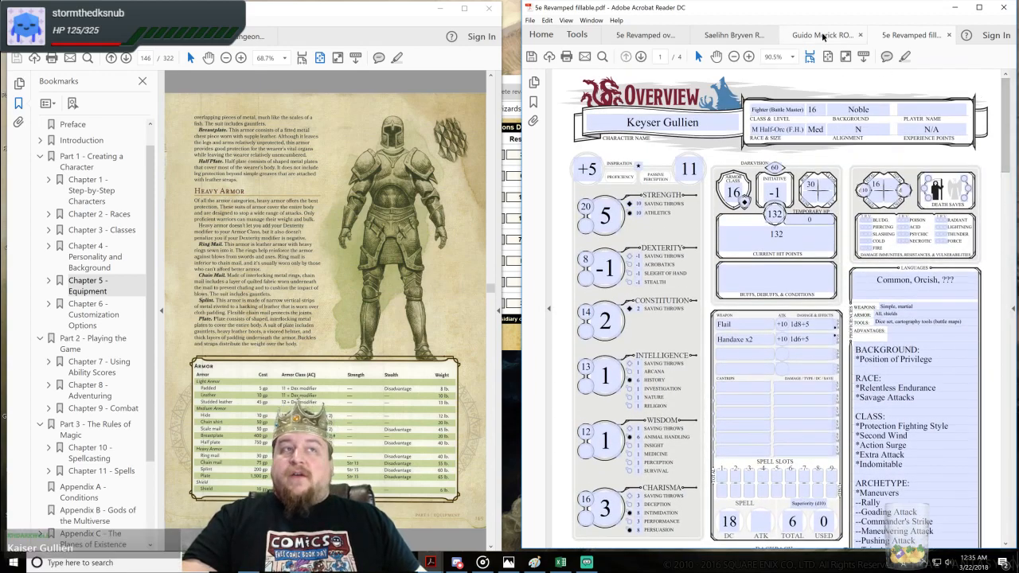
click(741, 35)
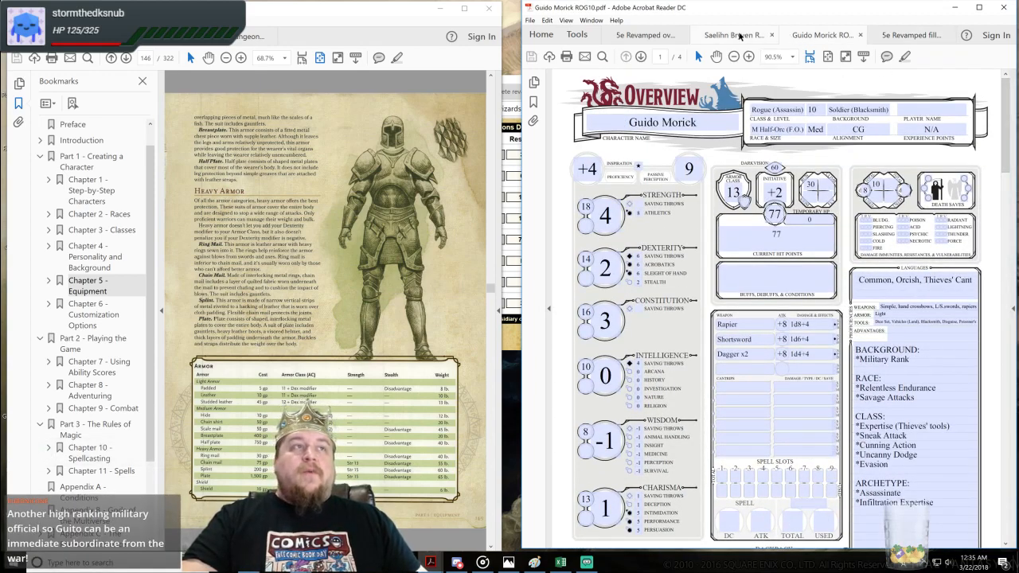
click(743, 35)
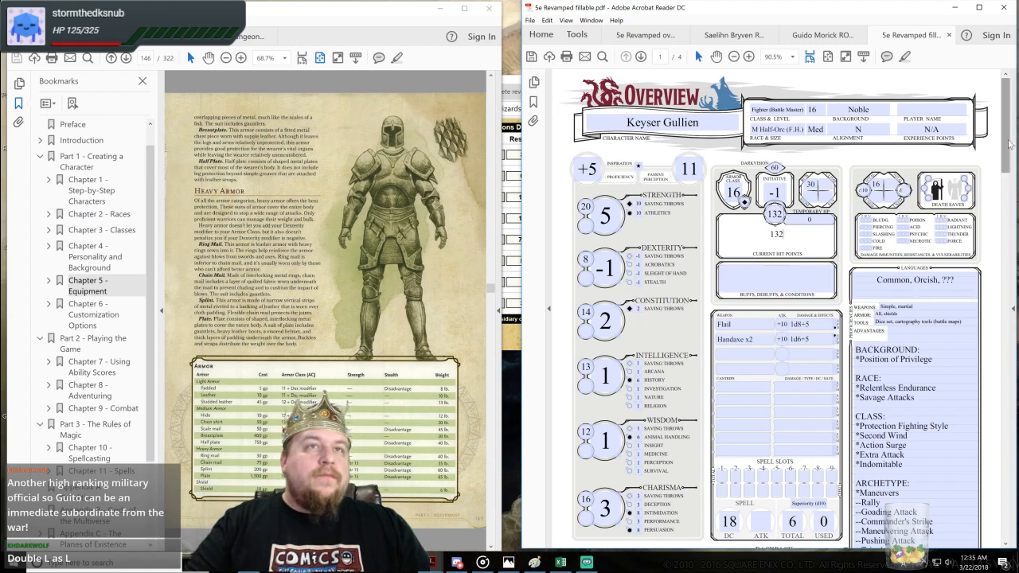
scroll(down, 3)
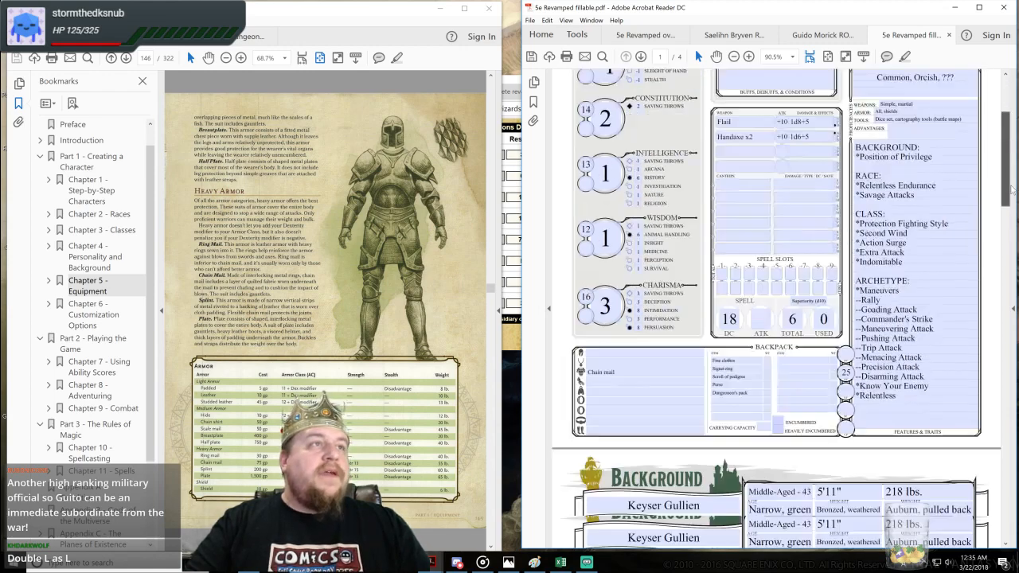